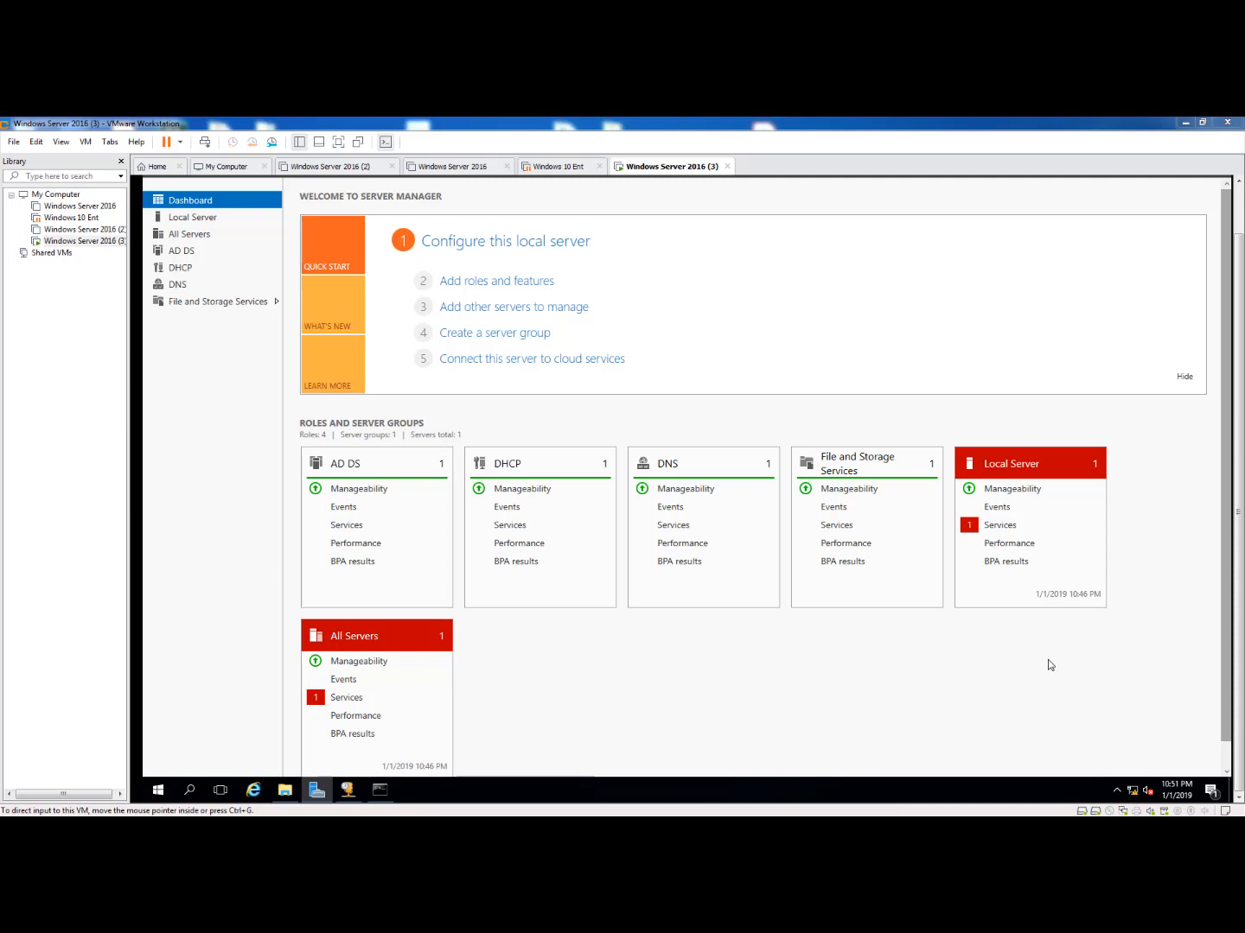
{"action": "mouse_move", "coordinate": [522, 309]}
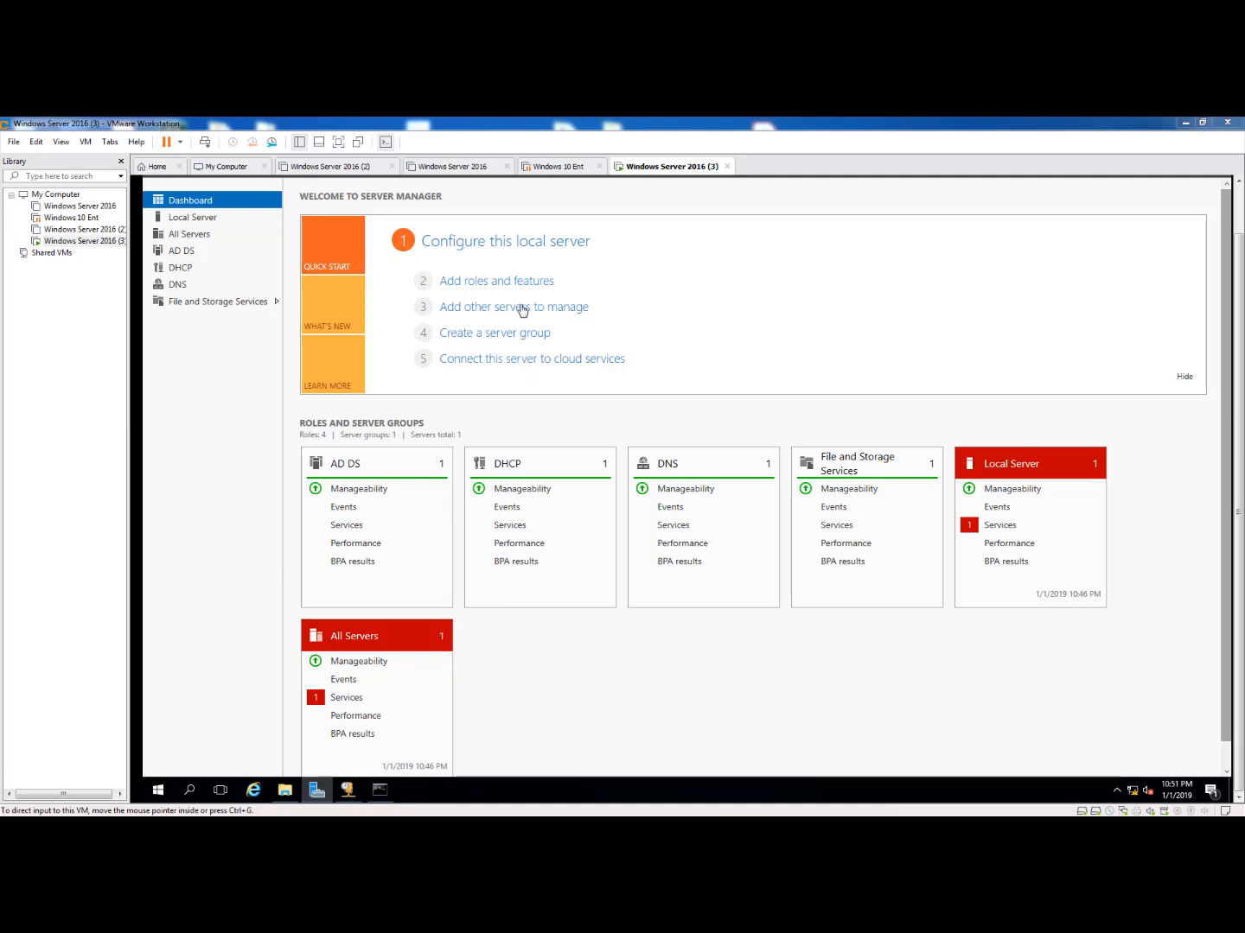
- Start the Add Roles and Features wizard with role-based installation on the local server
{"action": "left_click", "coordinate": [495, 280]}
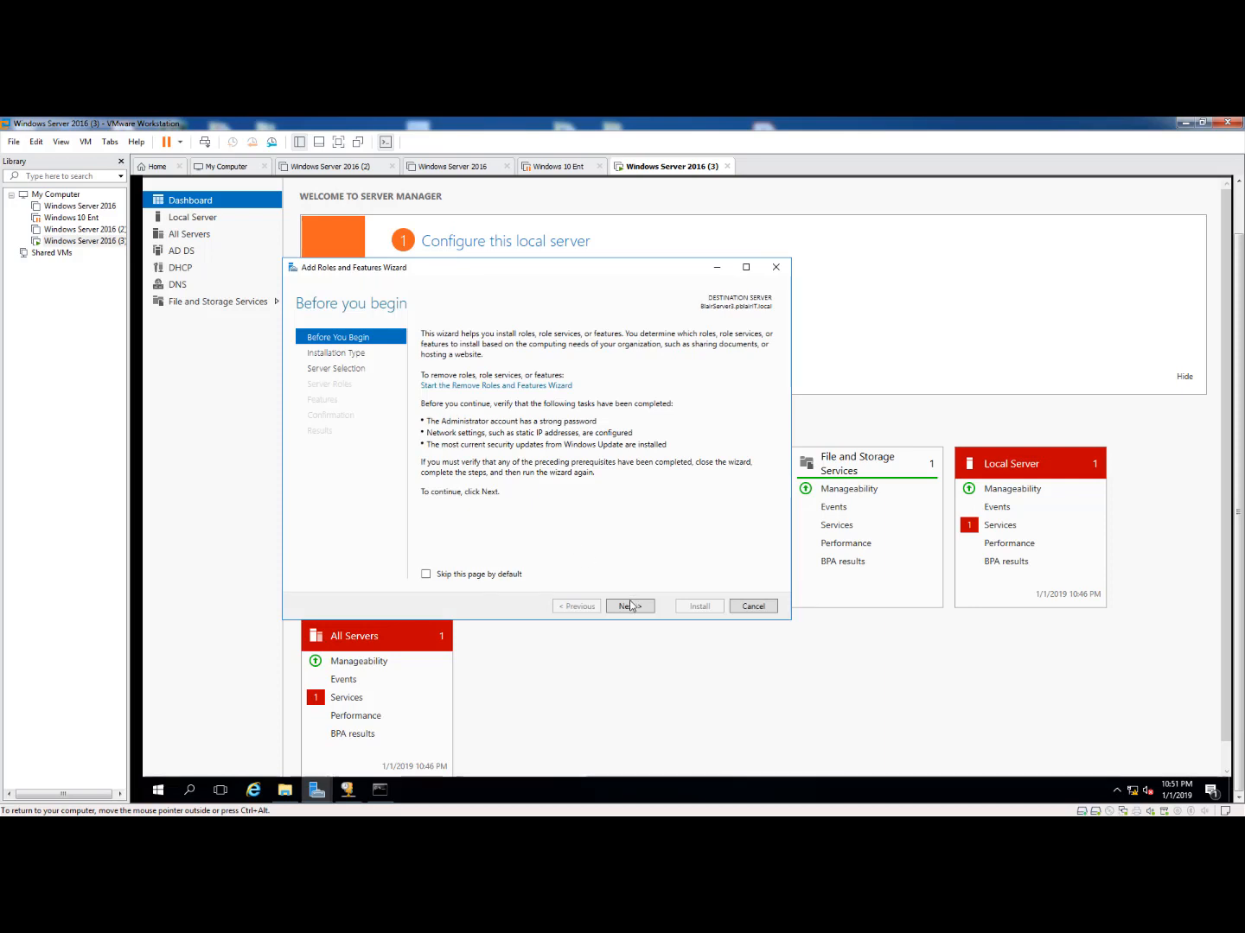
{"action": "left_click", "coordinate": [629, 605]}
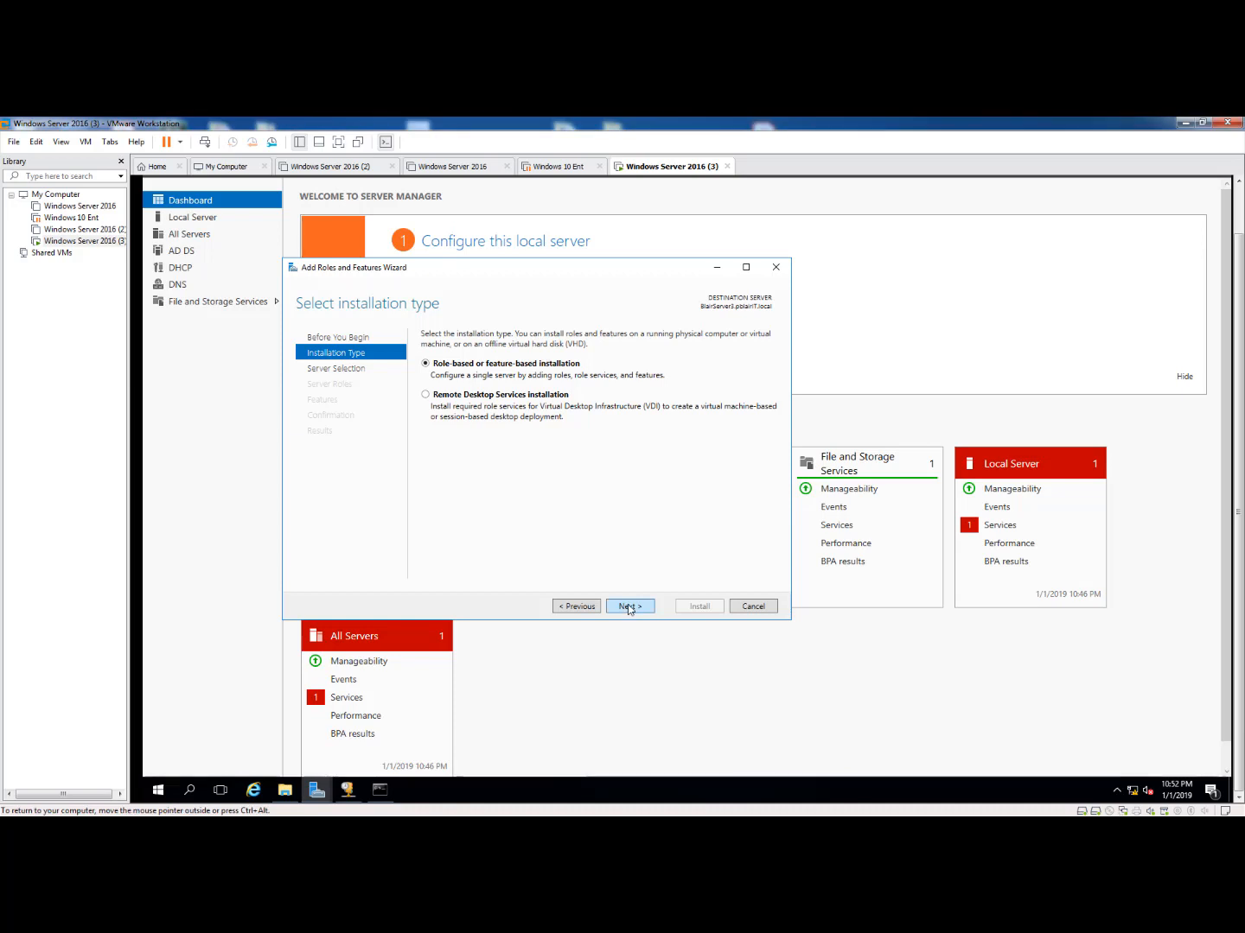
{"action": "left_click", "coordinate": [629, 605]}
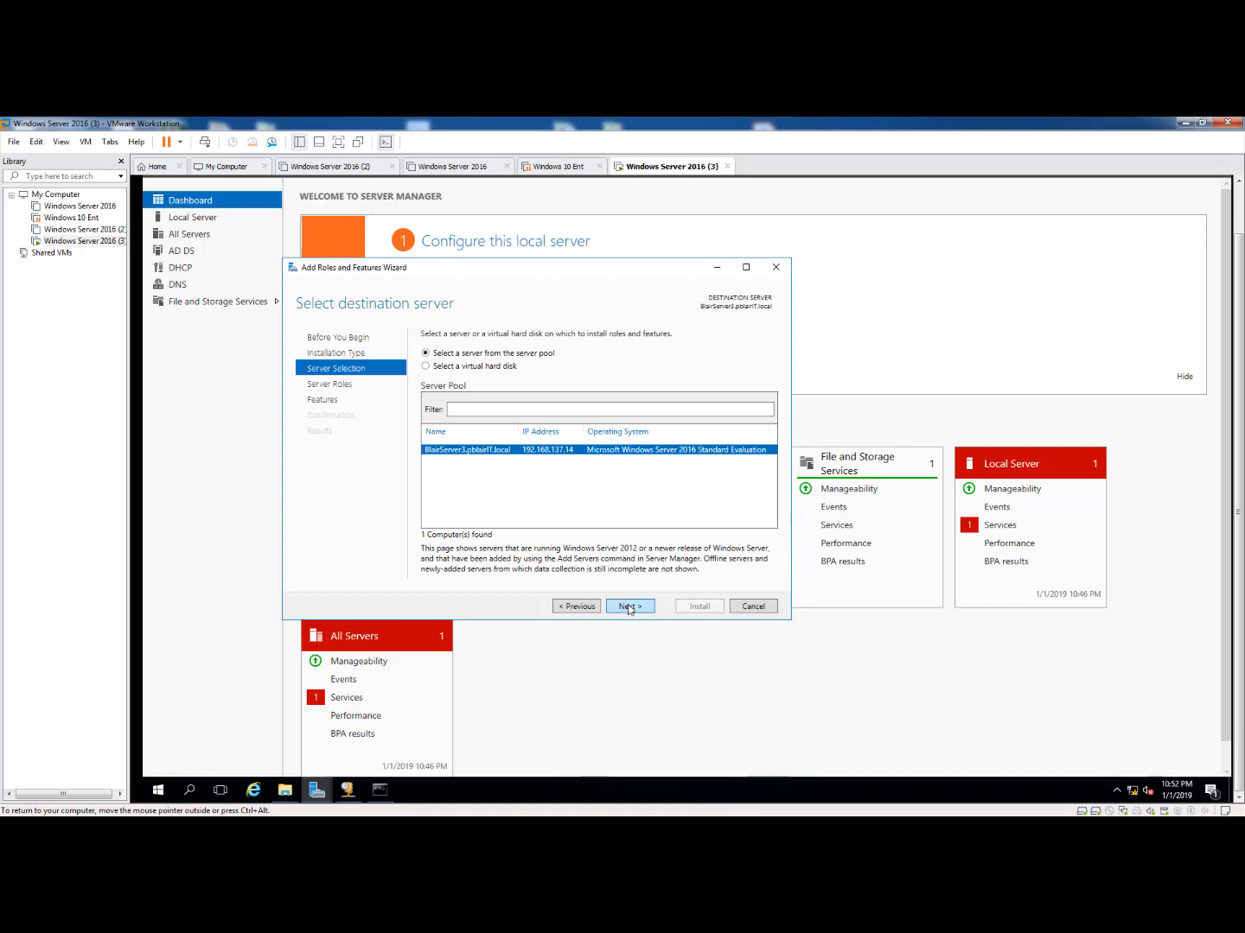
{"action": "left_click", "coordinate": [629, 605]}
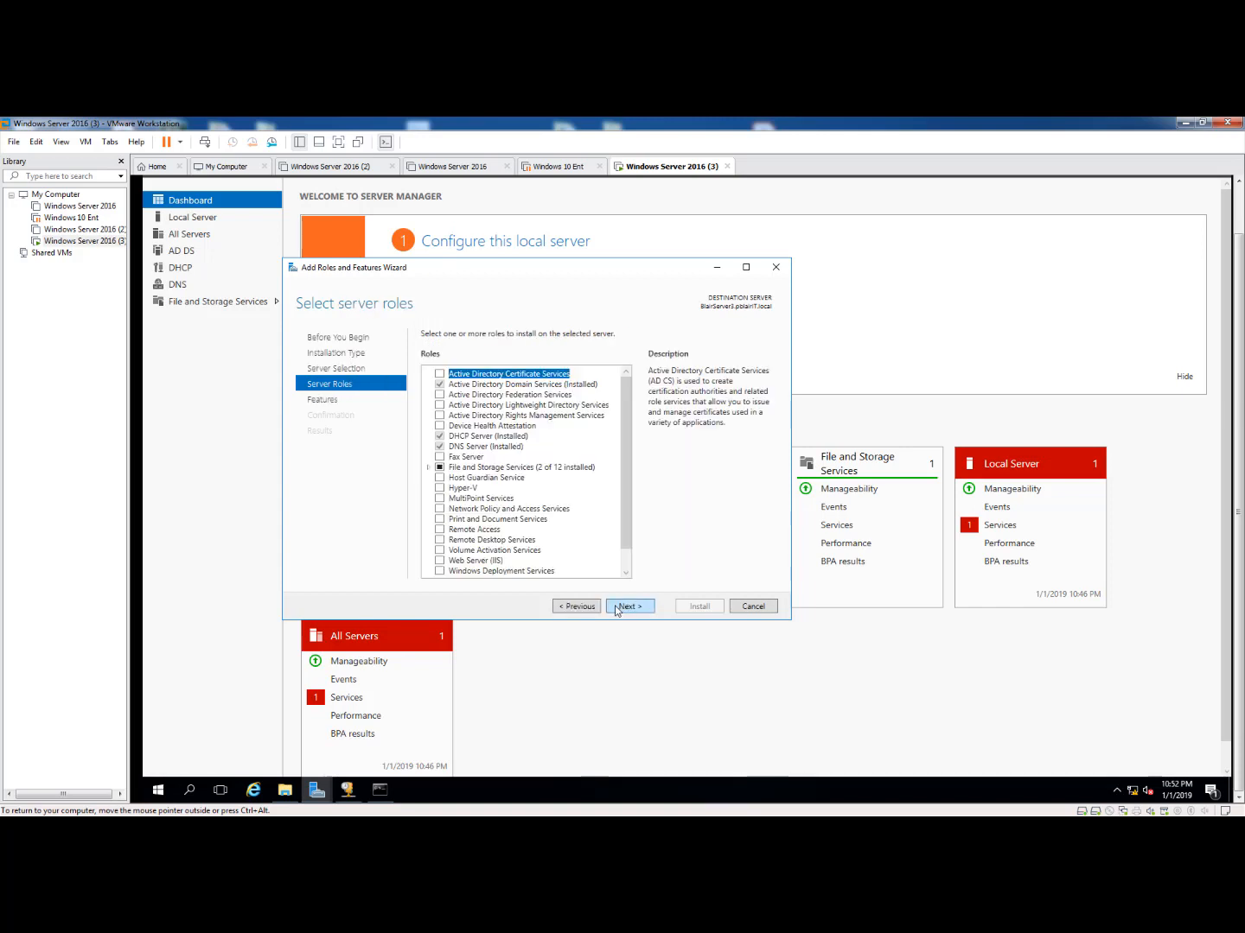
{"action": "mouse_move", "coordinate": [474, 550]}
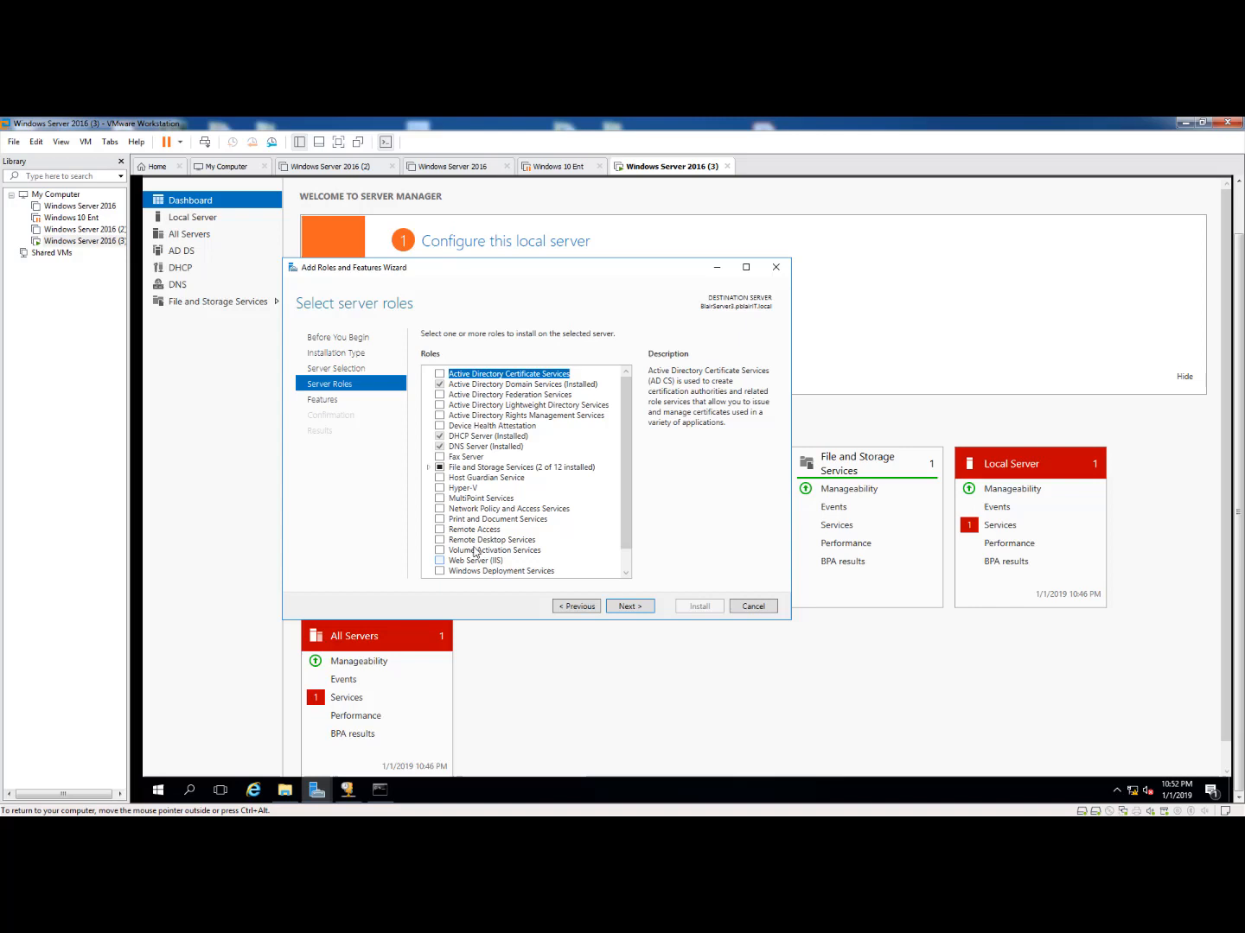
- Select the Print and Document Services role and accept its required management tools
{"action": "left_click", "coordinate": [441, 519]}
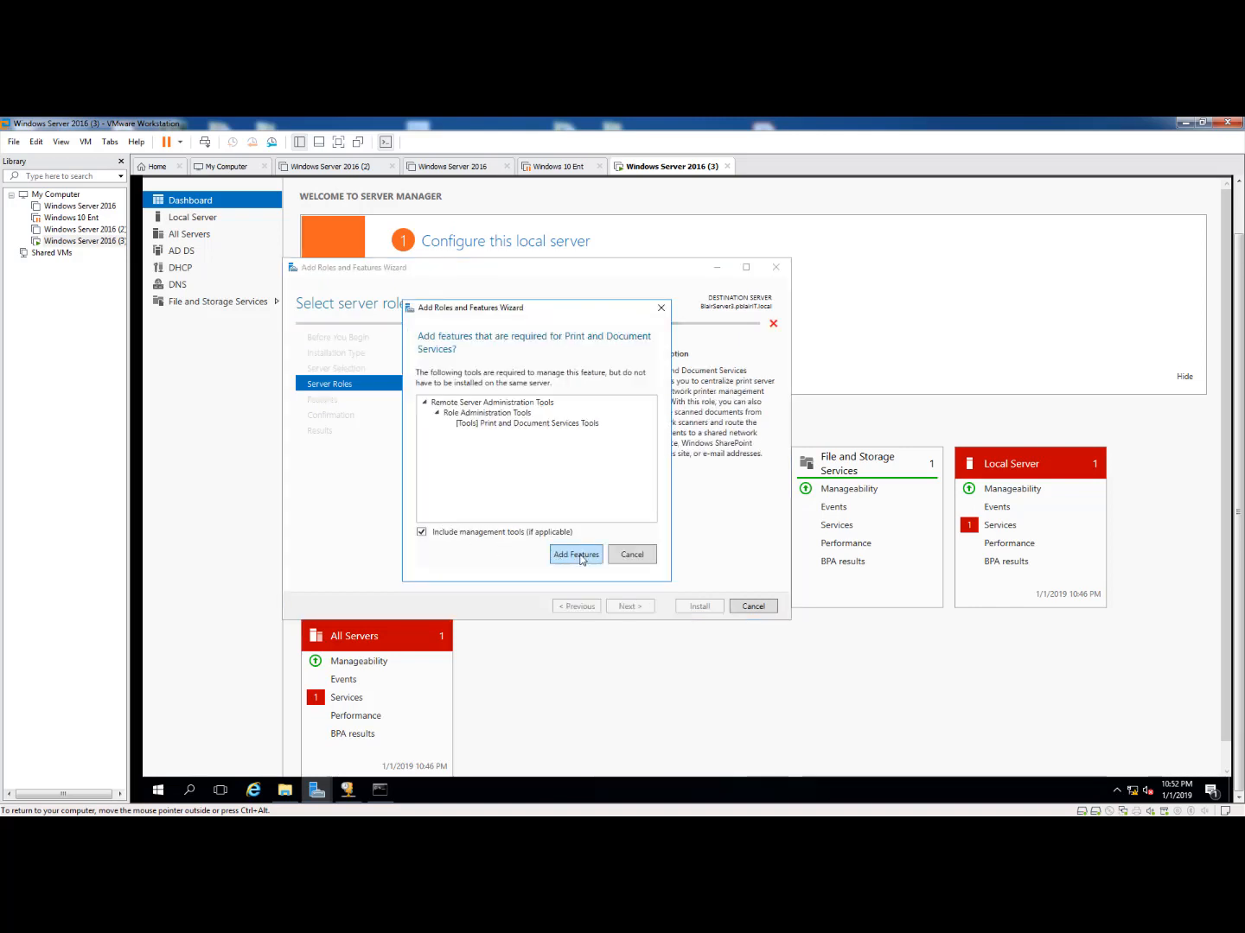
{"action": "left_click", "coordinate": [576, 553]}
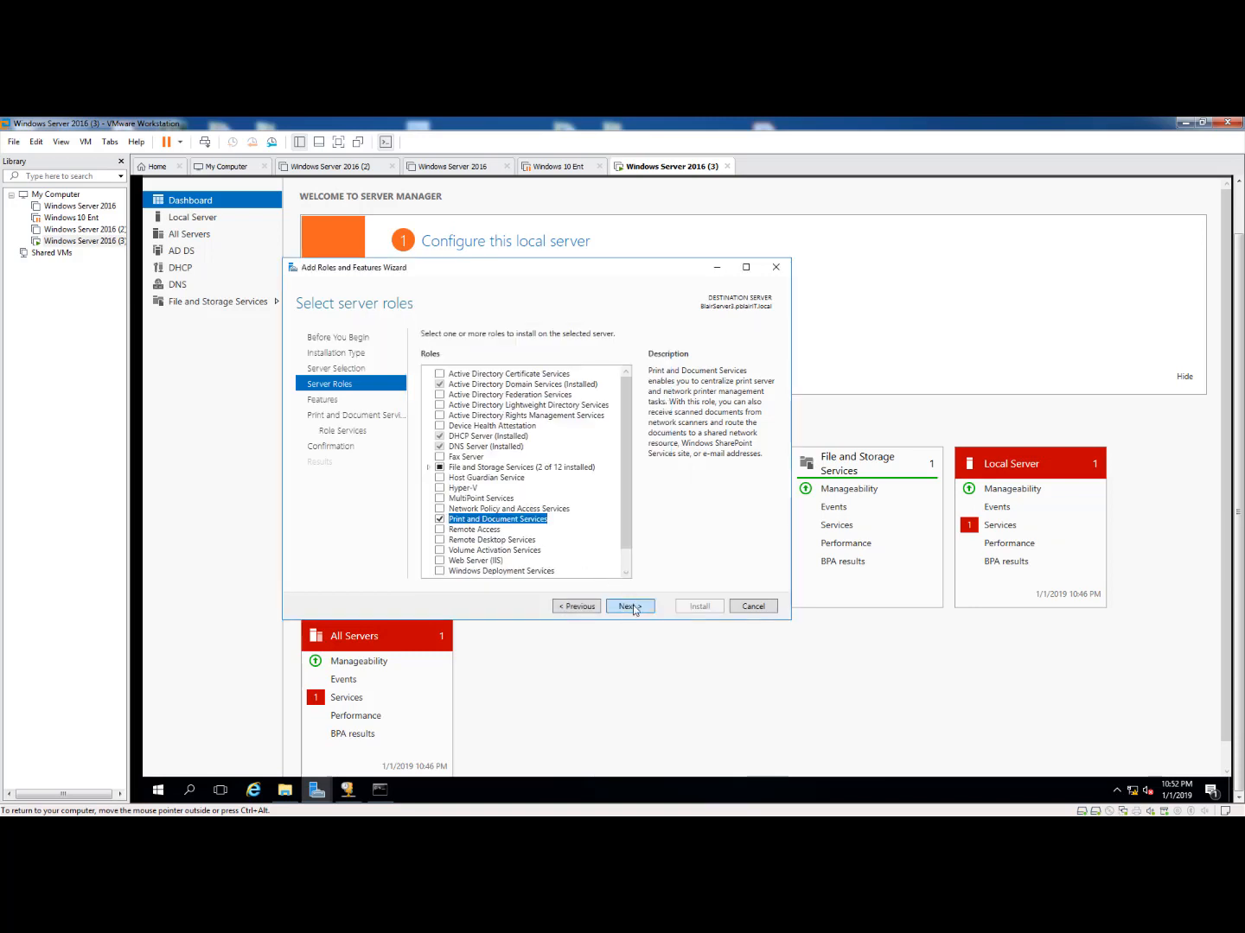
{"action": "left_click", "coordinate": [629, 604]}
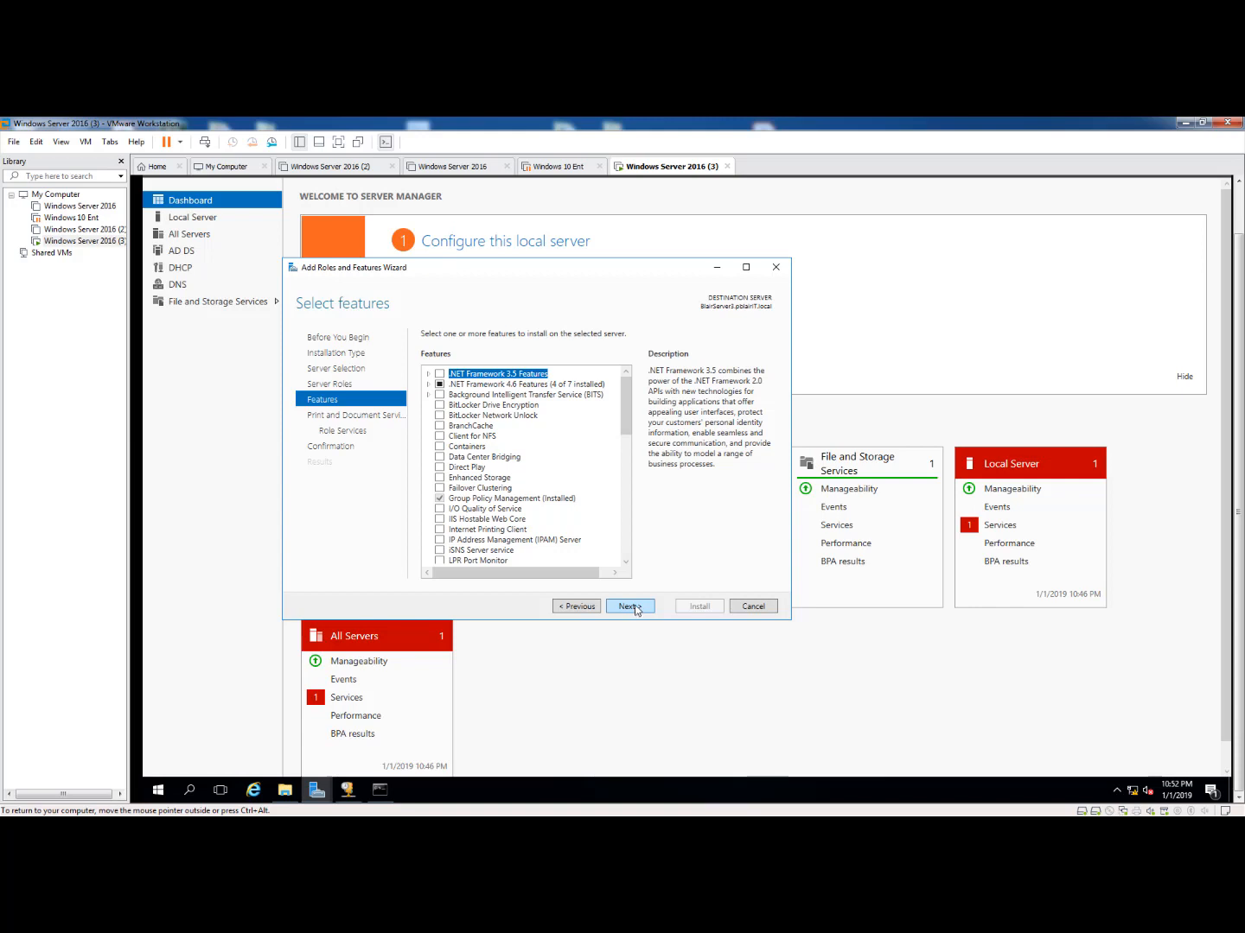
- Keep the Print Server role service and continue to the installation confirmation summary
{"action": "left_click", "coordinate": [629, 605]}
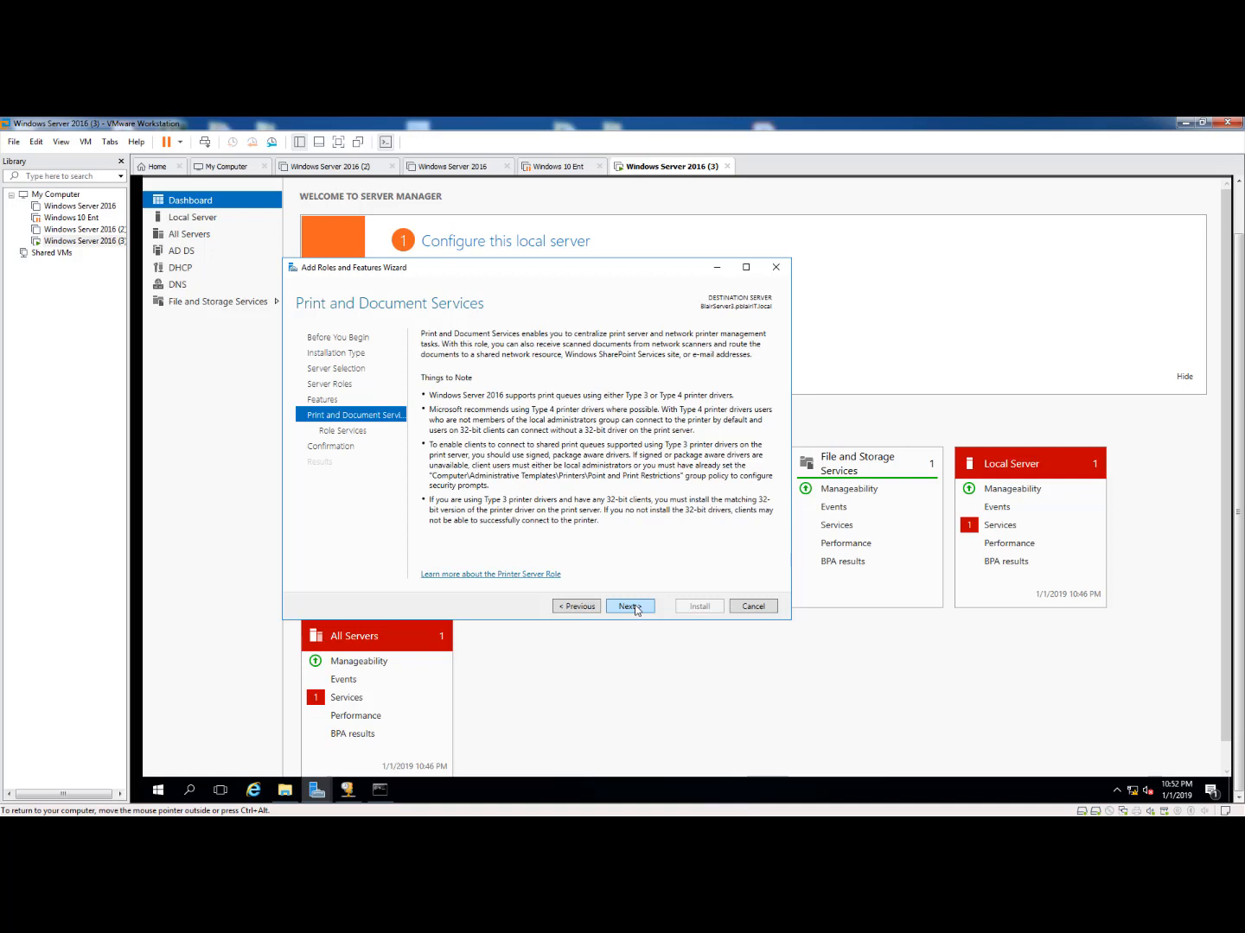
{"action": "left_click", "coordinate": [630, 605]}
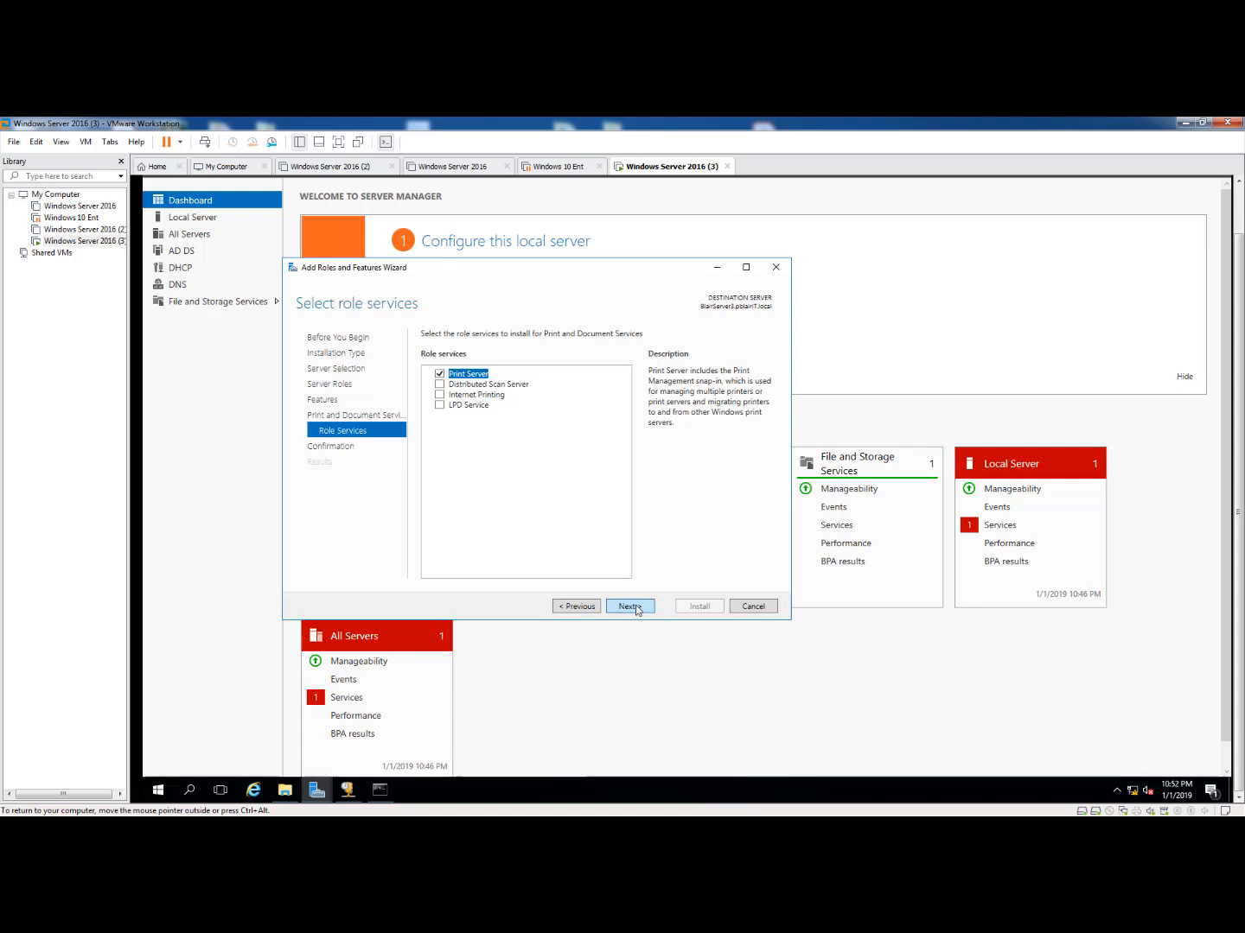
{"action": "left_click", "coordinate": [629, 605]}
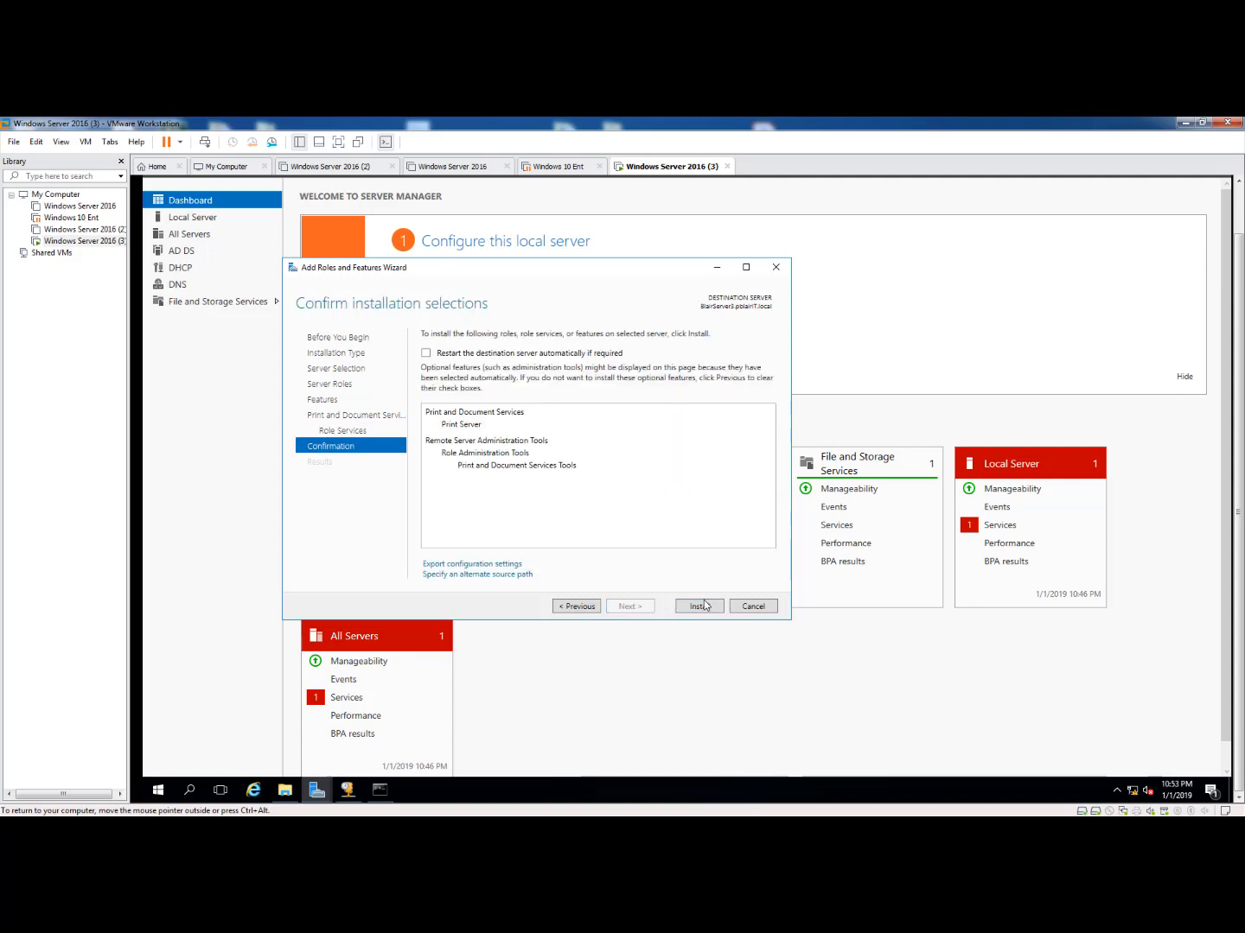
- Install the Print and Document Services role and wait for success
{"action": "left_click", "coordinate": [699, 605]}
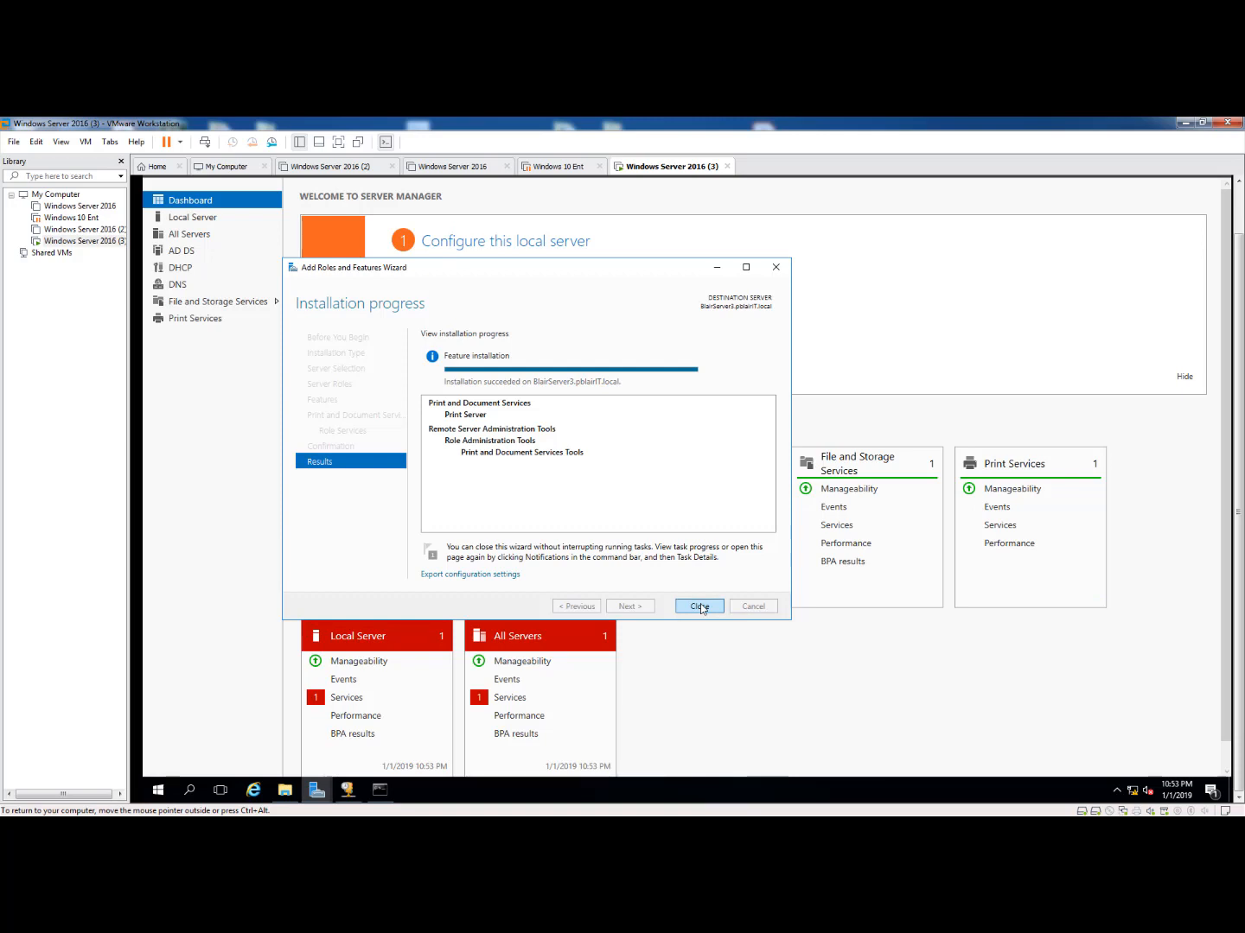
- Close the finished wizard, check notifications, and launch Print Management from Tools
{"action": "left_click", "coordinate": [698, 605]}
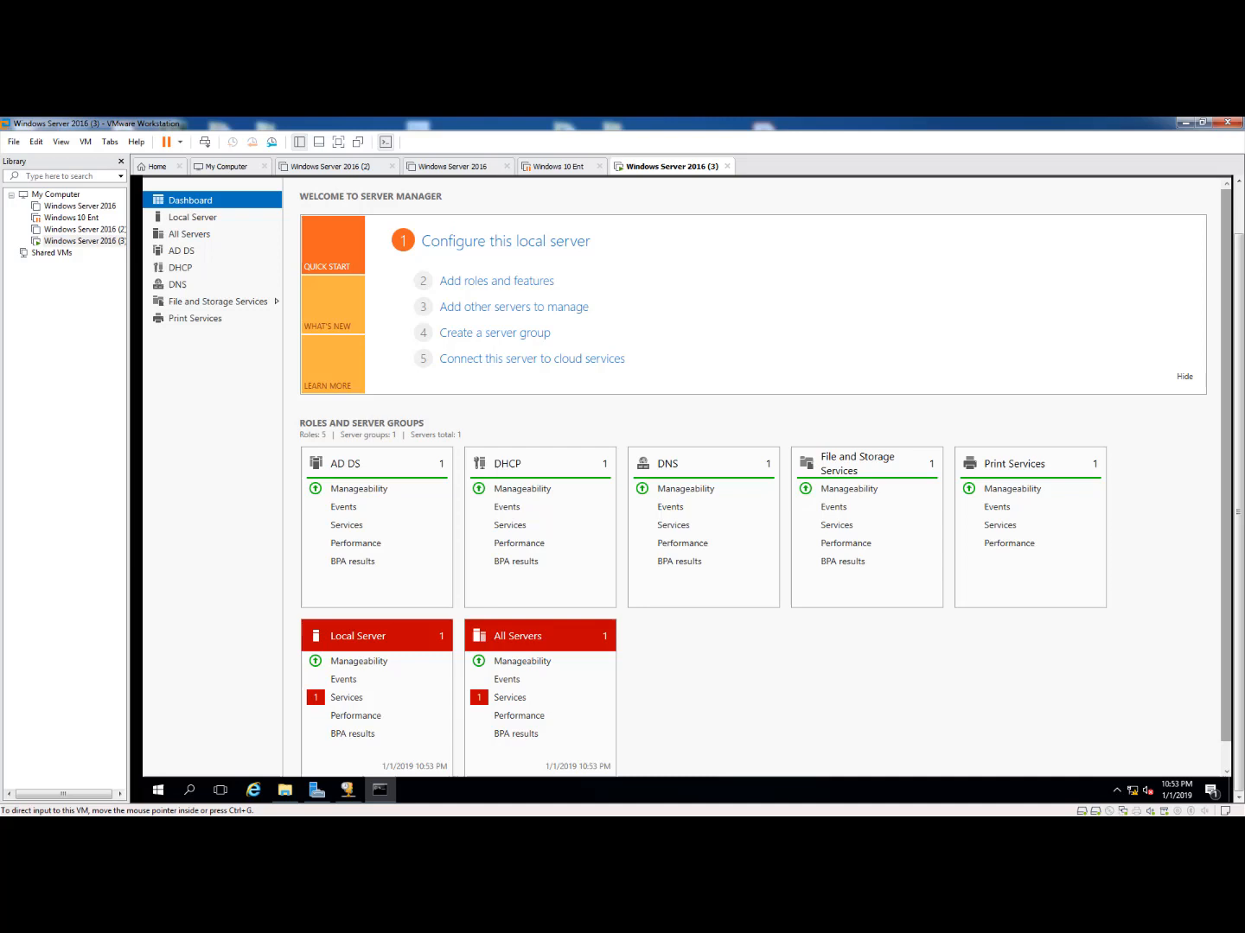
{"action": "mouse_move", "coordinate": [1237, 491]}
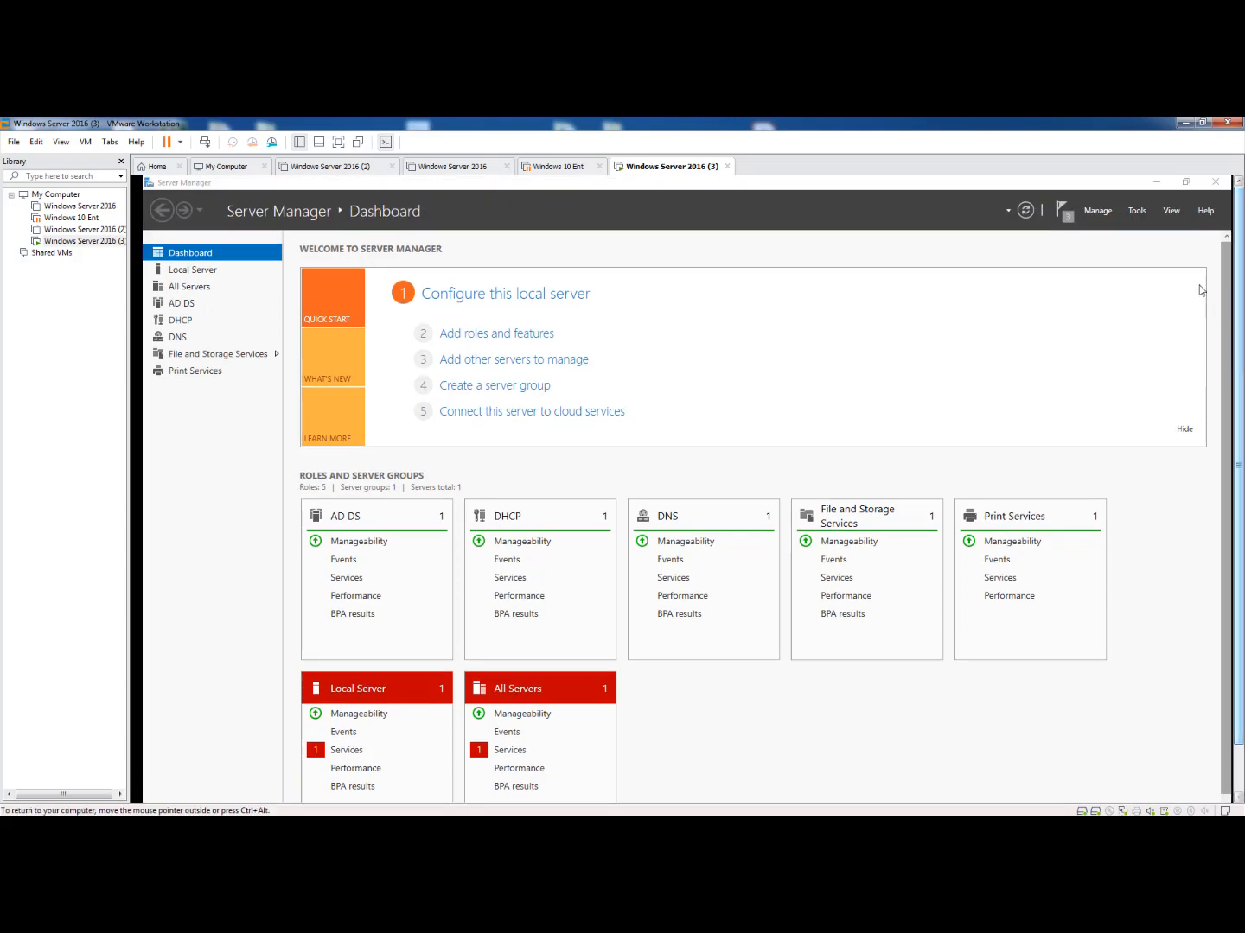
{"action": "left_click", "coordinate": [1063, 210]}
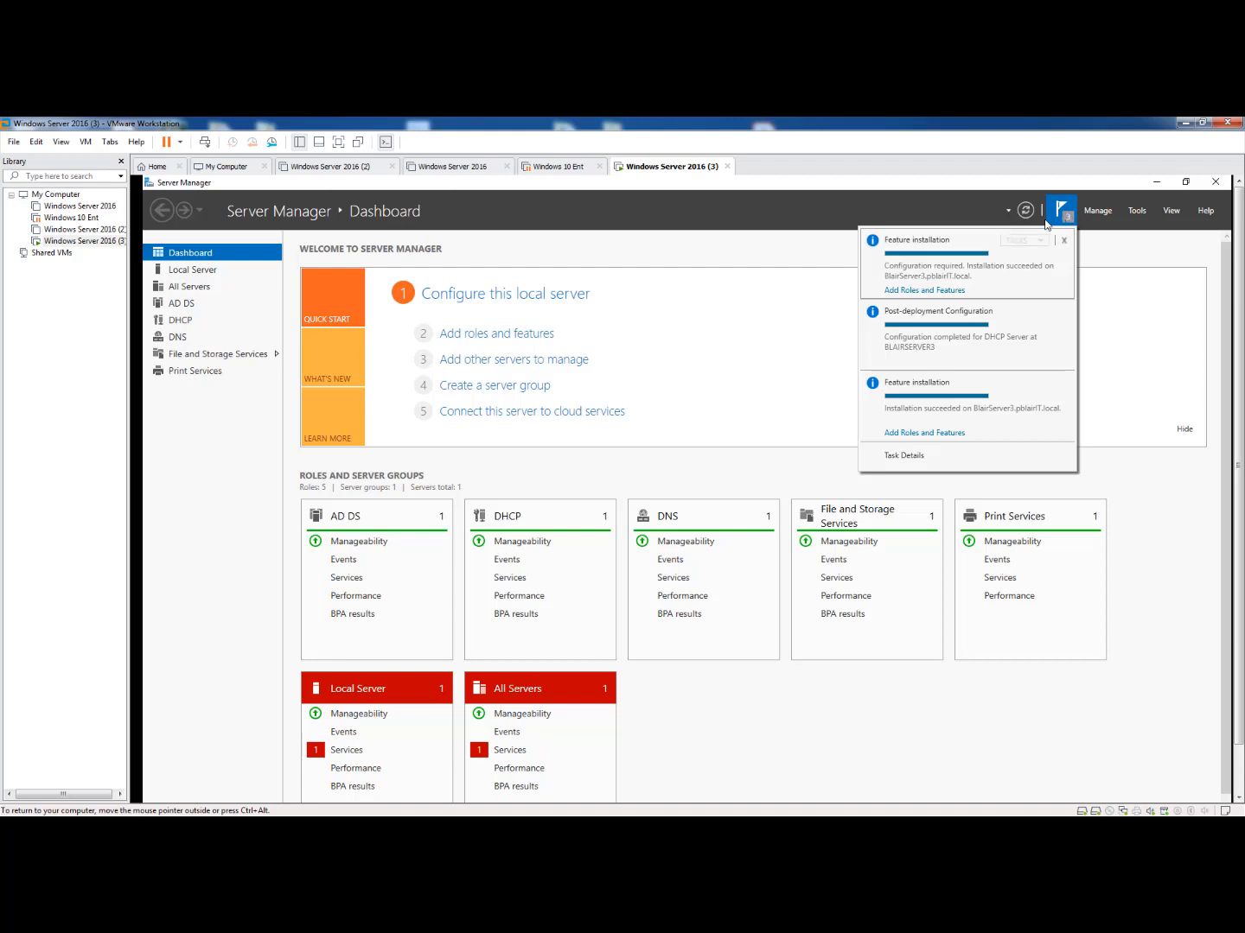
{"action": "mouse_move", "coordinate": [982, 318]}
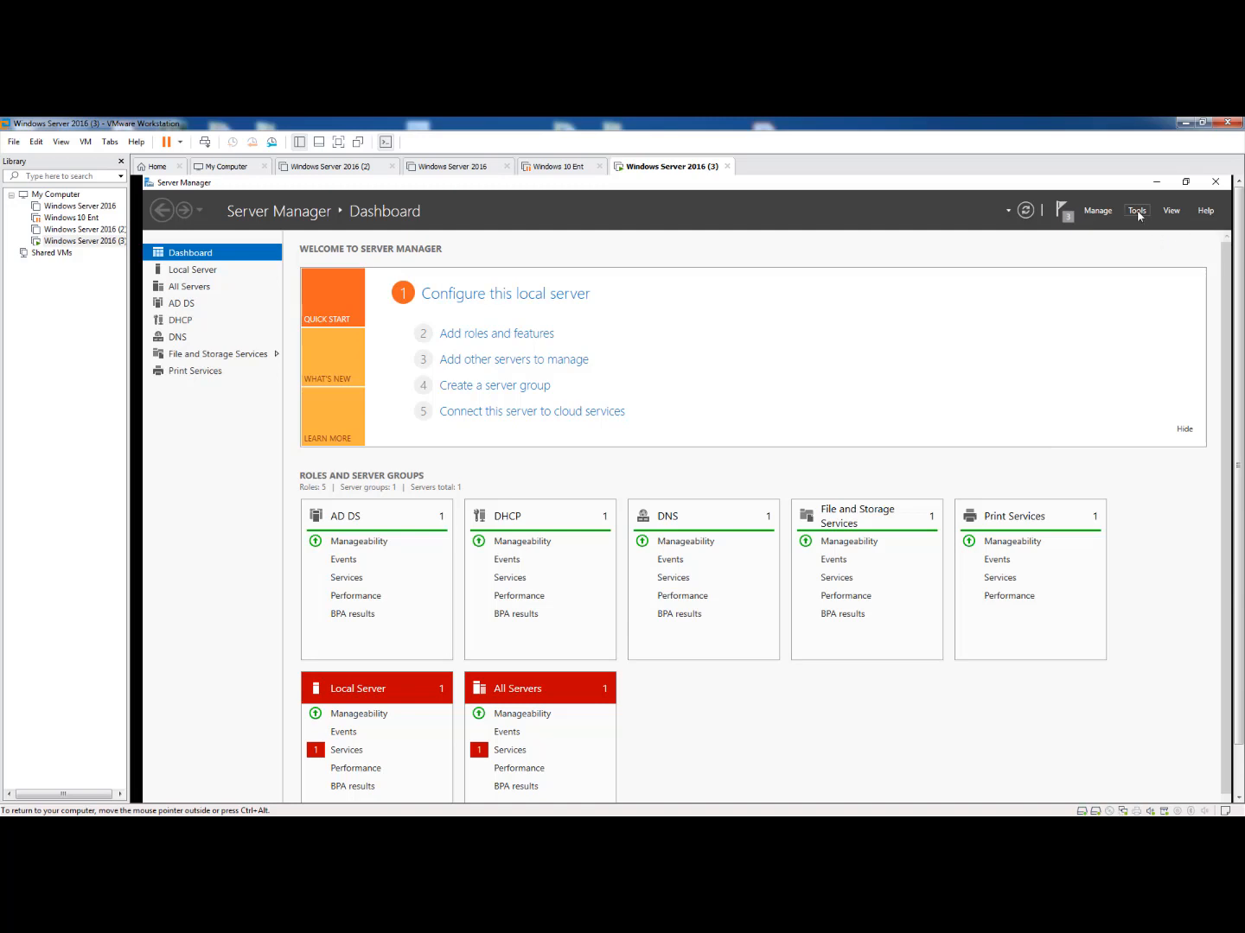
{"action": "left_click", "coordinate": [1138, 211]}
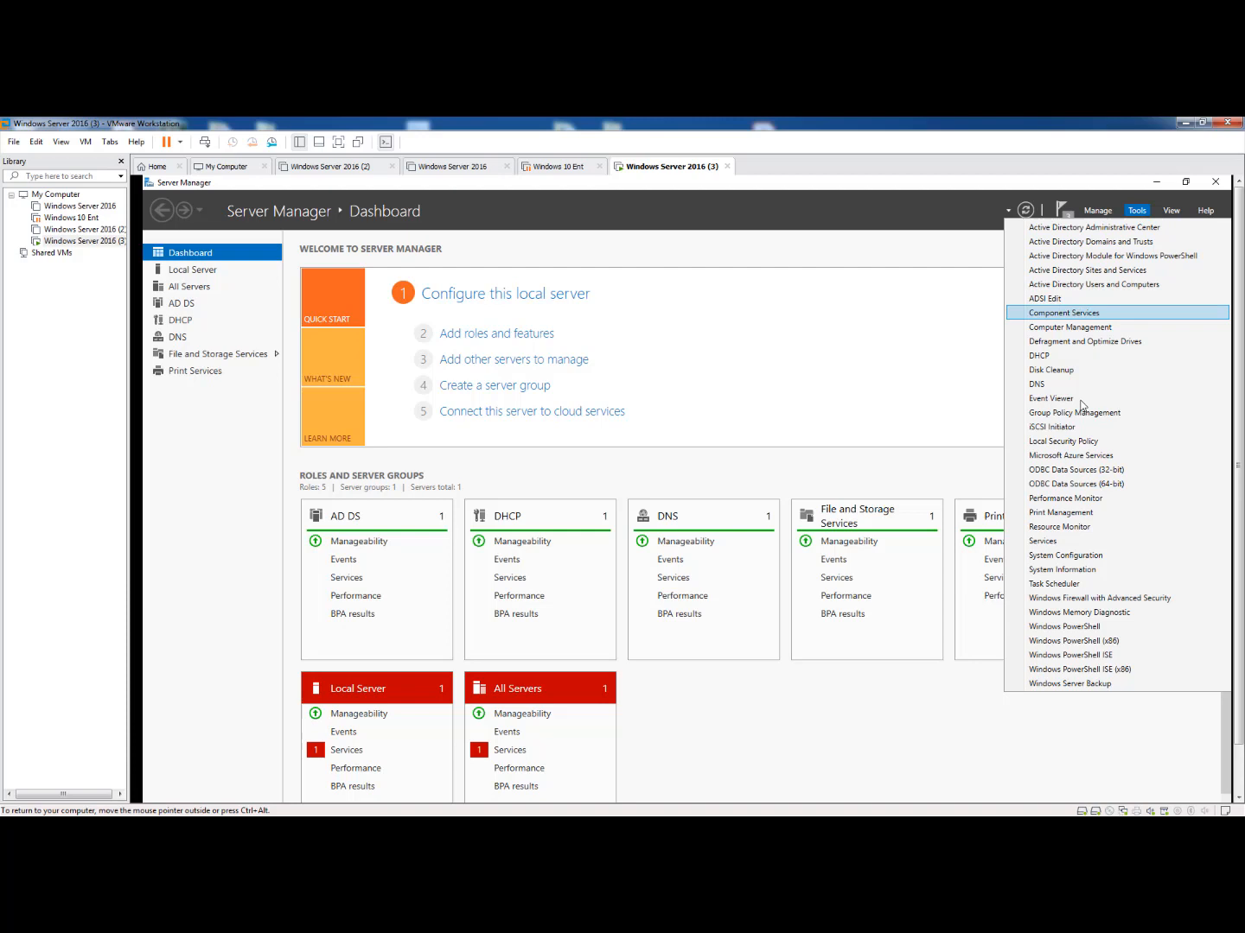
{"action": "left_click", "coordinate": [1061, 512]}
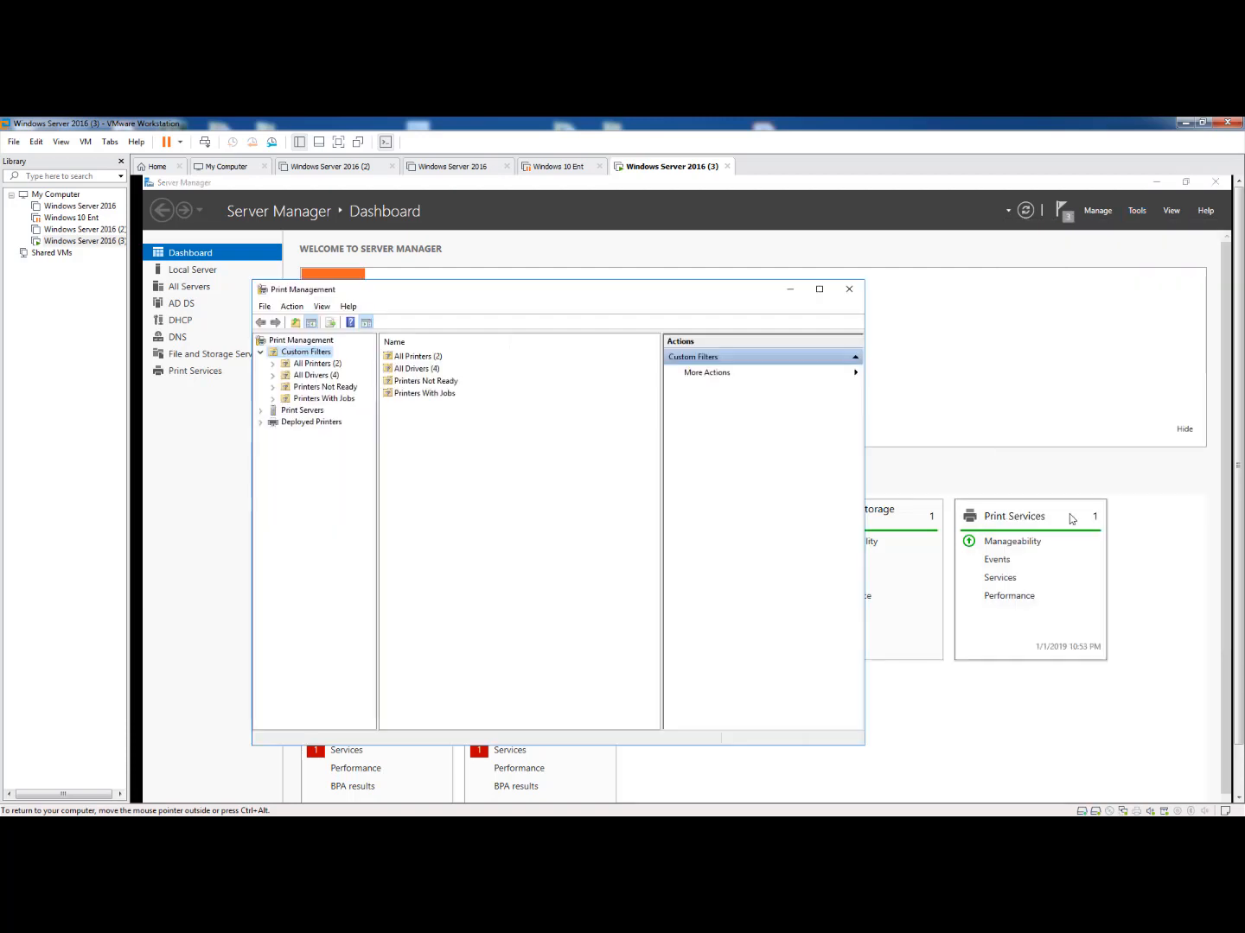
{"action": "mouse_move", "coordinate": [263, 415]}
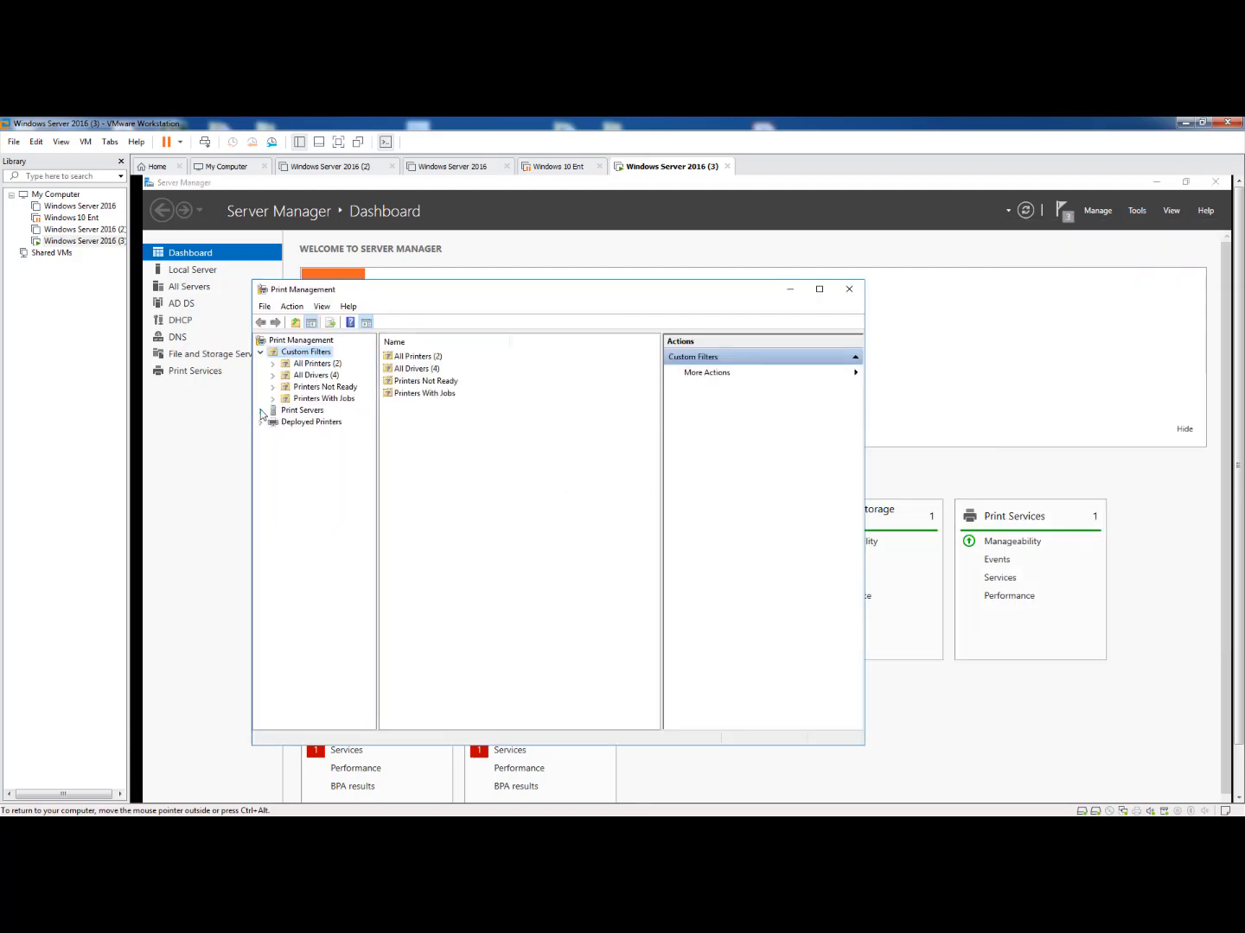
- Expand the local print server and start Add Printer from its Printers node
{"action": "left_click", "coordinate": [263, 410]}
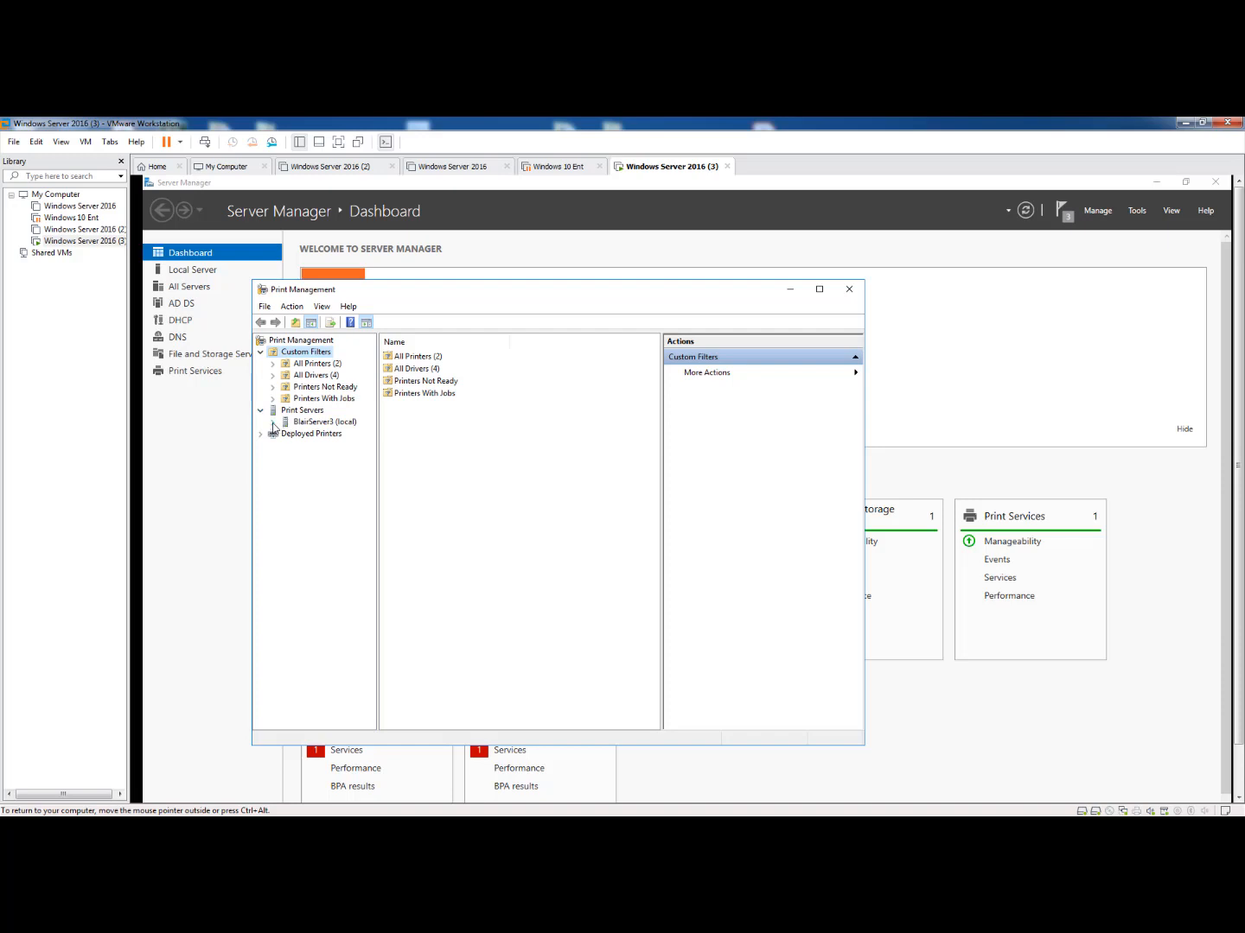
{"action": "left_click", "coordinate": [273, 421]}
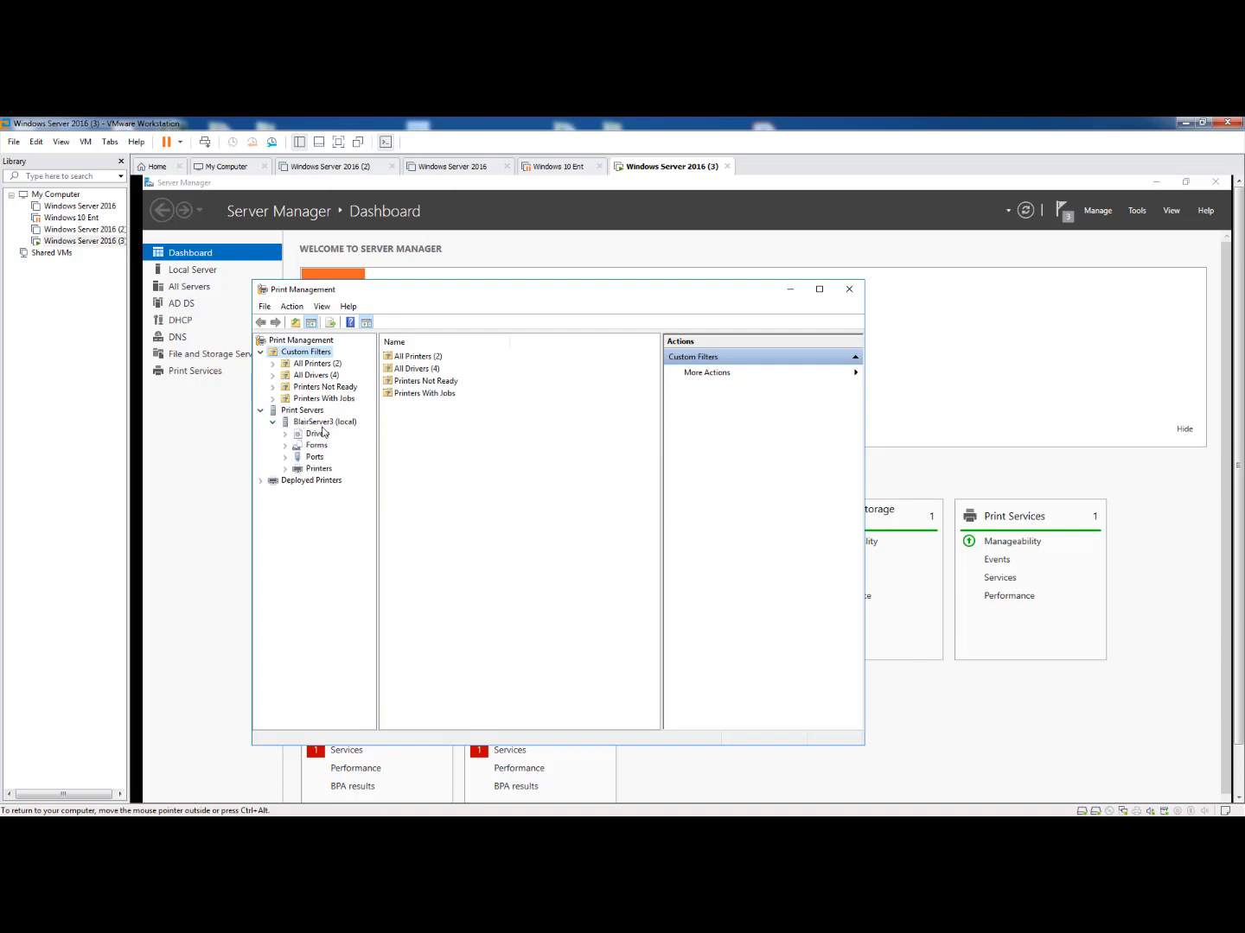
{"action": "mouse_move", "coordinate": [290, 476]}
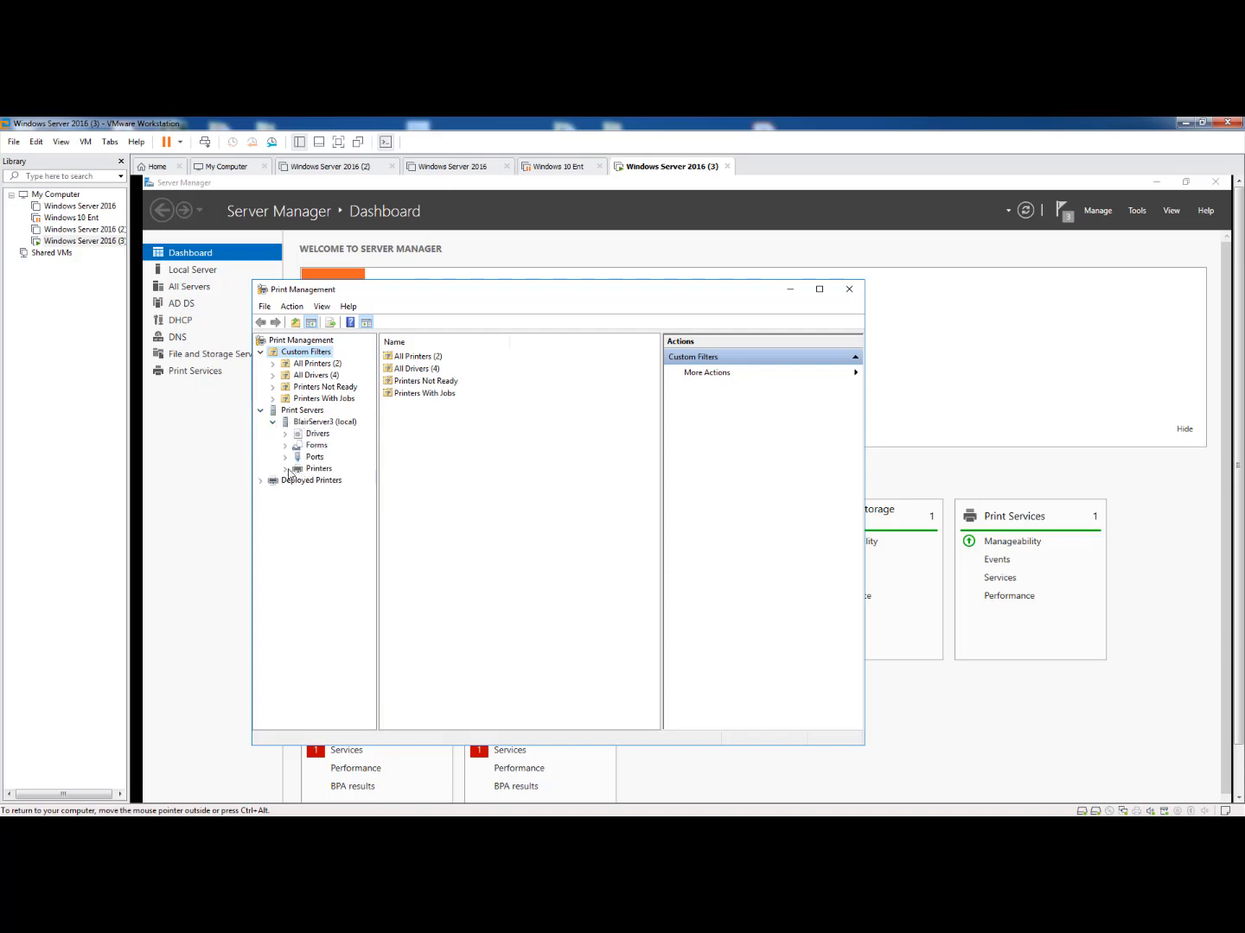
{"action": "right_click", "coordinate": [318, 469]}
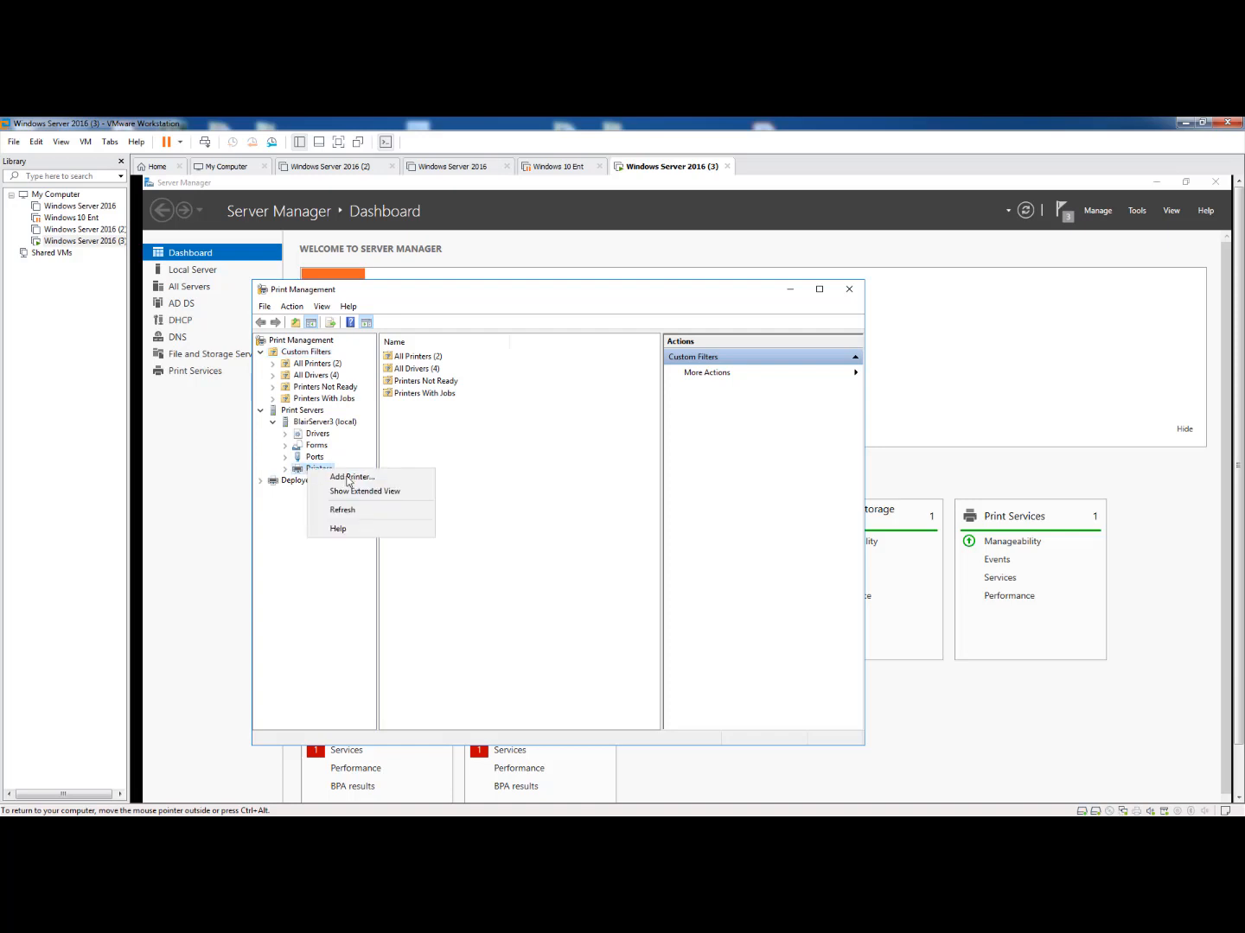
{"action": "left_click", "coordinate": [351, 477]}
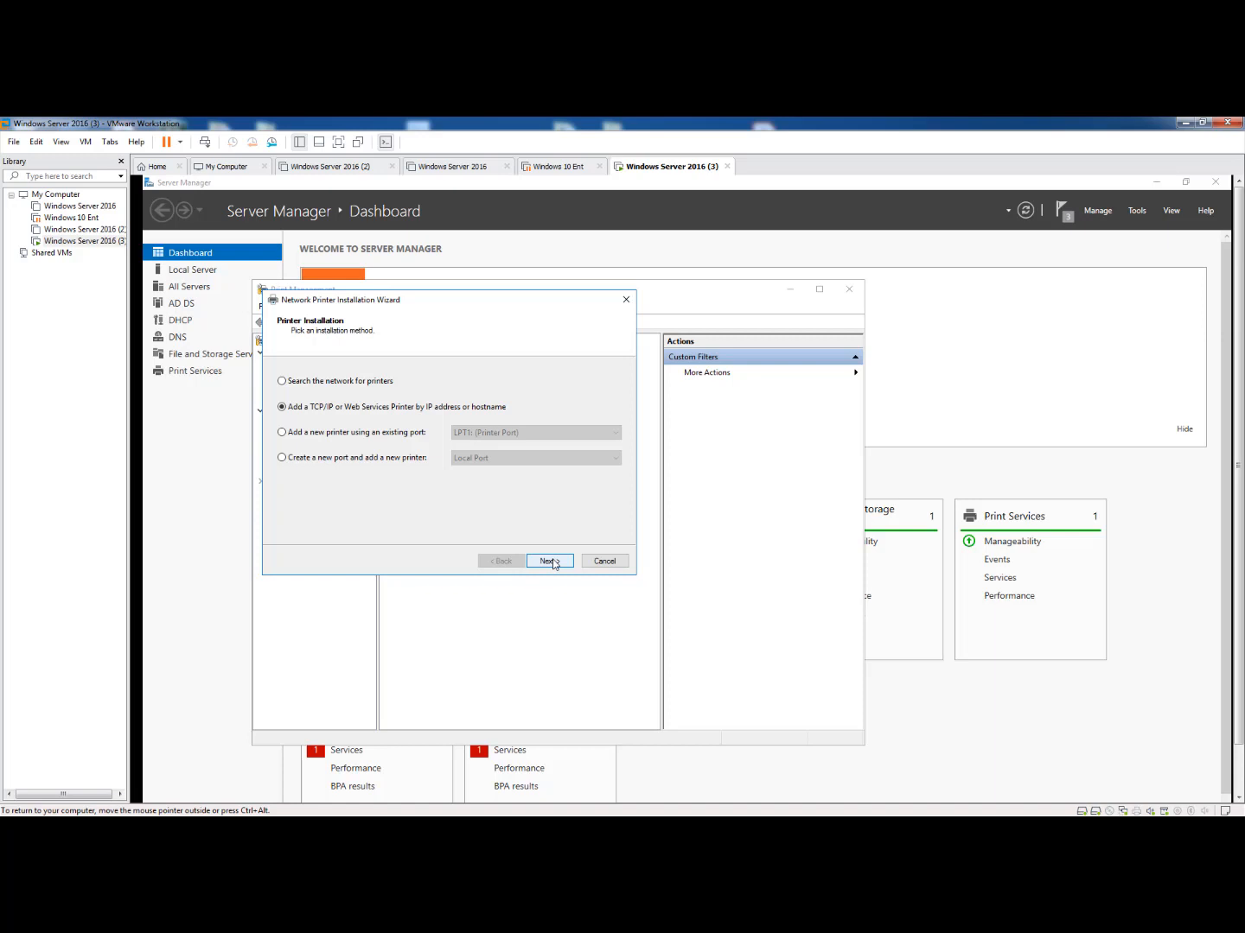
- Add a TCP/IP Device at host address 192.168.1.65 with auto-detect and continue
{"action": "left_click", "coordinate": [548, 560]}
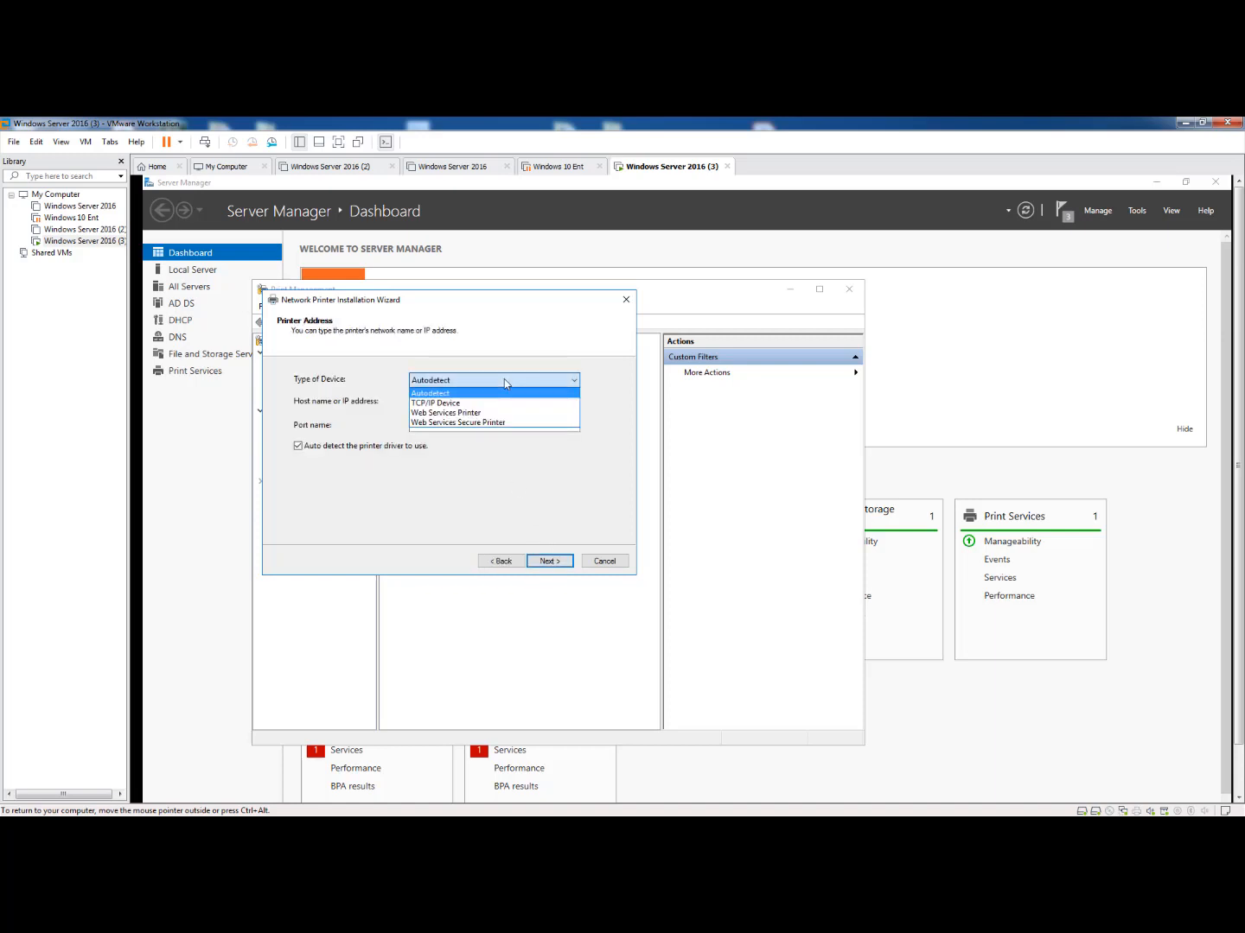
{"action": "left_click", "coordinate": [435, 403]}
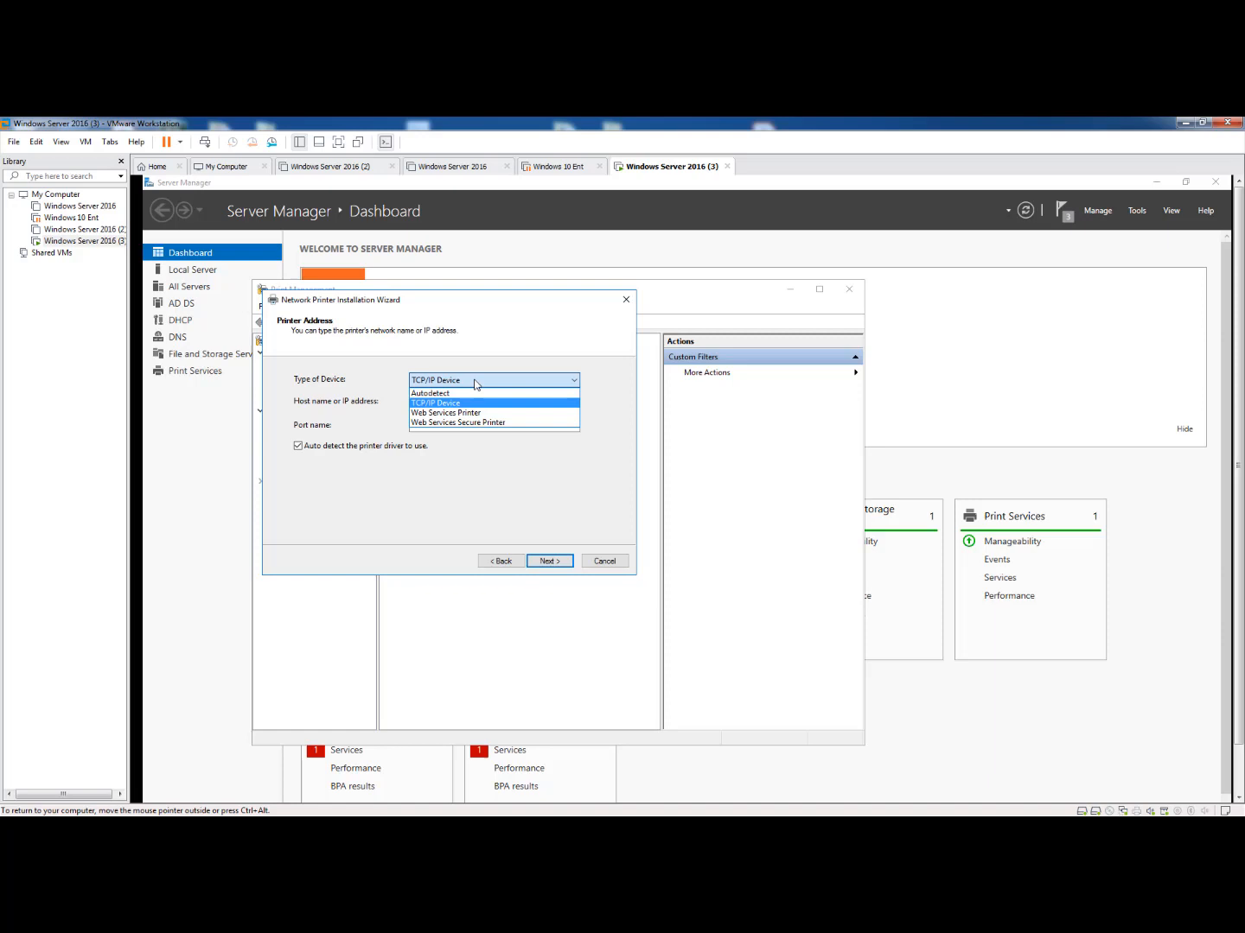
{"action": "mouse_move", "coordinate": [429, 395]}
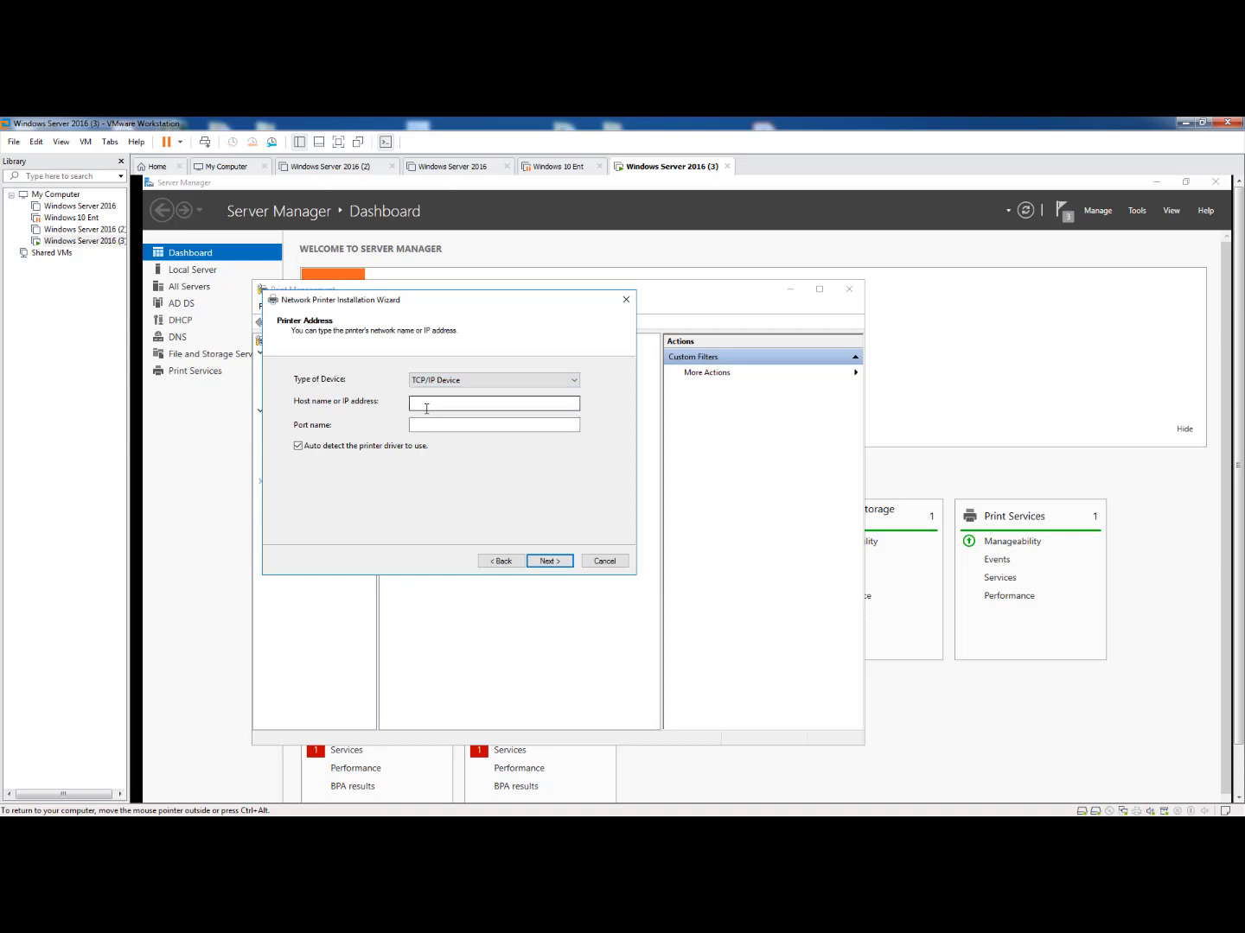
{"action": "left_click", "coordinate": [495, 403]}
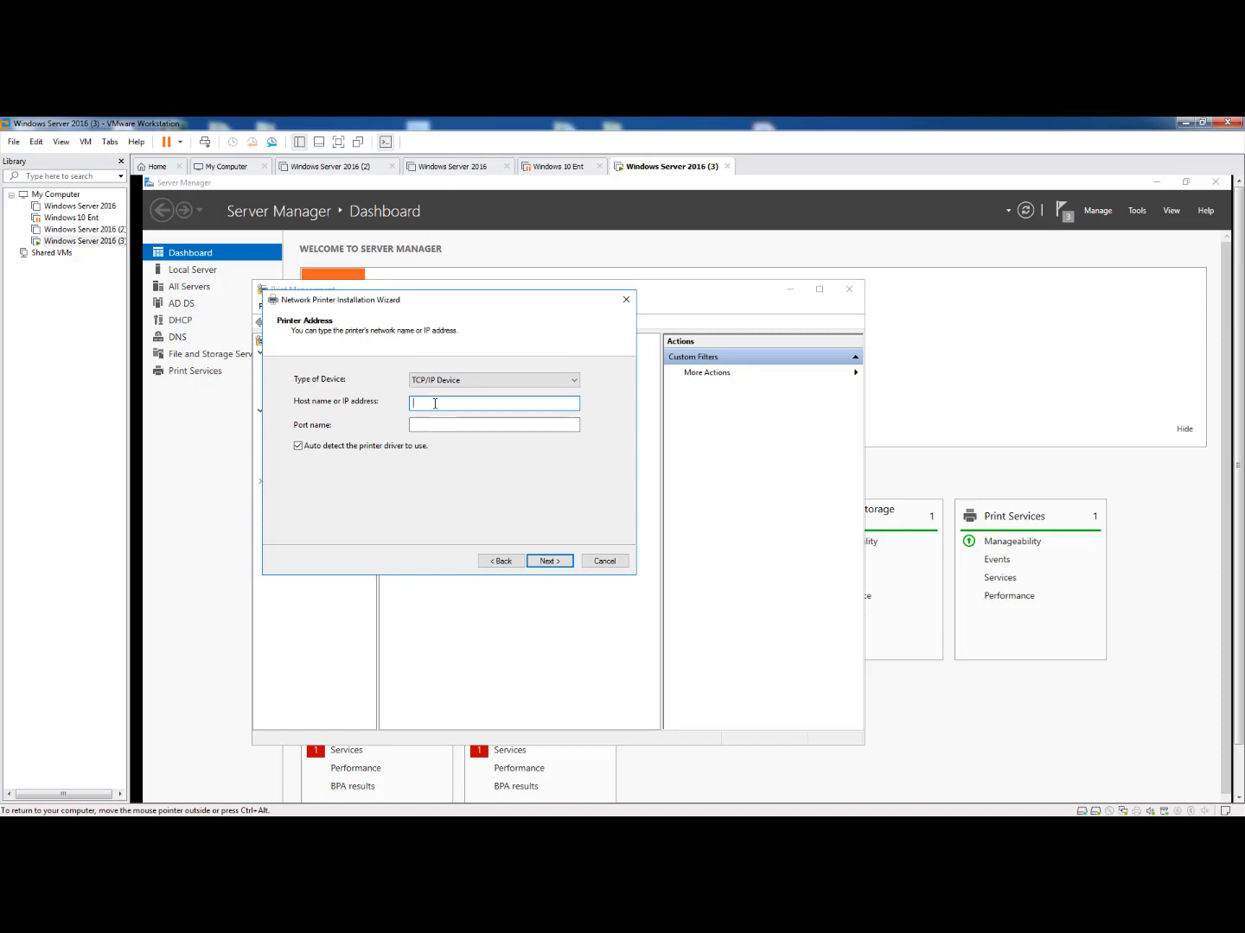
{"action": "type", "text": "19"}
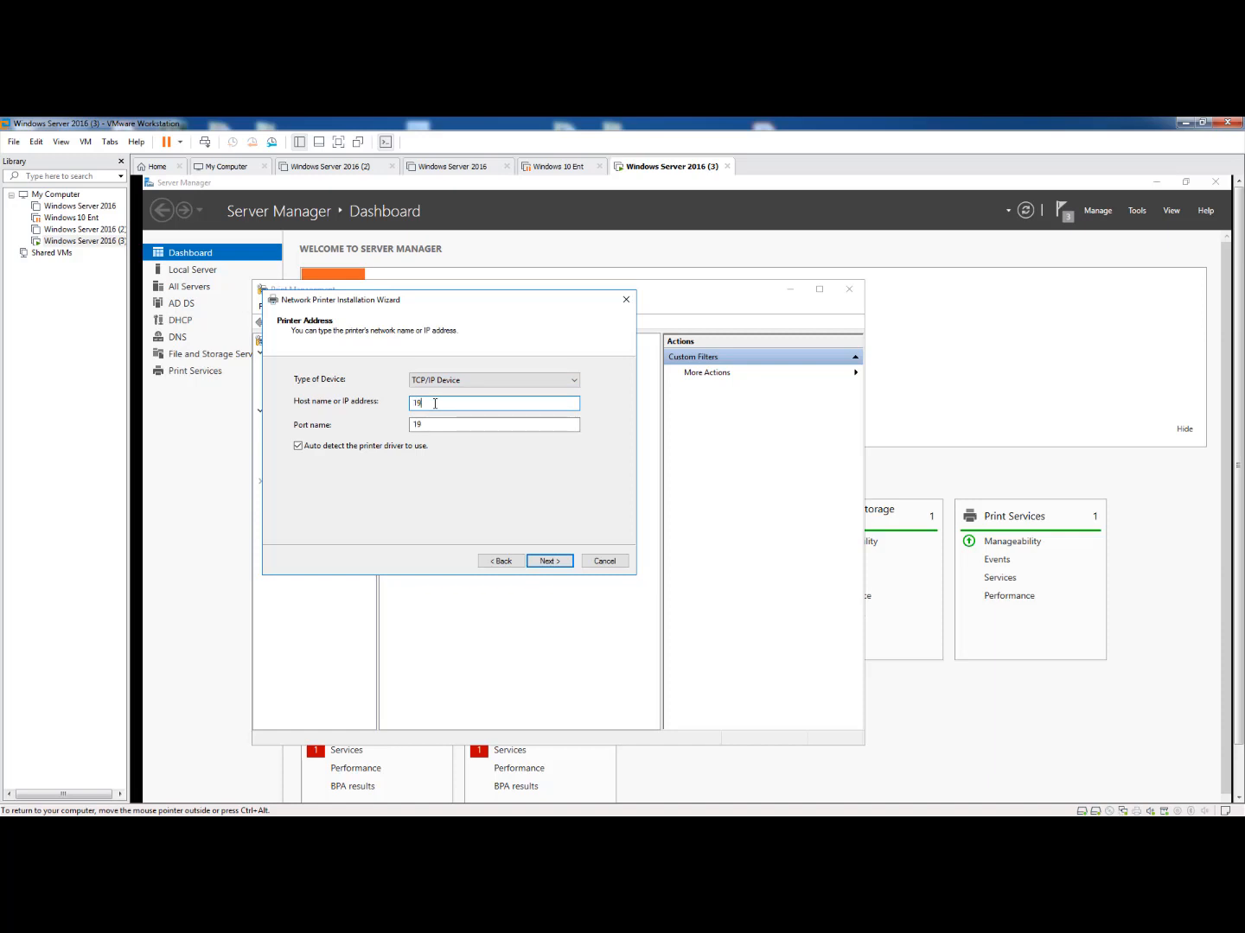
{"action": "type", "text": "2.16"}
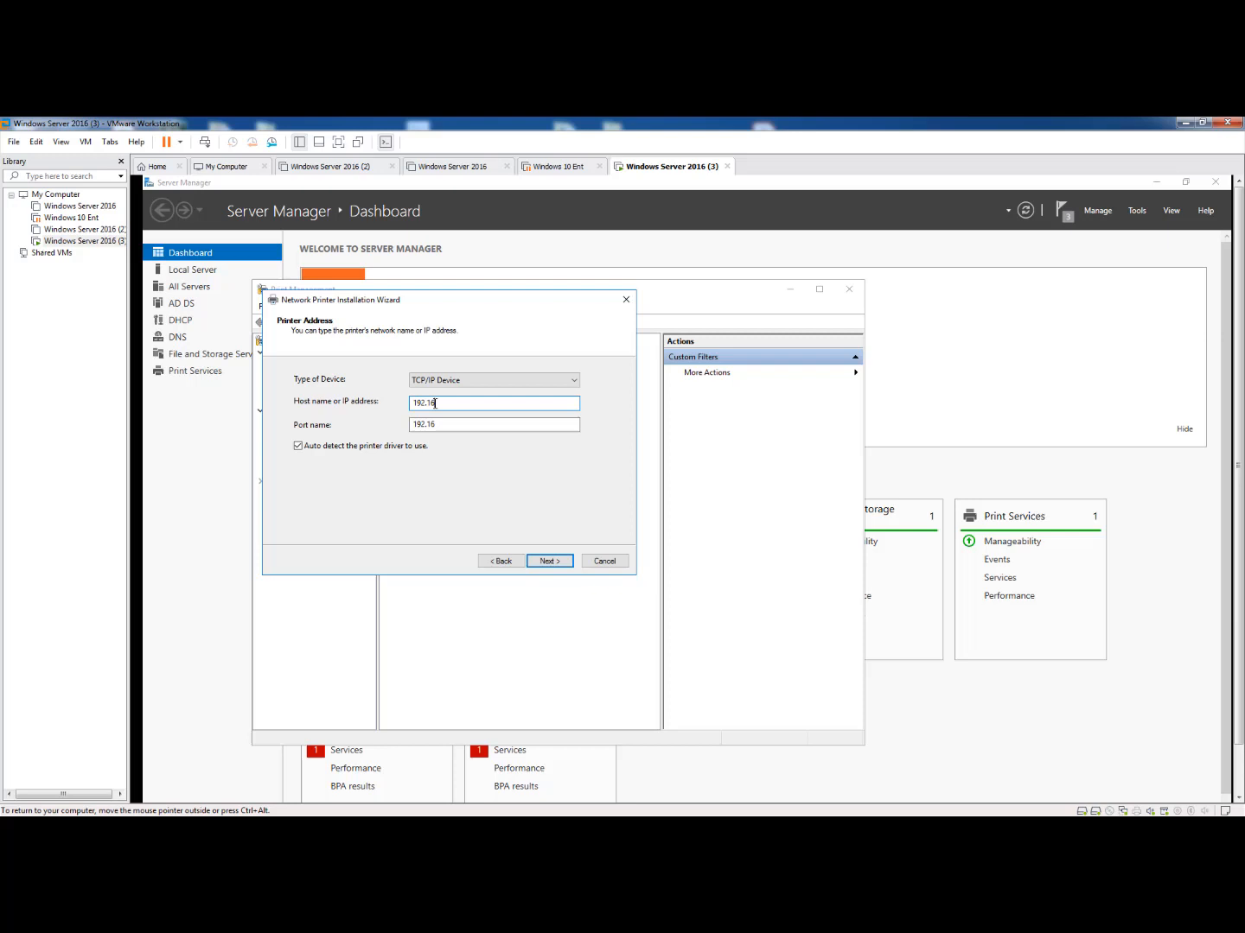
{"action": "type", "text": "8.1"}
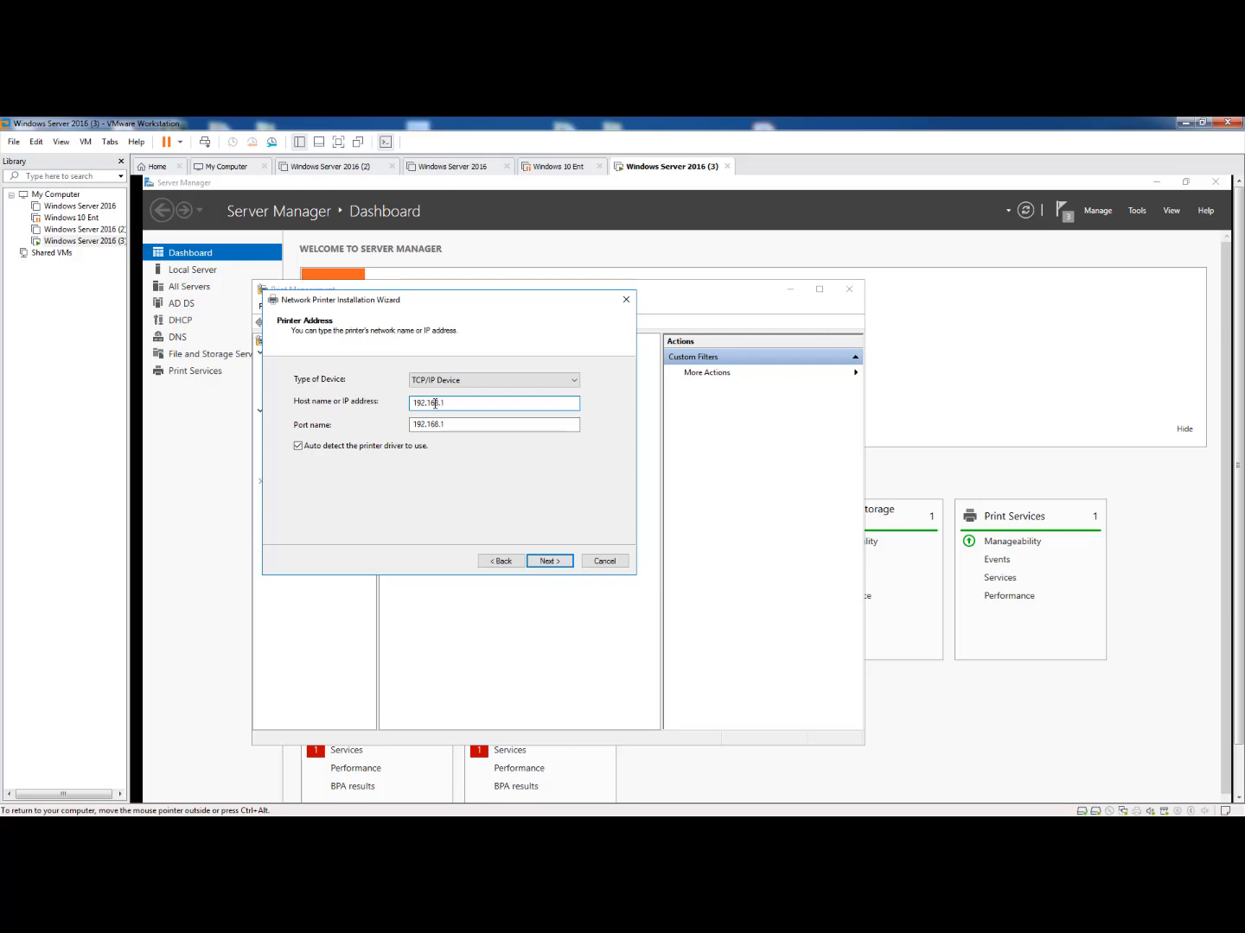
{"action": "type", "text": "65"}
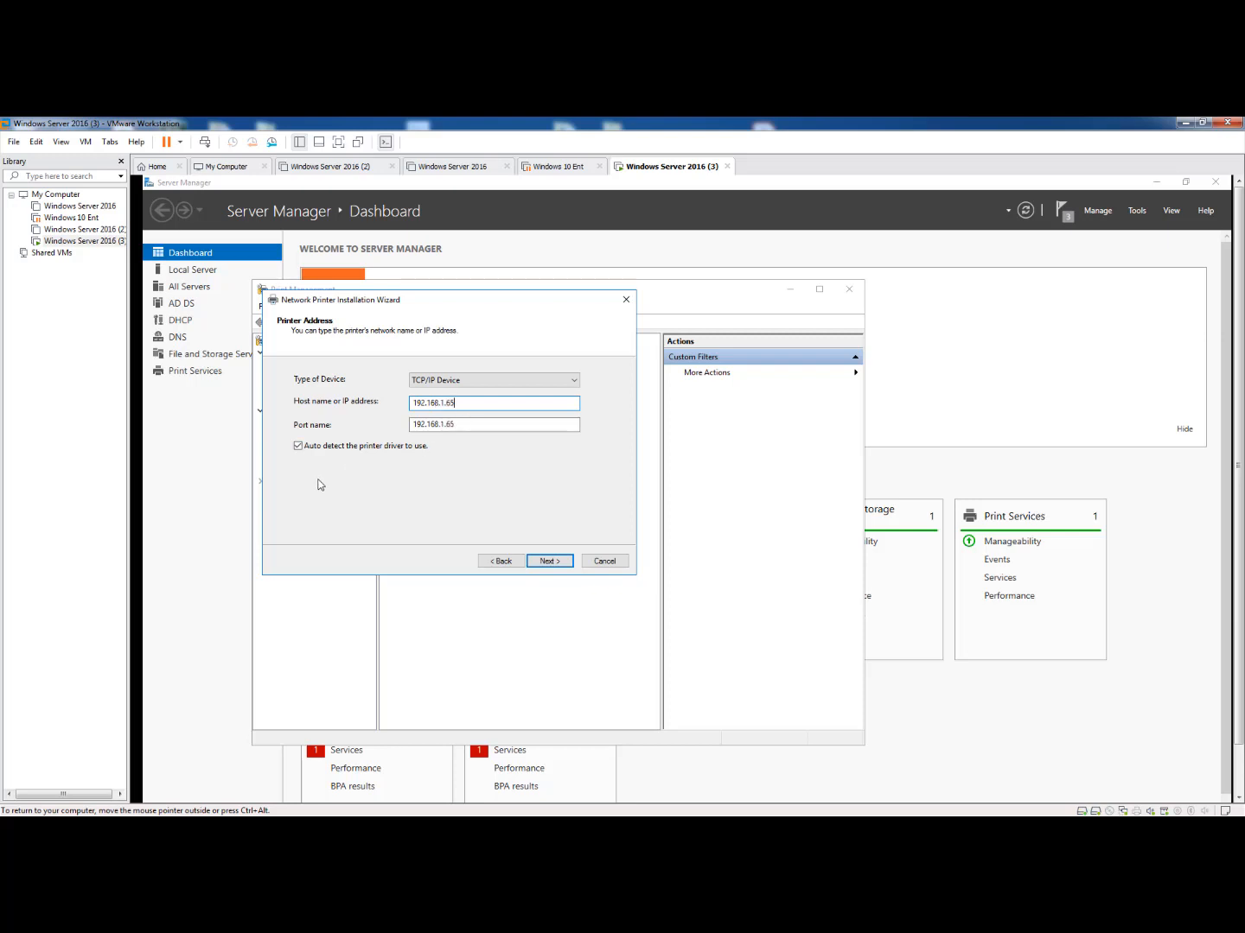
{"action": "mouse_move", "coordinate": [315, 460]}
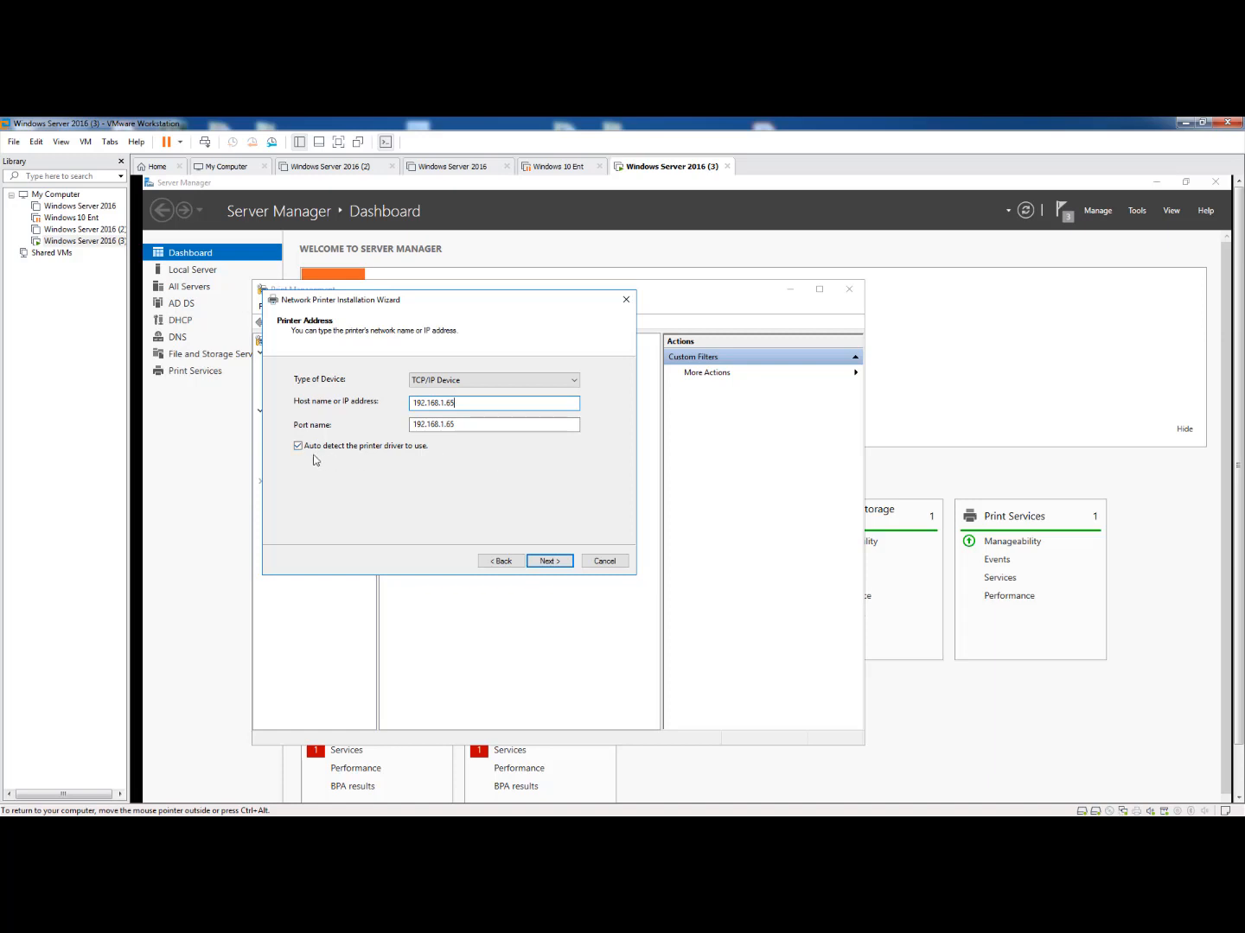
{"action": "mouse_move", "coordinate": [320, 472]}
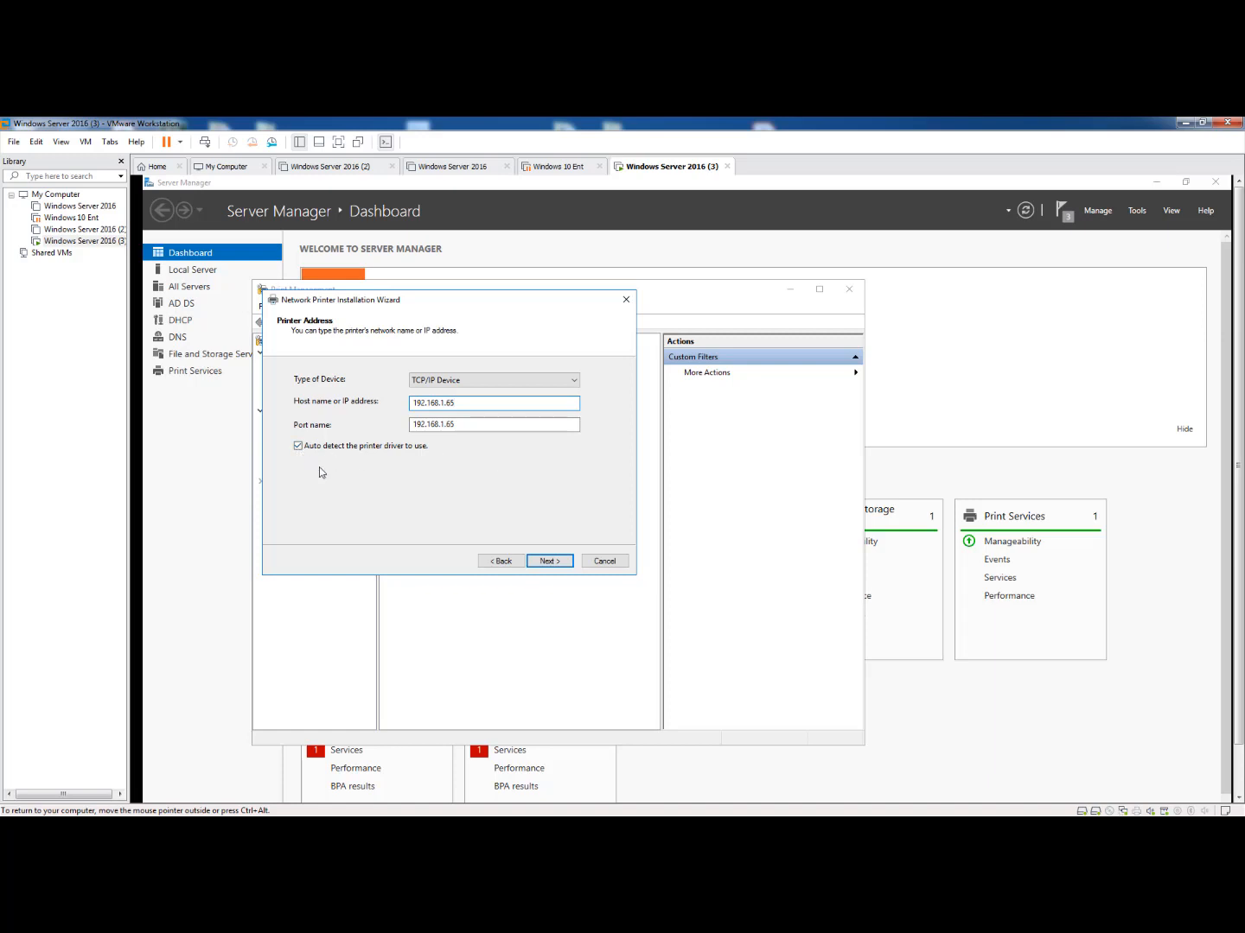
{"action": "left_click", "coordinate": [548, 560]}
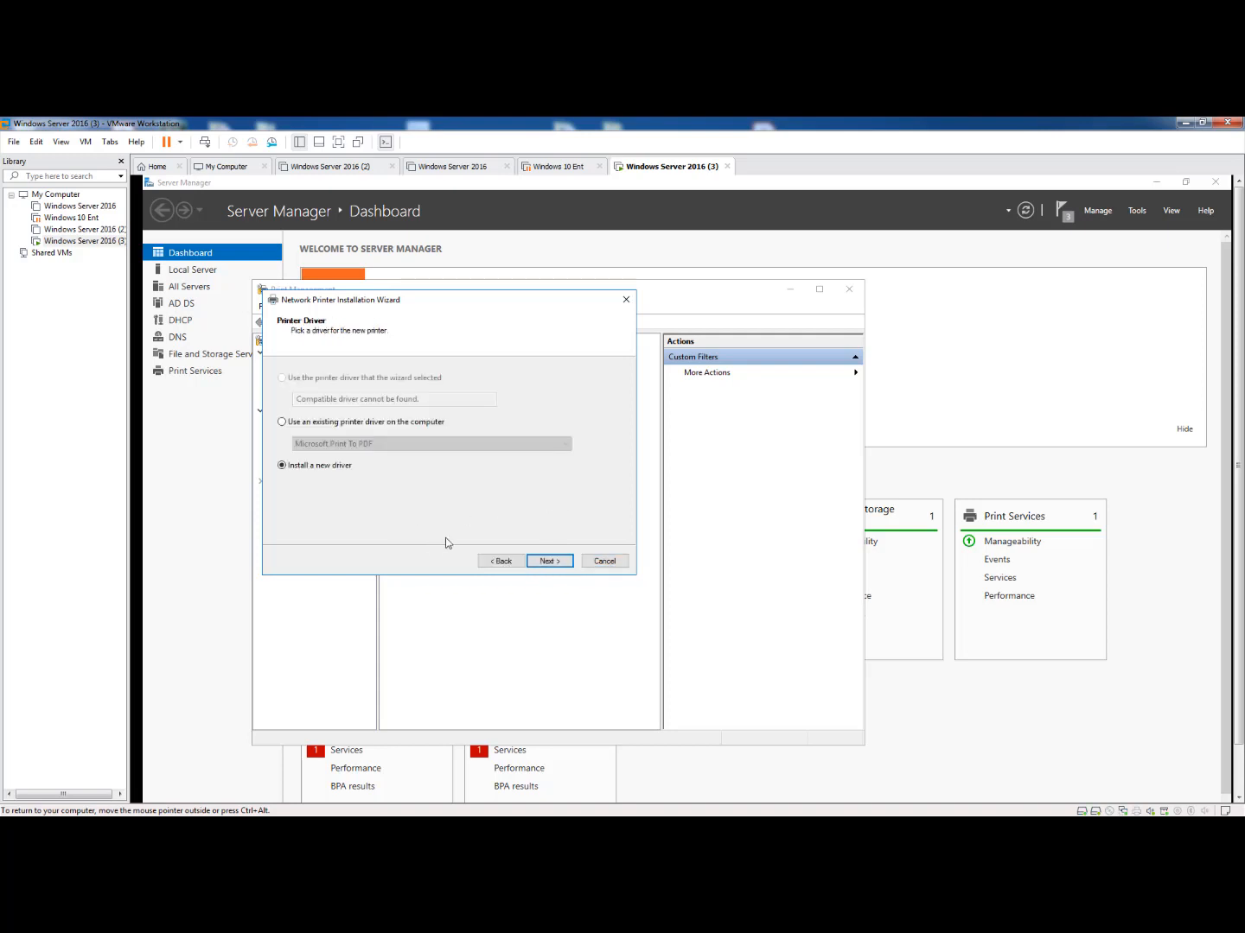
- Choose to install a new driver and browse the Brother printer models list
{"action": "left_click", "coordinate": [549, 560]}
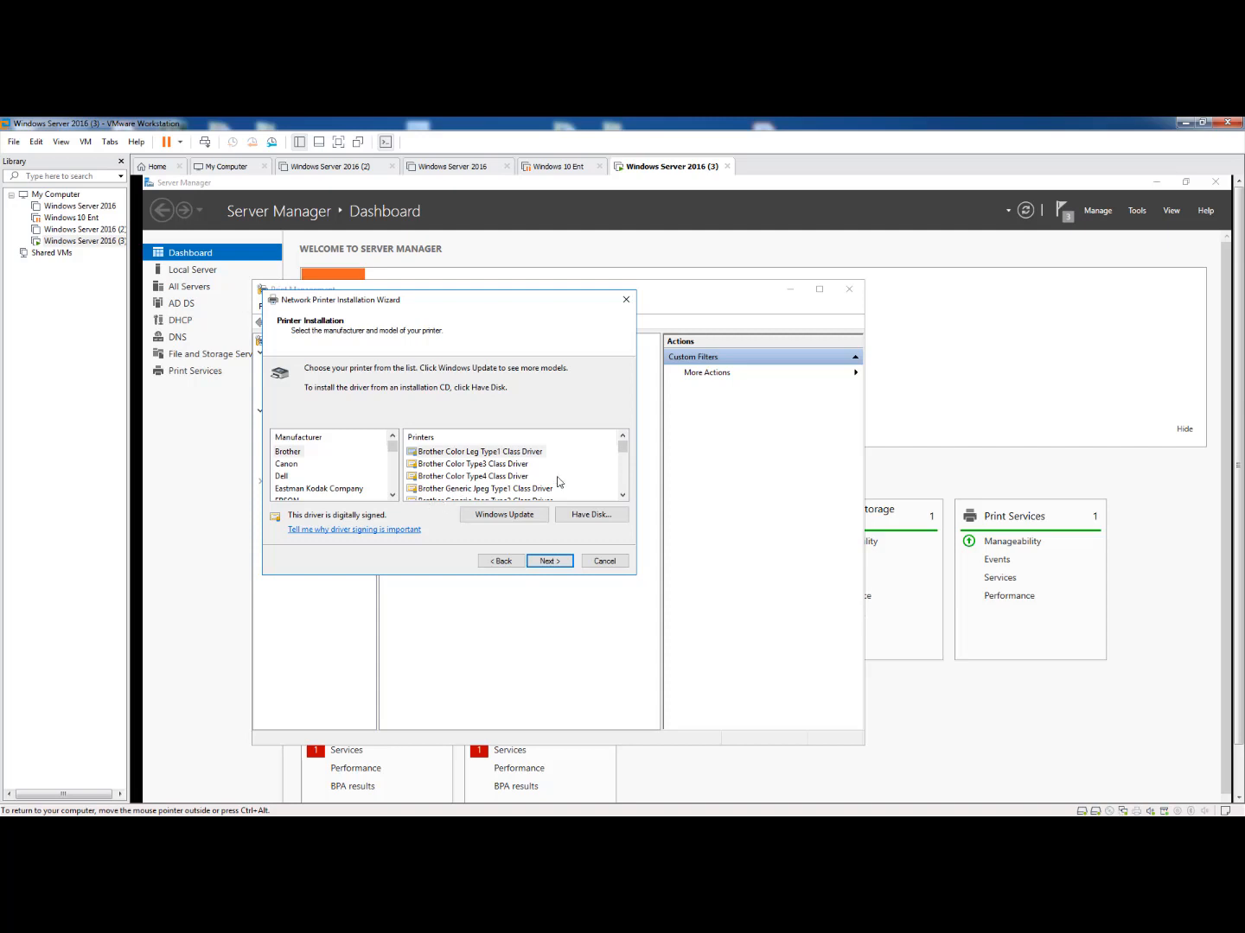
{"action": "scroll", "scroll_direction": "down", "scroll_amount": 3}
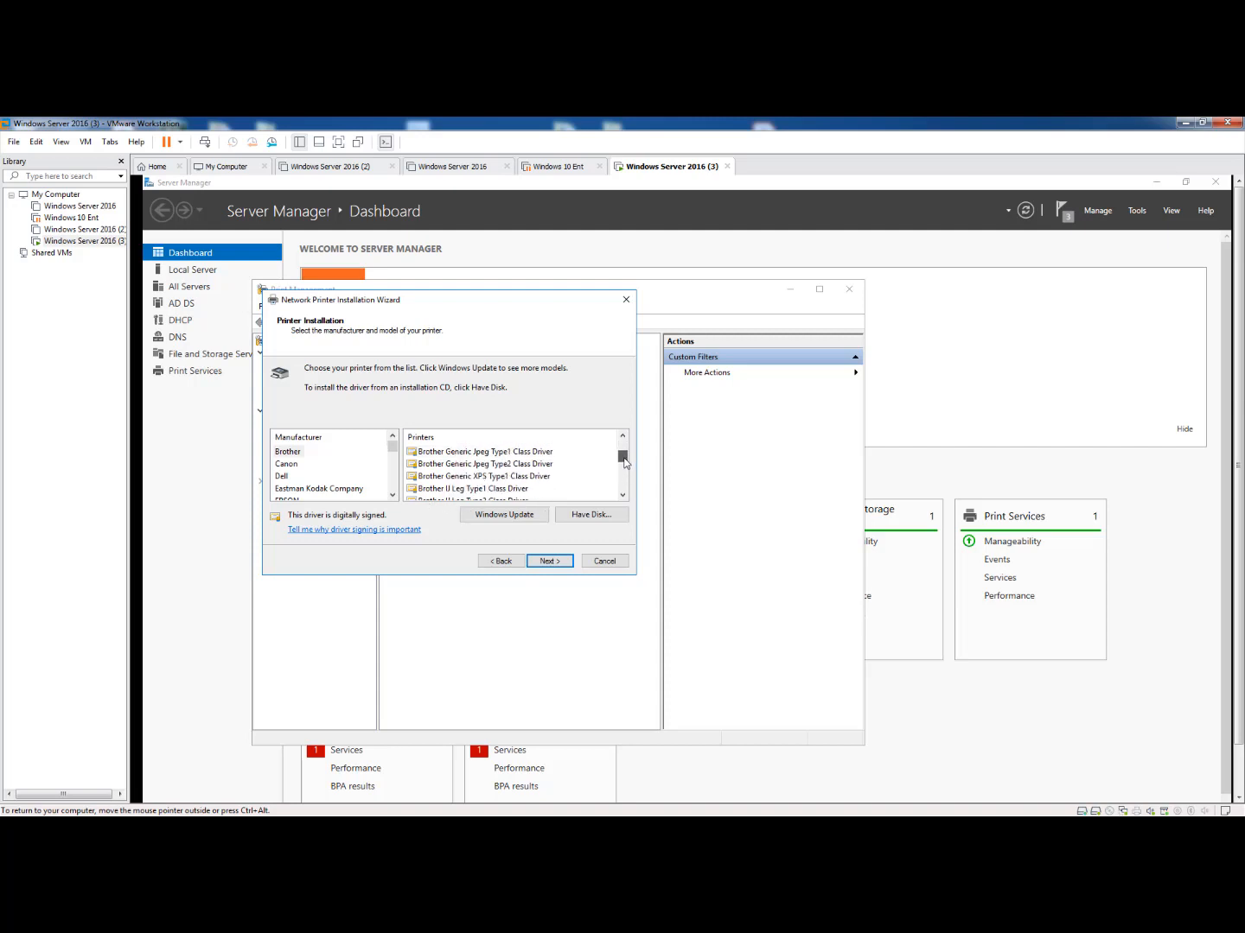
{"action": "scroll", "scroll_direction": "down", "scroll_amount": 3}
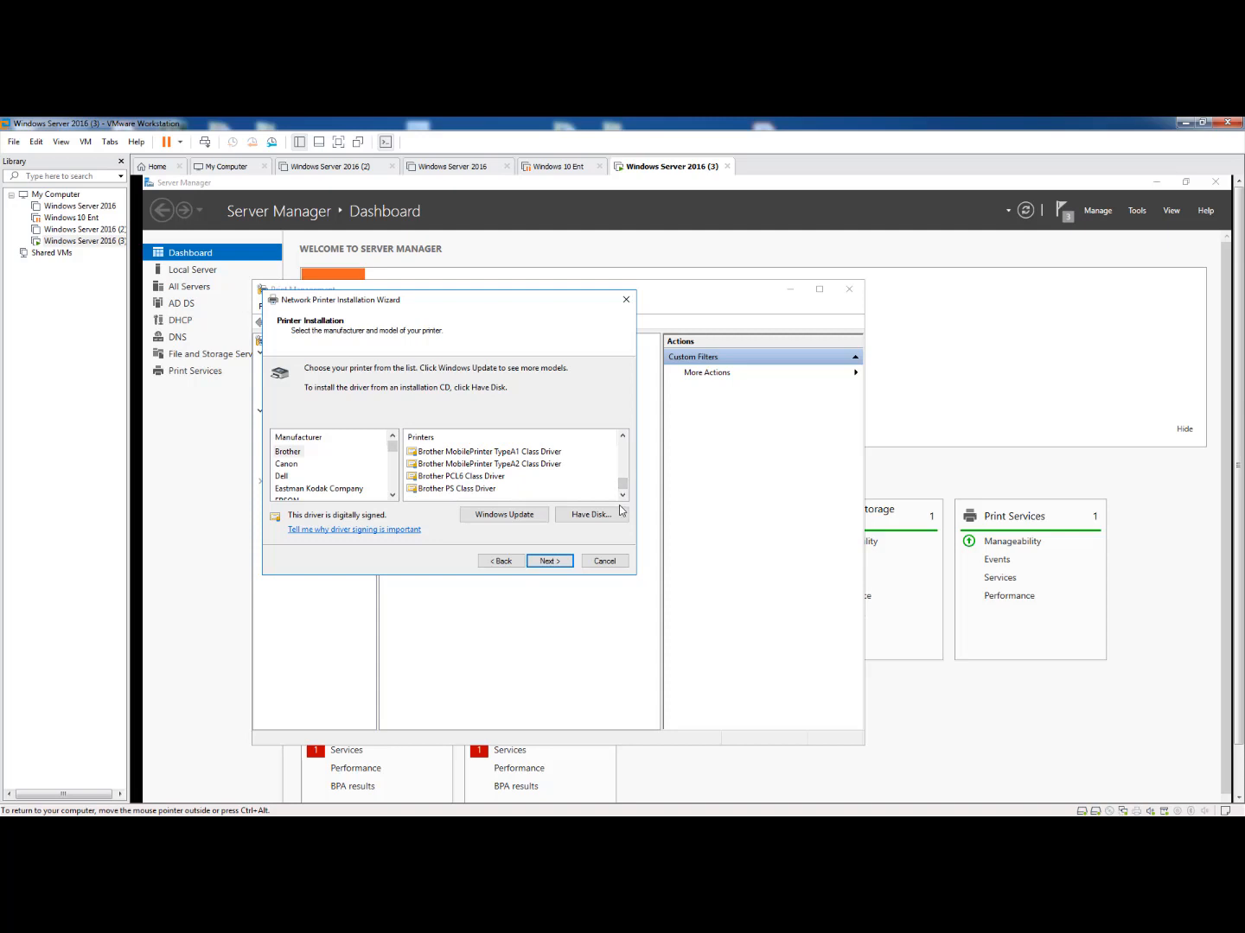
{"action": "mouse_move", "coordinate": [591, 515]}
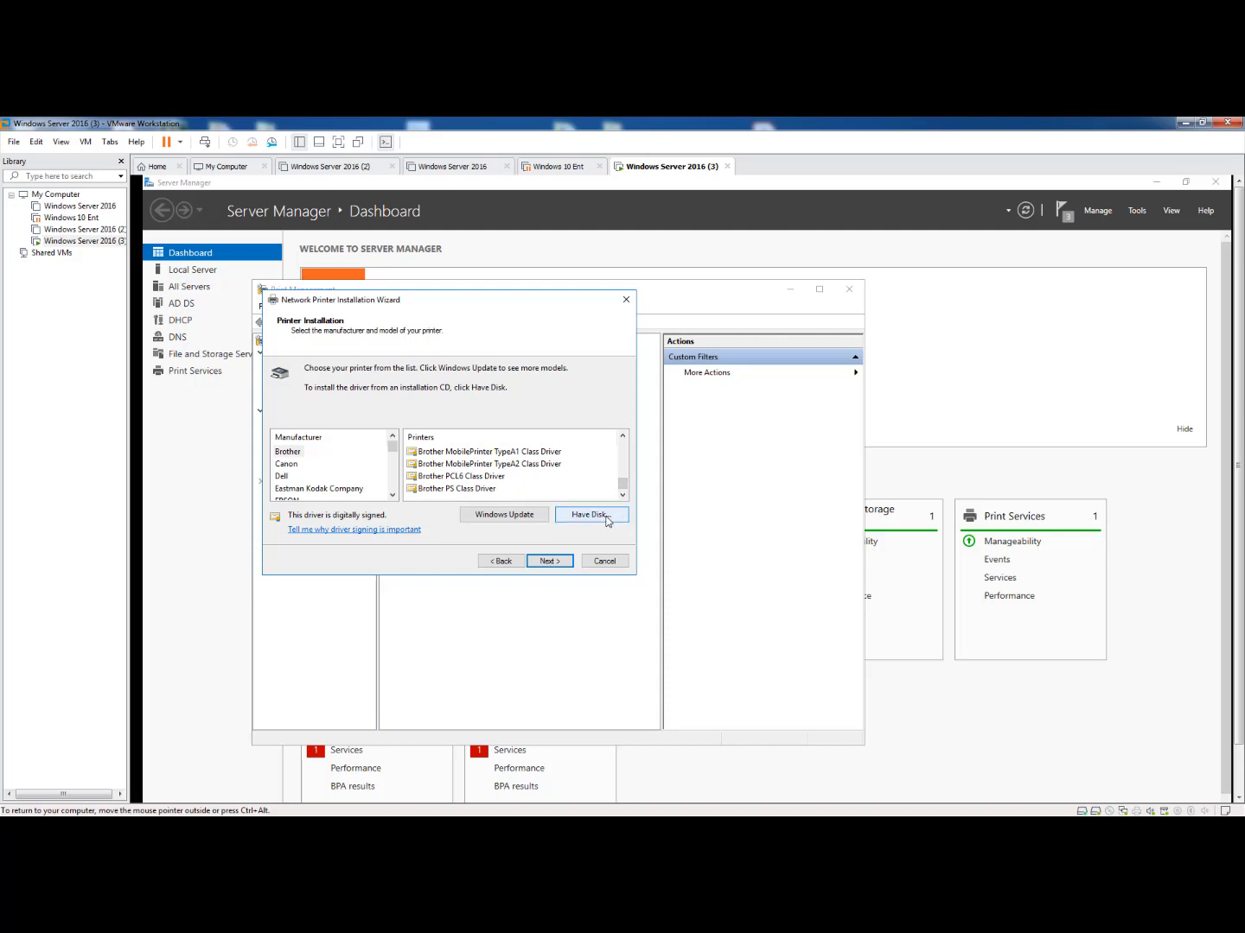
- Choose Have Disk and browse for the driver files on disk
{"action": "left_click", "coordinate": [591, 515]}
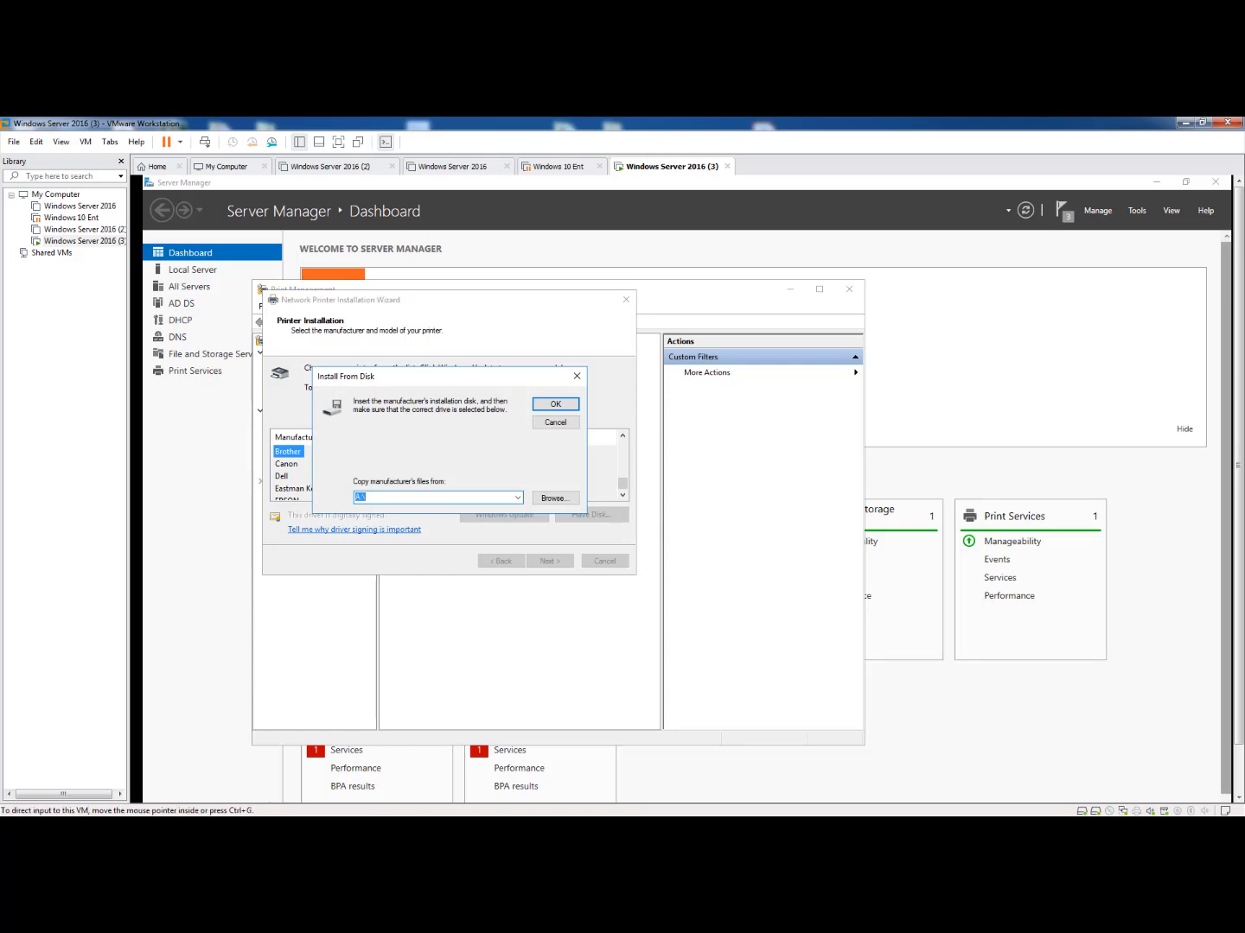
{"action": "mouse_move", "coordinate": [567, 415]}
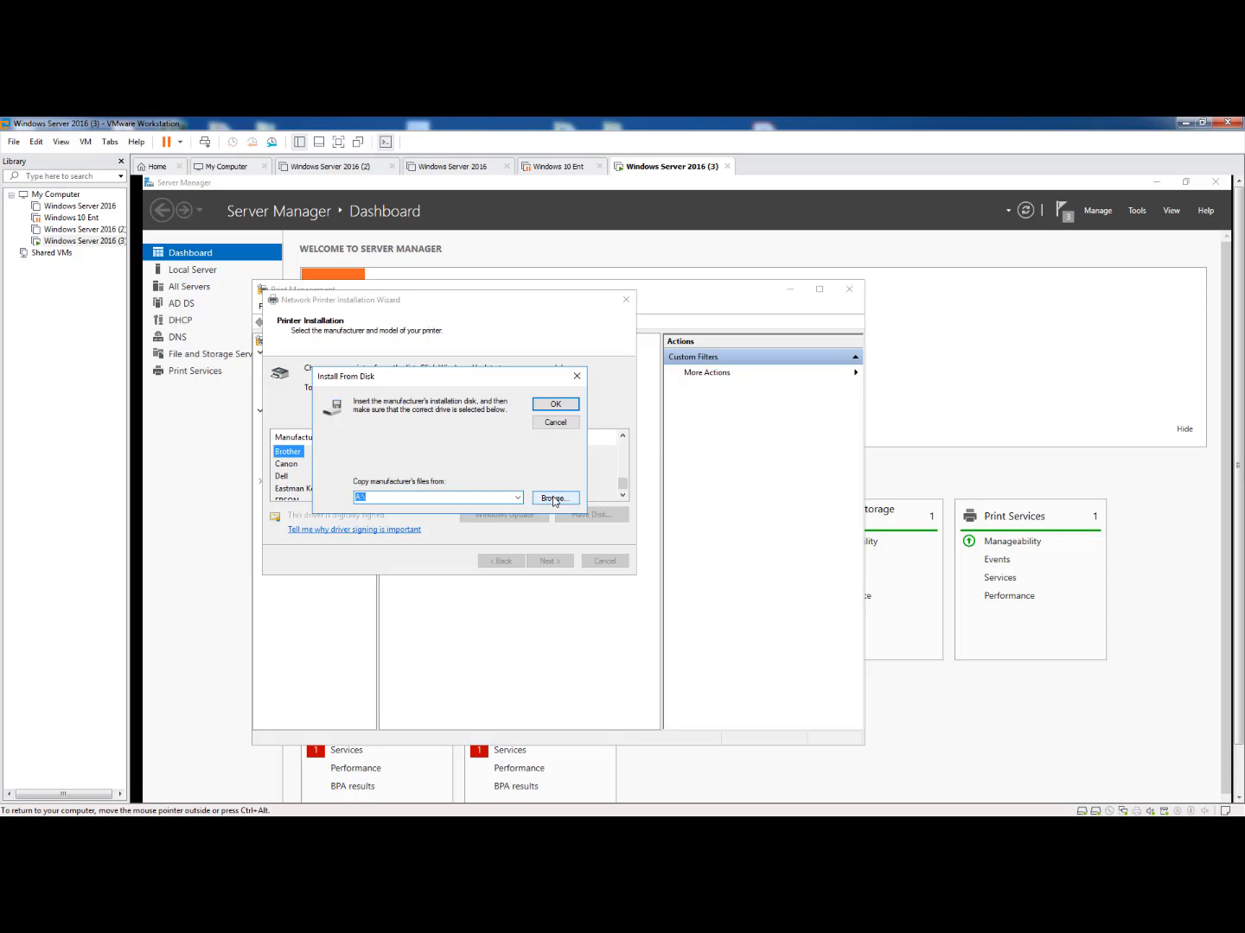
{"action": "left_click", "coordinate": [555, 498]}
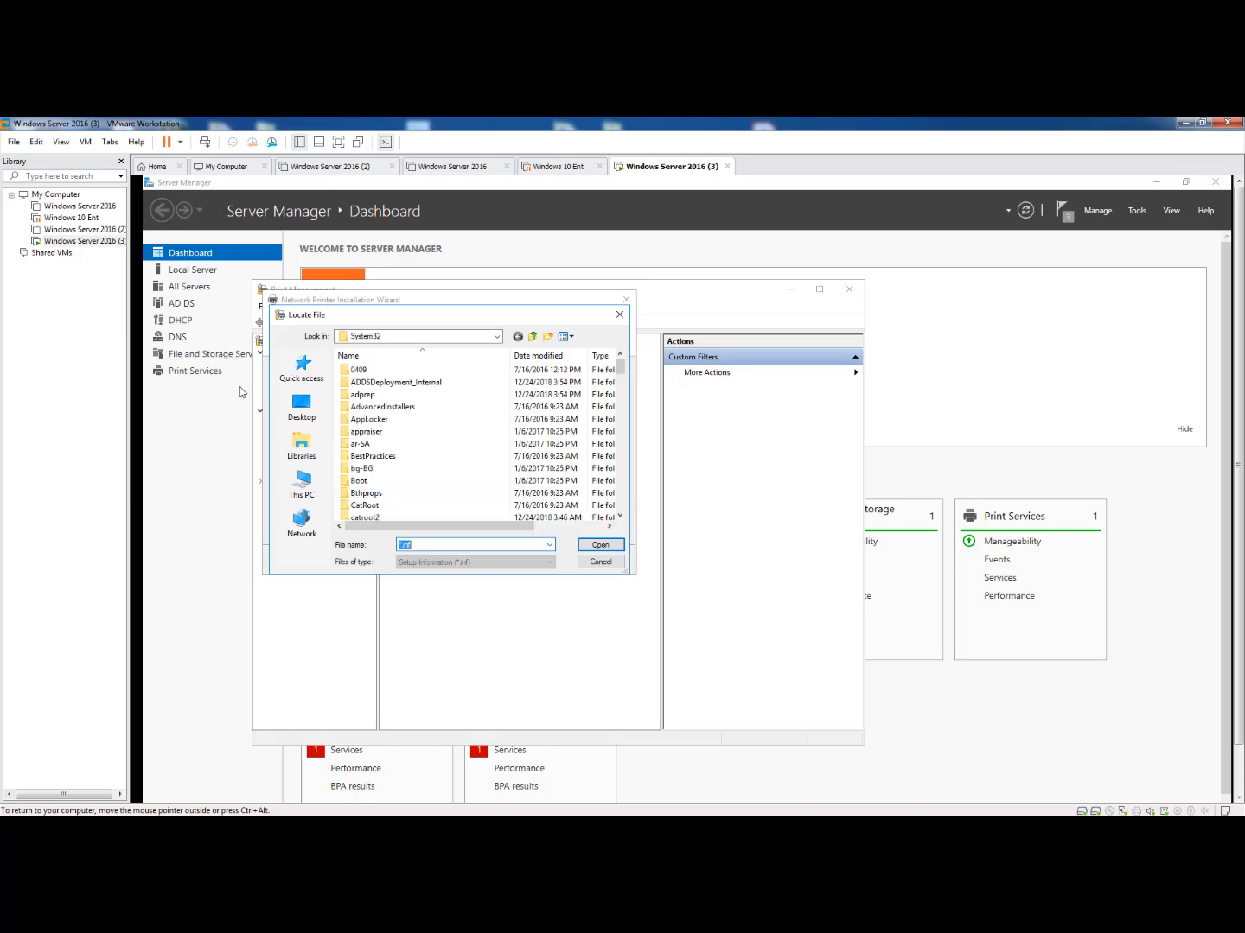
- Go to the Desktop and open the Brother Printer driver folder
{"action": "left_click", "coordinate": [301, 408]}
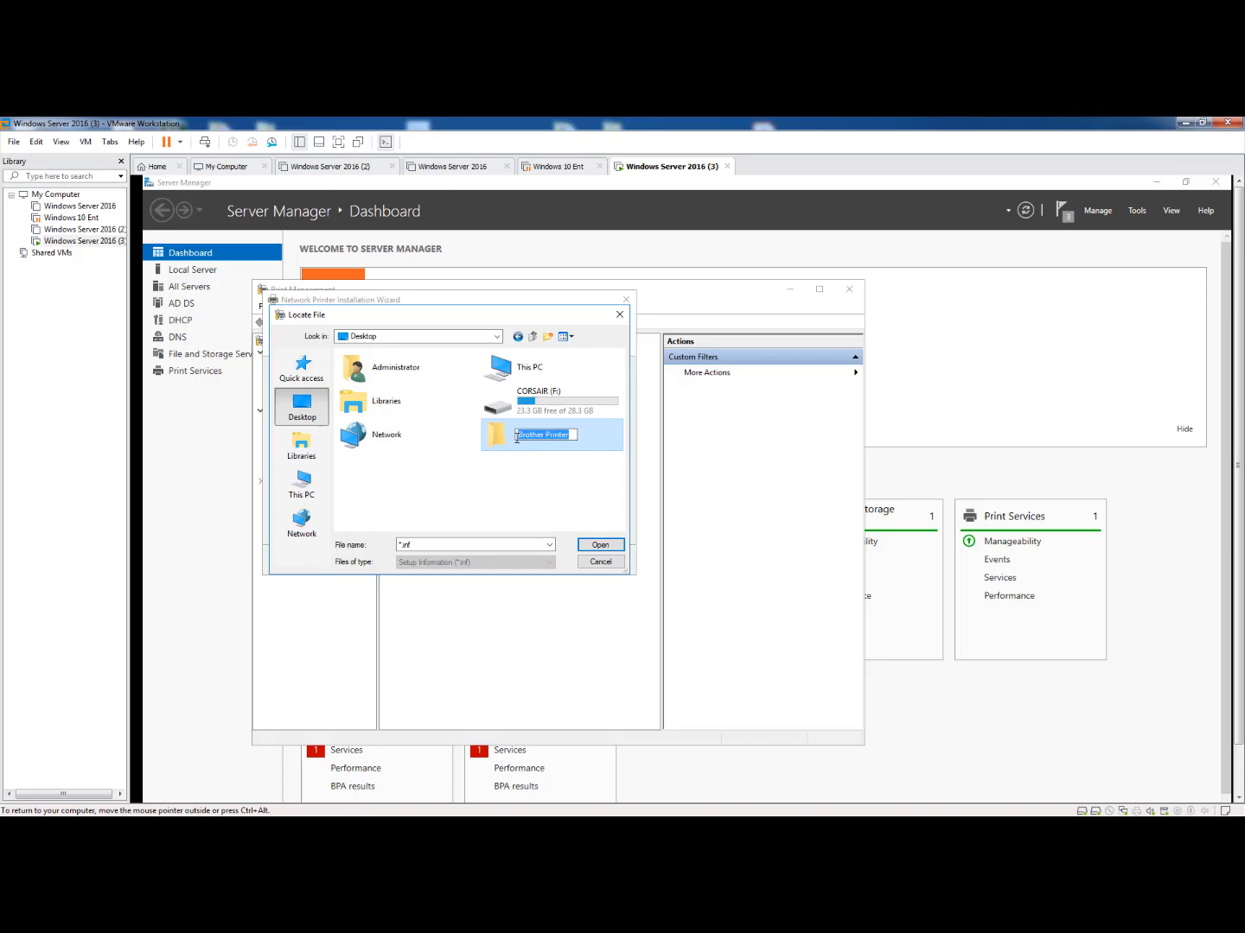
{"action": "double_click", "coordinate": [543, 434]}
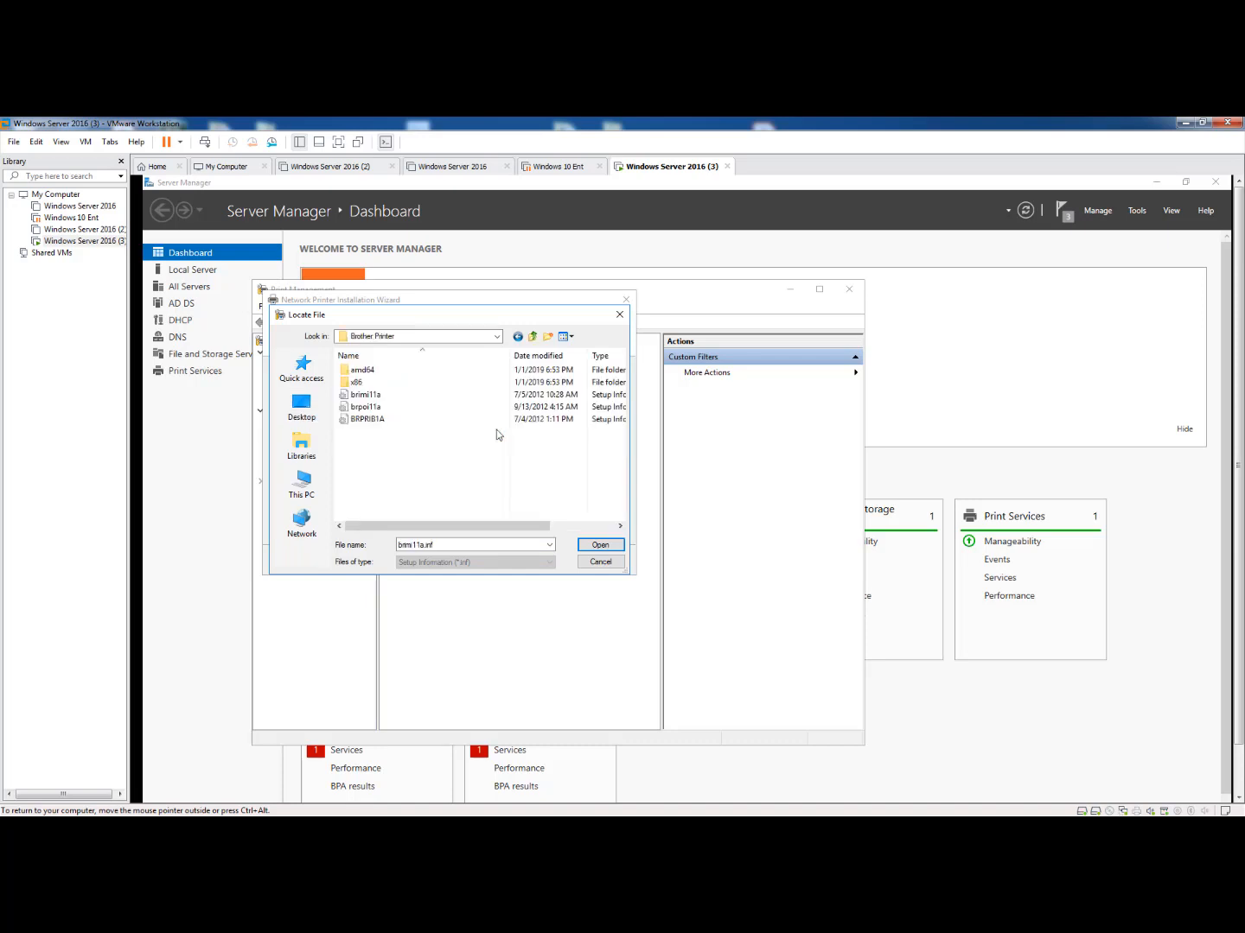
{"action": "mouse_move", "coordinate": [449, 484]}
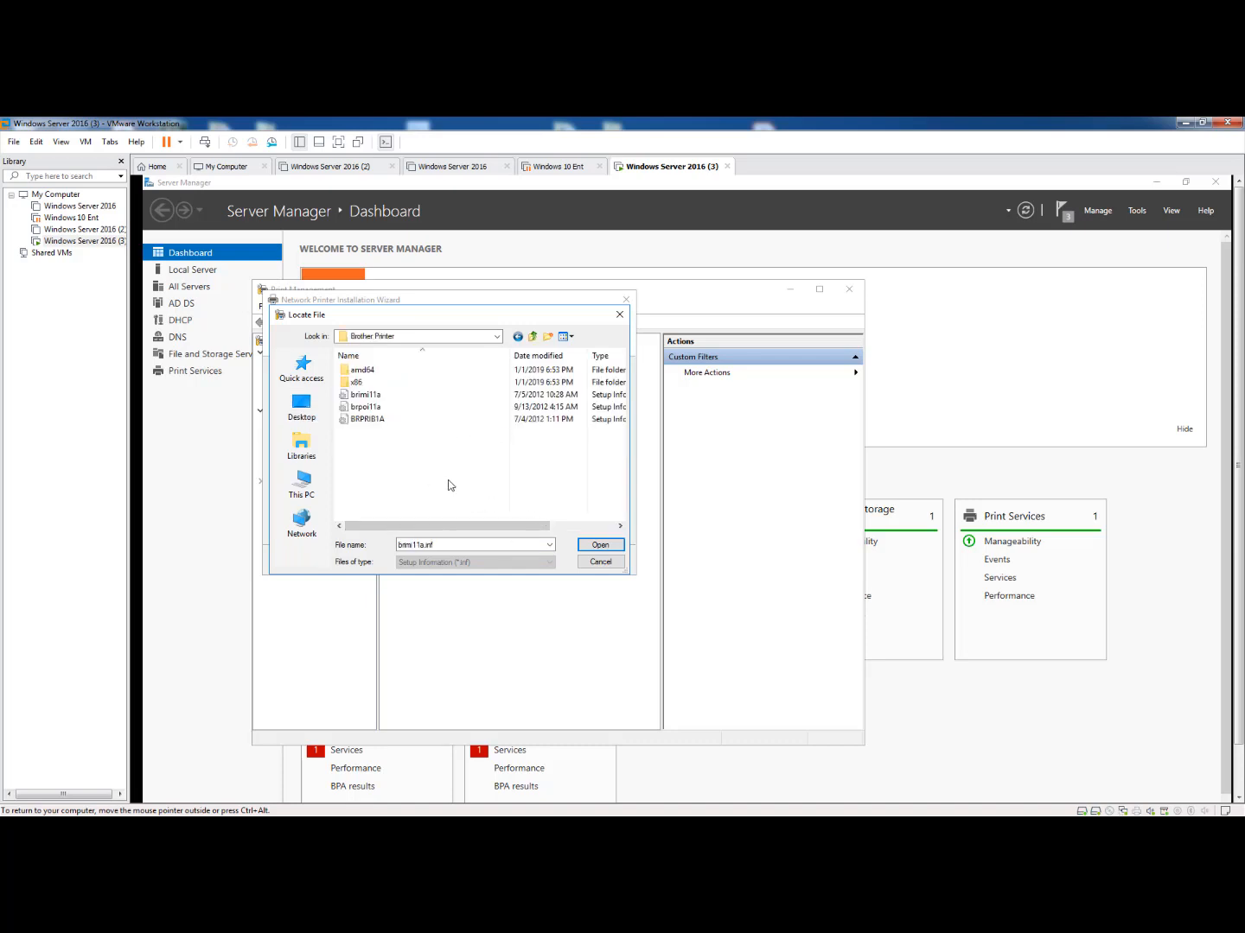
{"action": "mouse_move", "coordinate": [406, 434]}
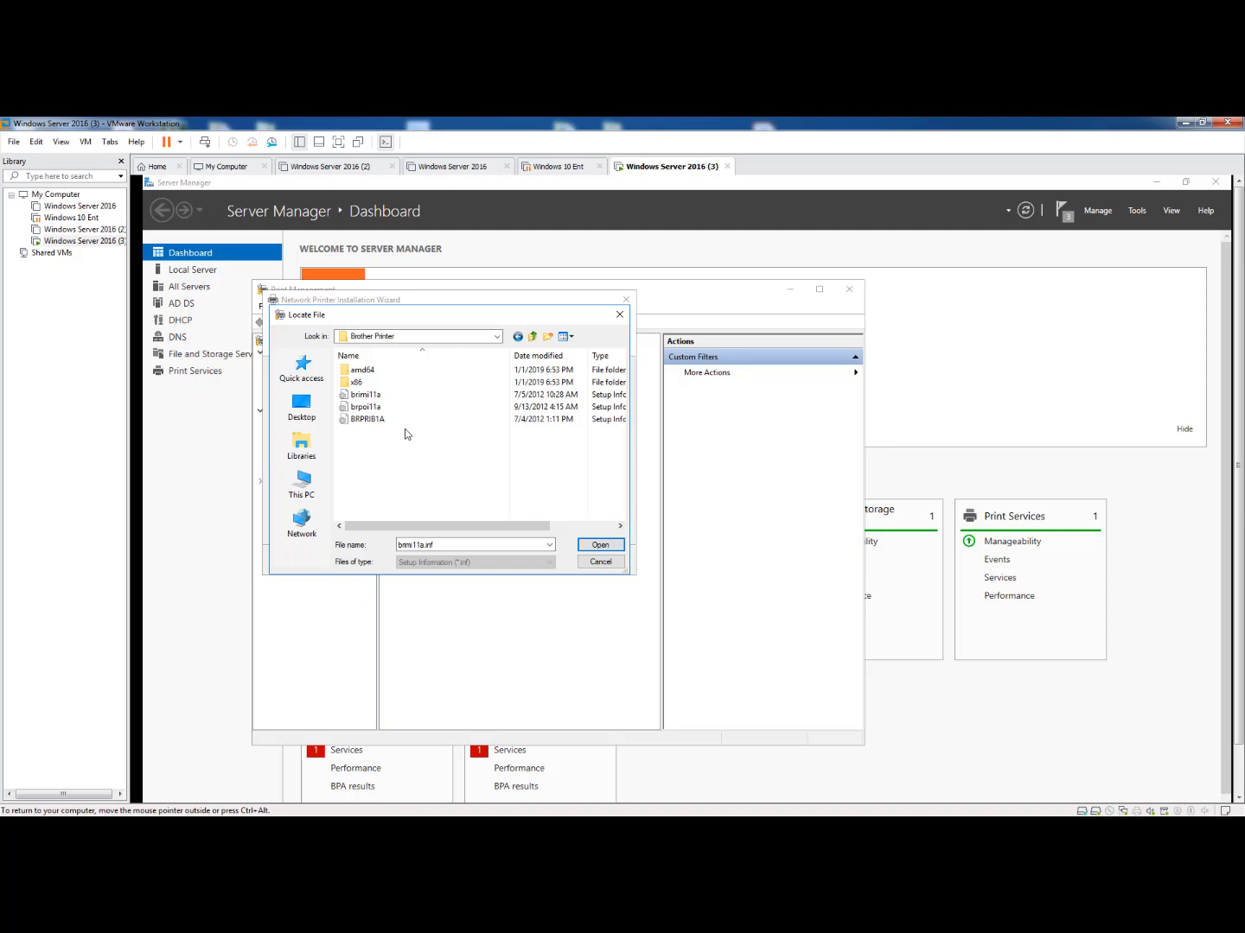
{"action": "mouse_move", "coordinate": [602, 545]}
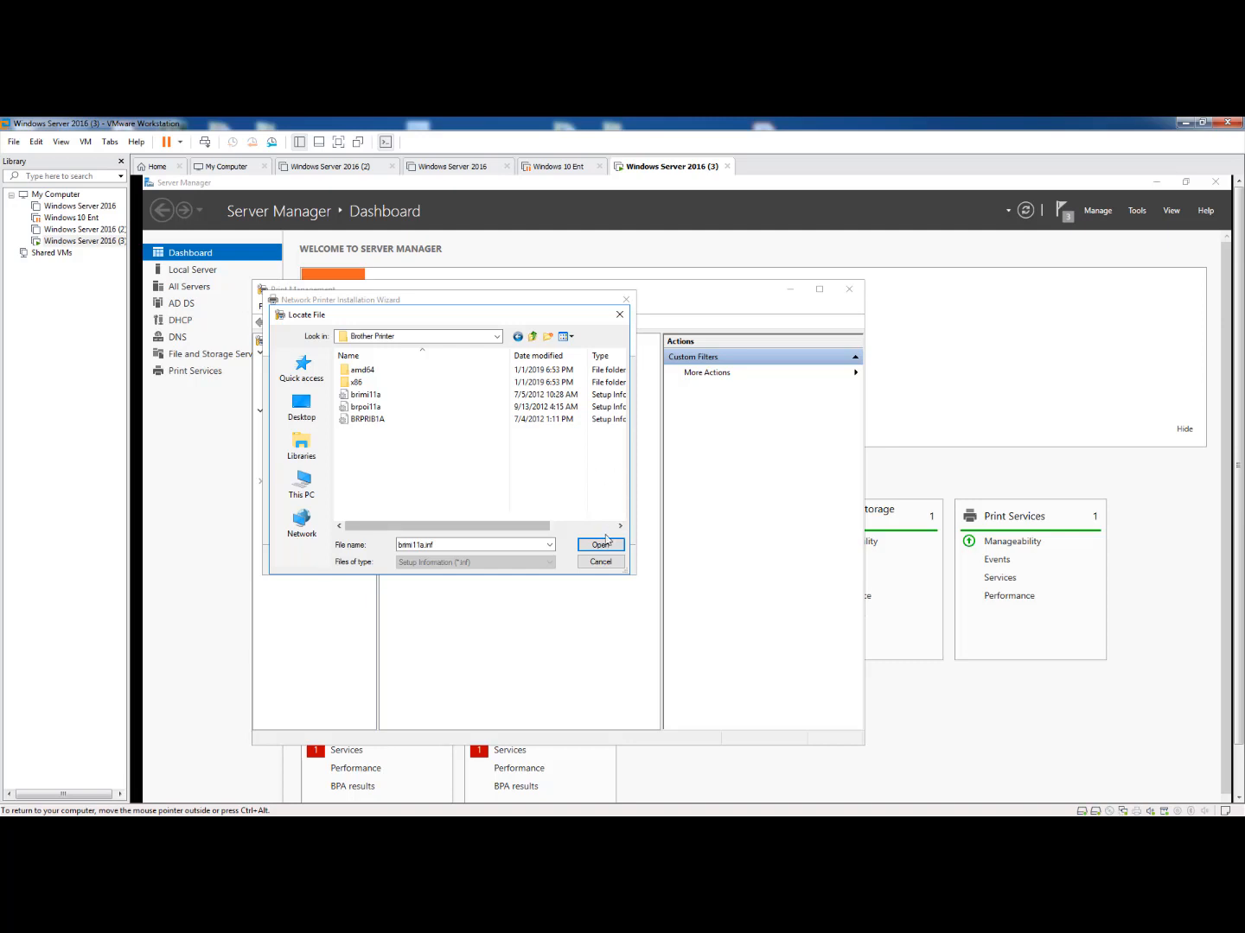
- Load the brmi11a setup file and choose the Brother MFC-J625DW Printer driver, shared under that name
{"action": "left_click", "coordinate": [600, 544]}
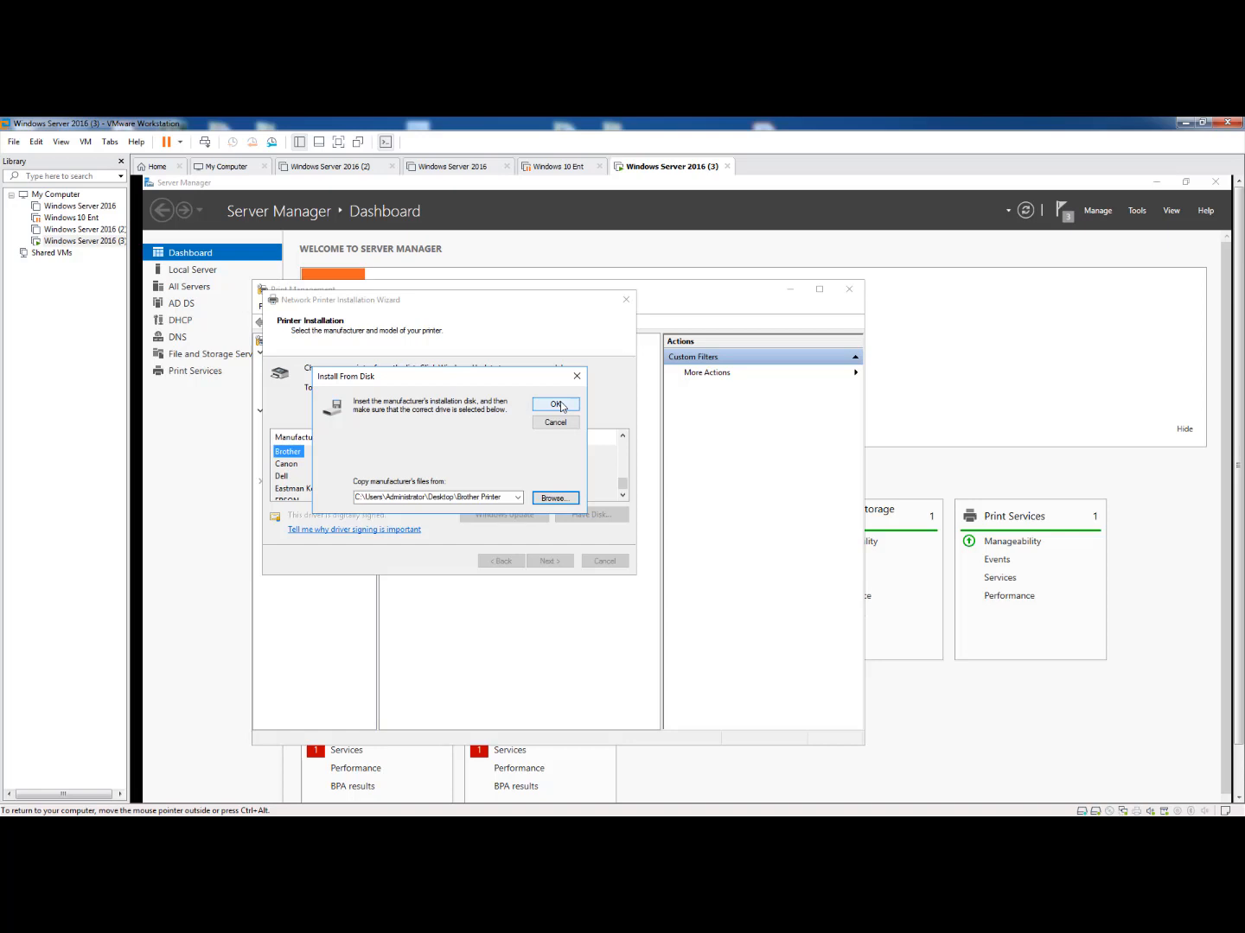
{"action": "left_click", "coordinate": [554, 404]}
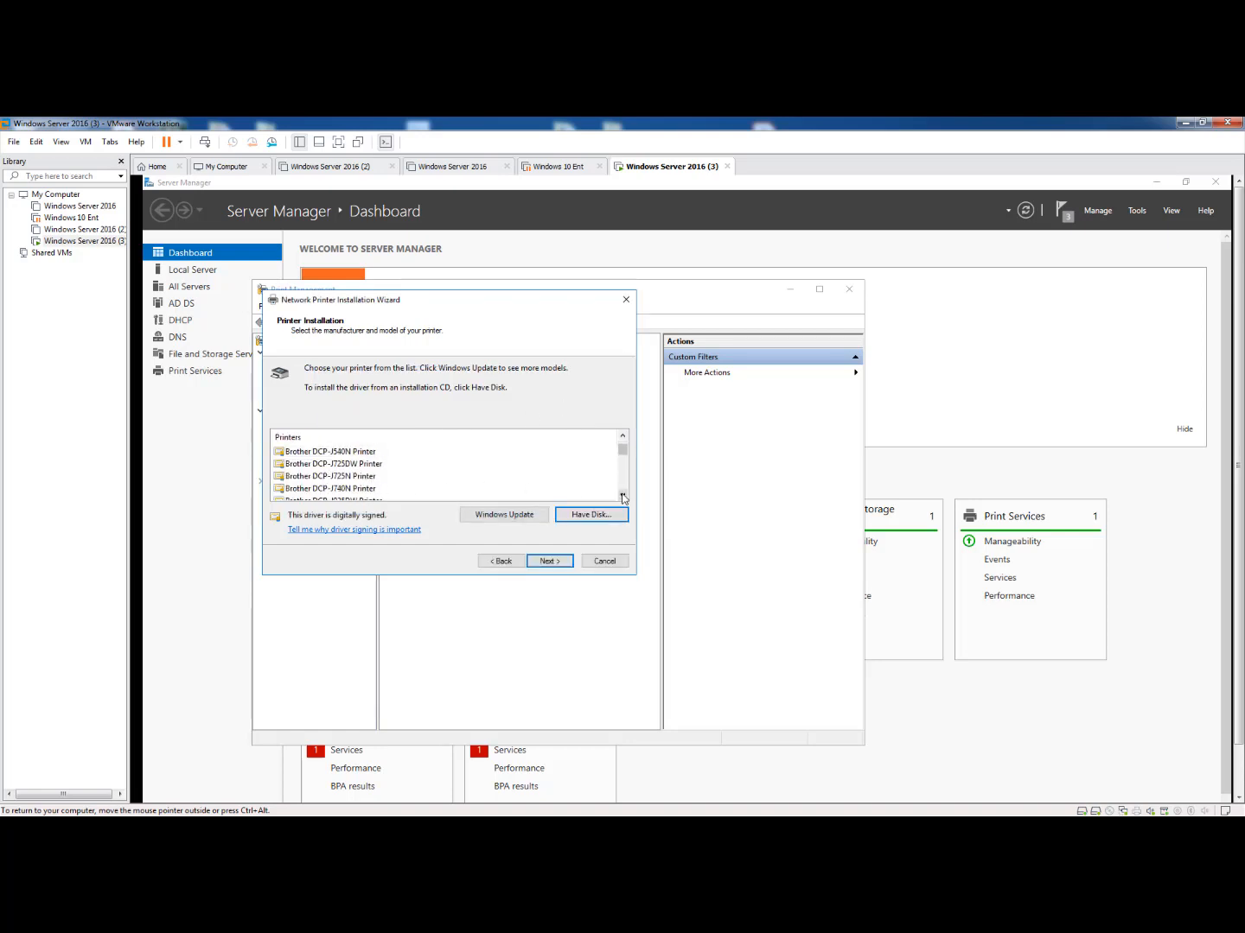
{"action": "scroll", "scroll_direction": "down", "scroll_amount": 3}
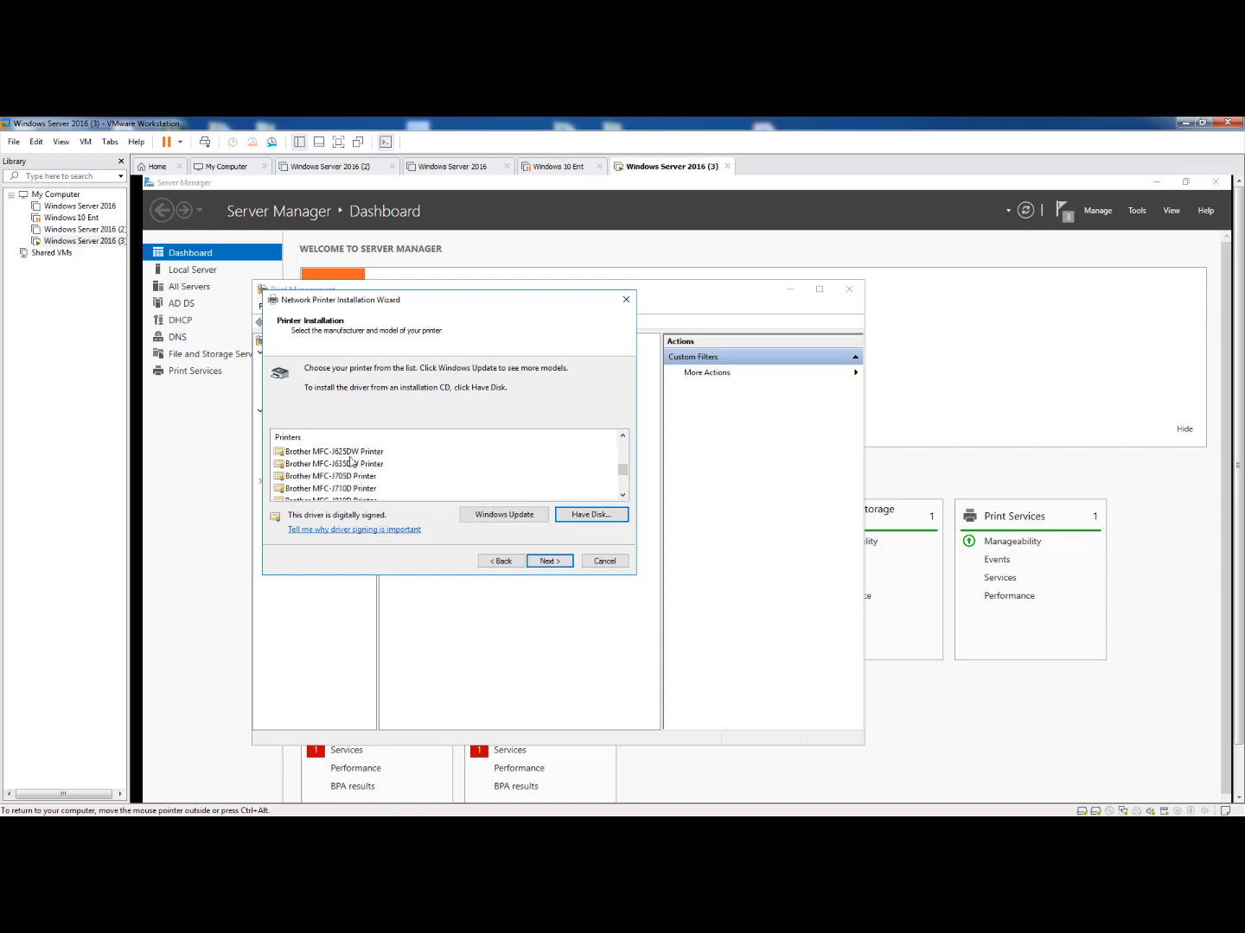
{"action": "left_click", "coordinate": [332, 451]}
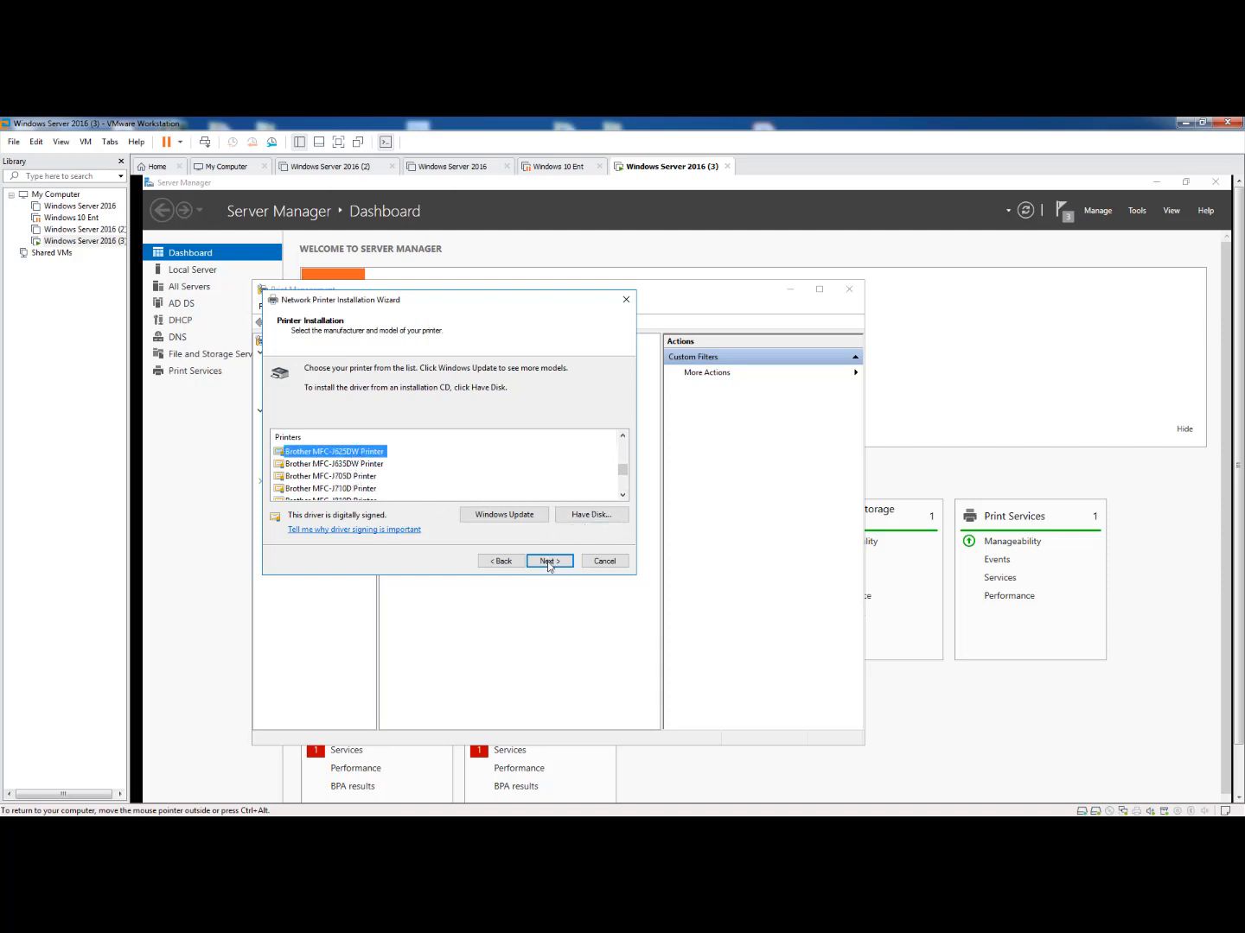
{"action": "left_click", "coordinate": [548, 560]}
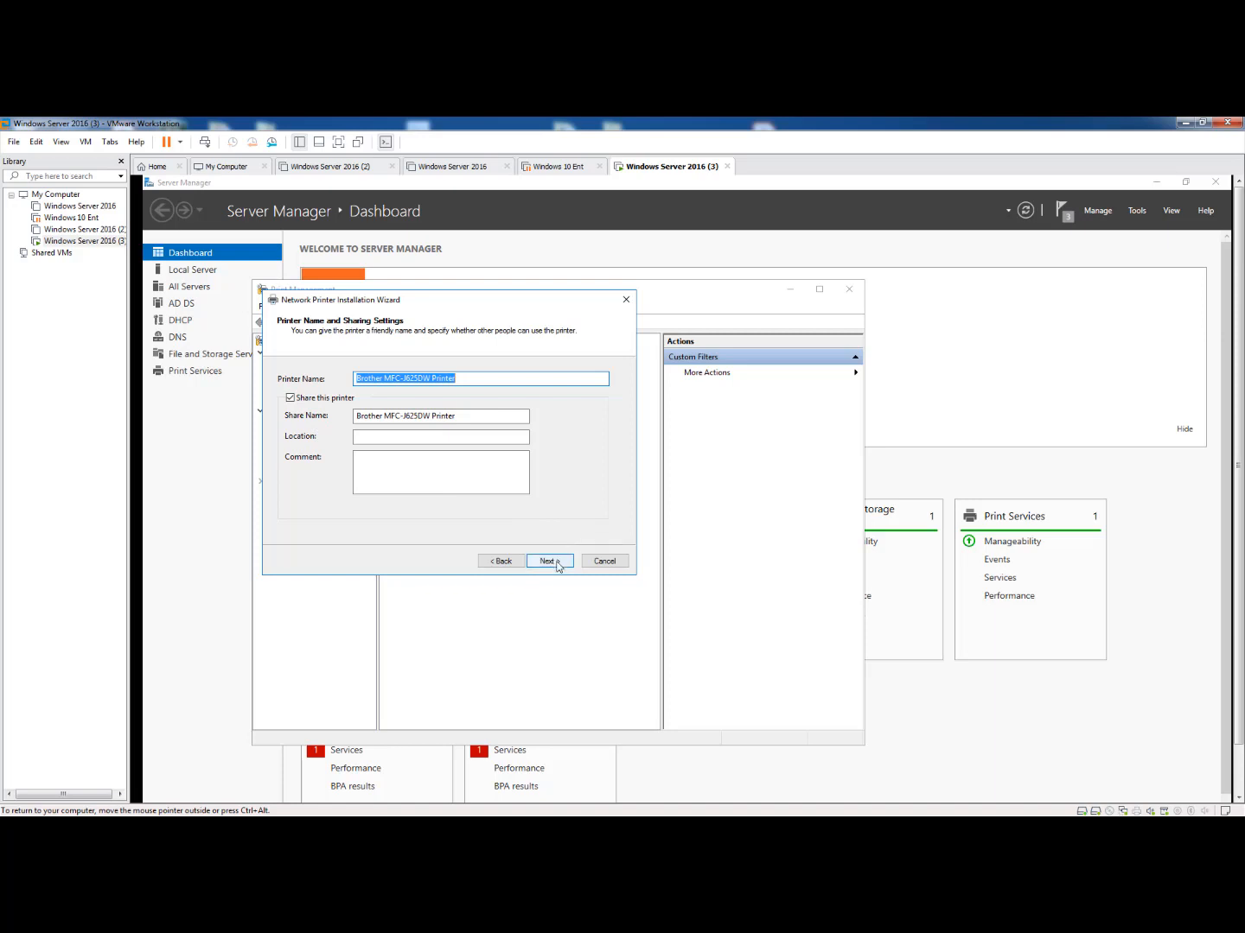
- Keep the suggested printer and share names and start installing the Brother driver
{"action": "left_click", "coordinate": [550, 560]}
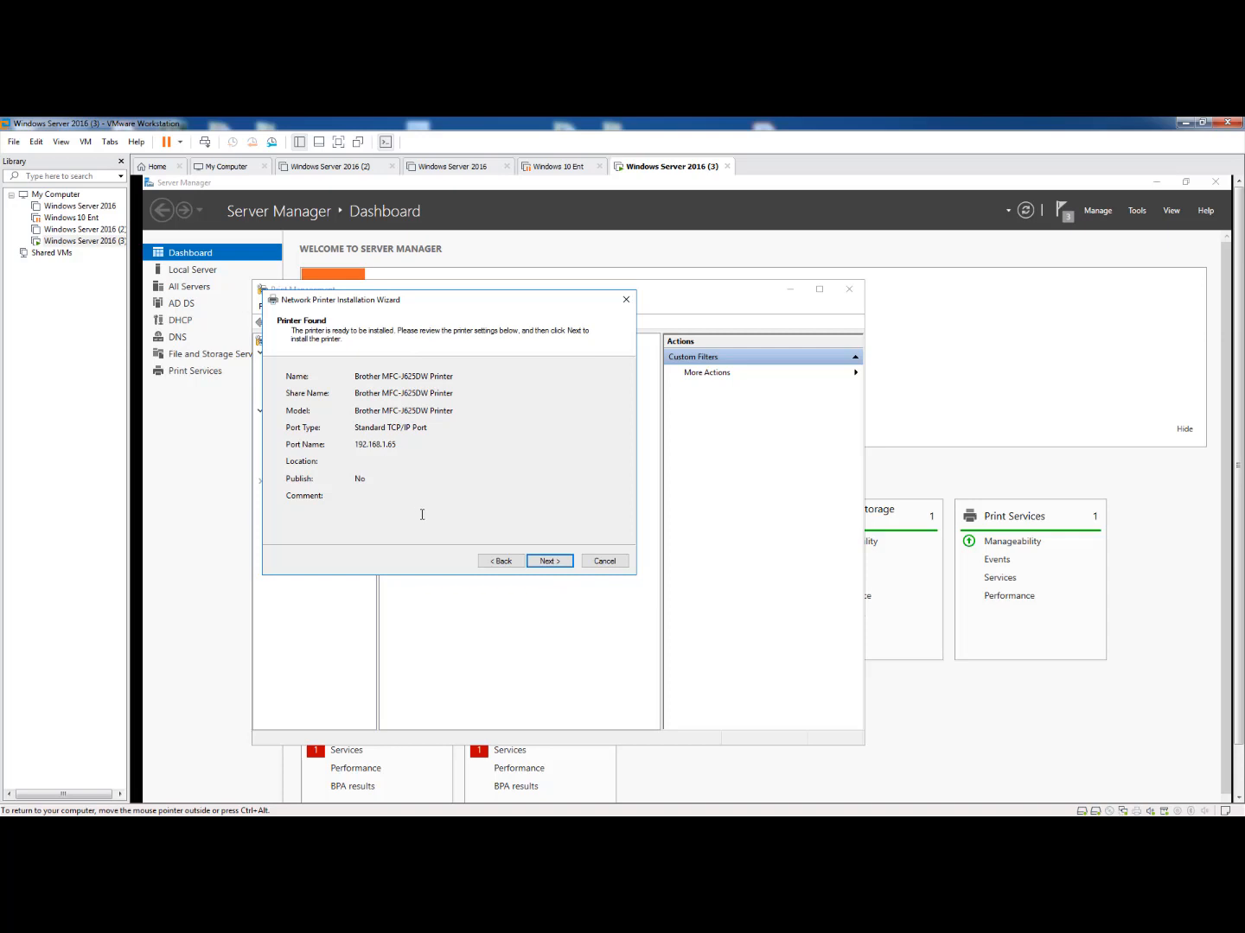
{"action": "left_click", "coordinate": [548, 560]}
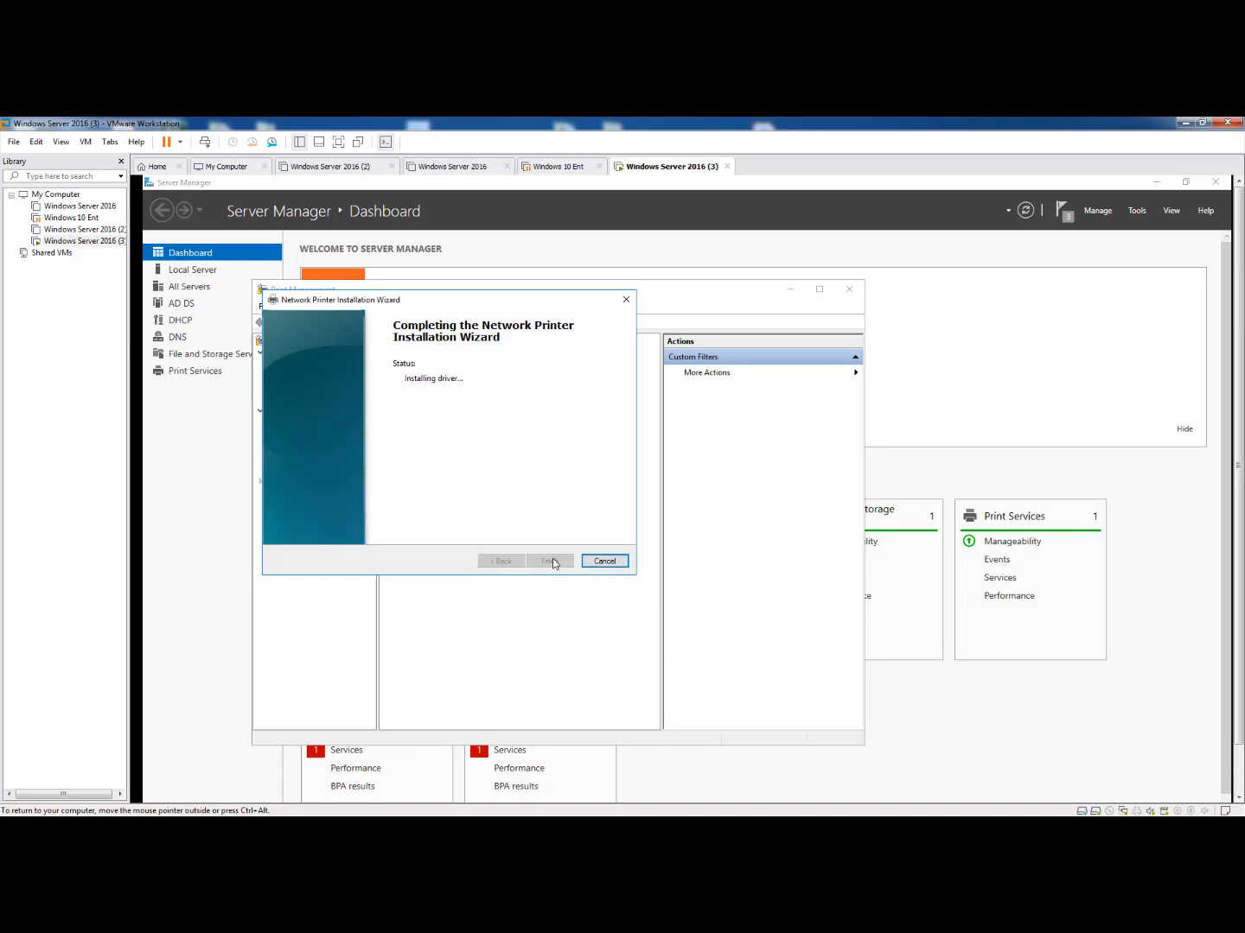
{"action": "mouse_move", "coordinate": [581, 488]}
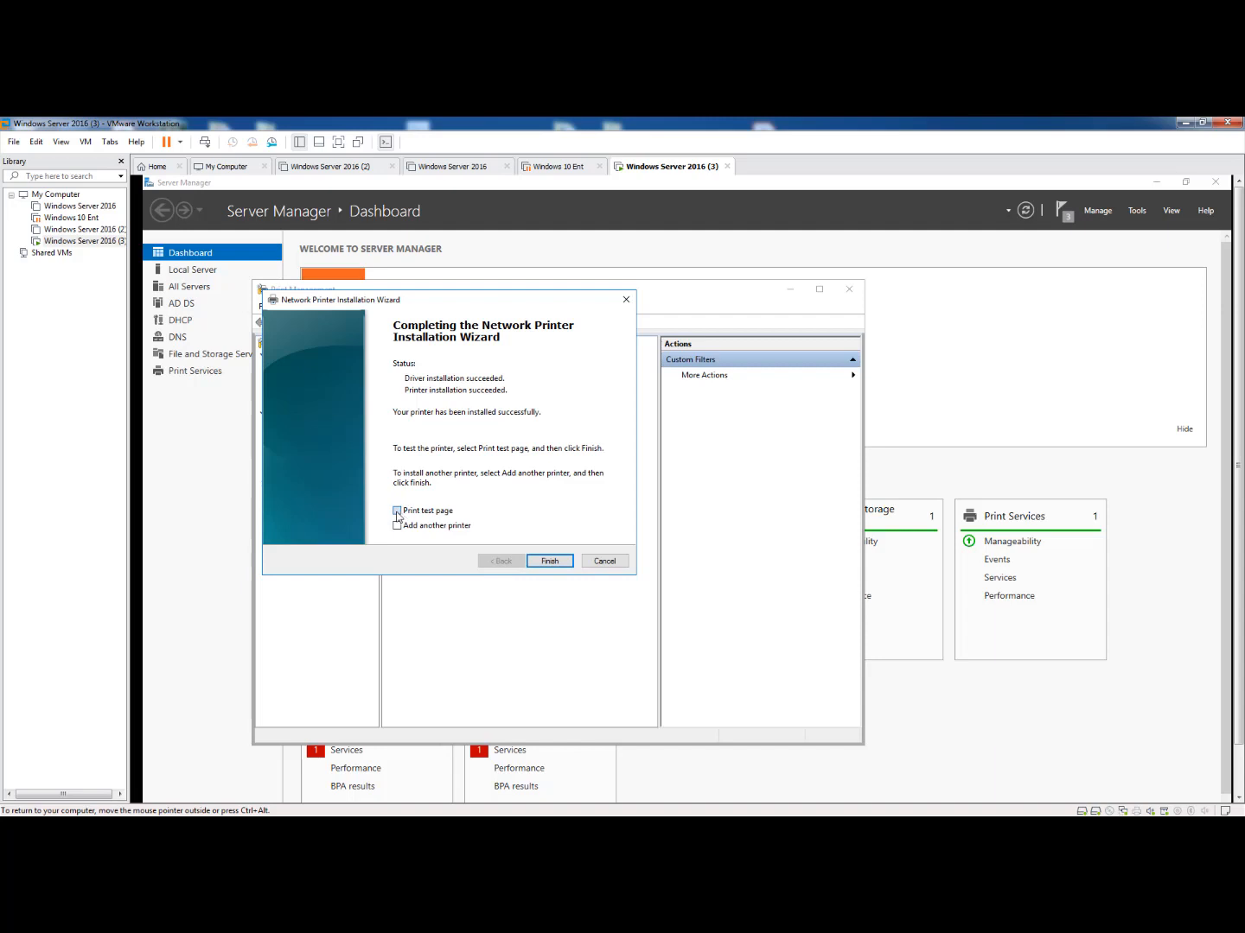
- Finish the wizard with Print test page checked and dismiss the test page confirmation
{"action": "left_click", "coordinate": [398, 511]}
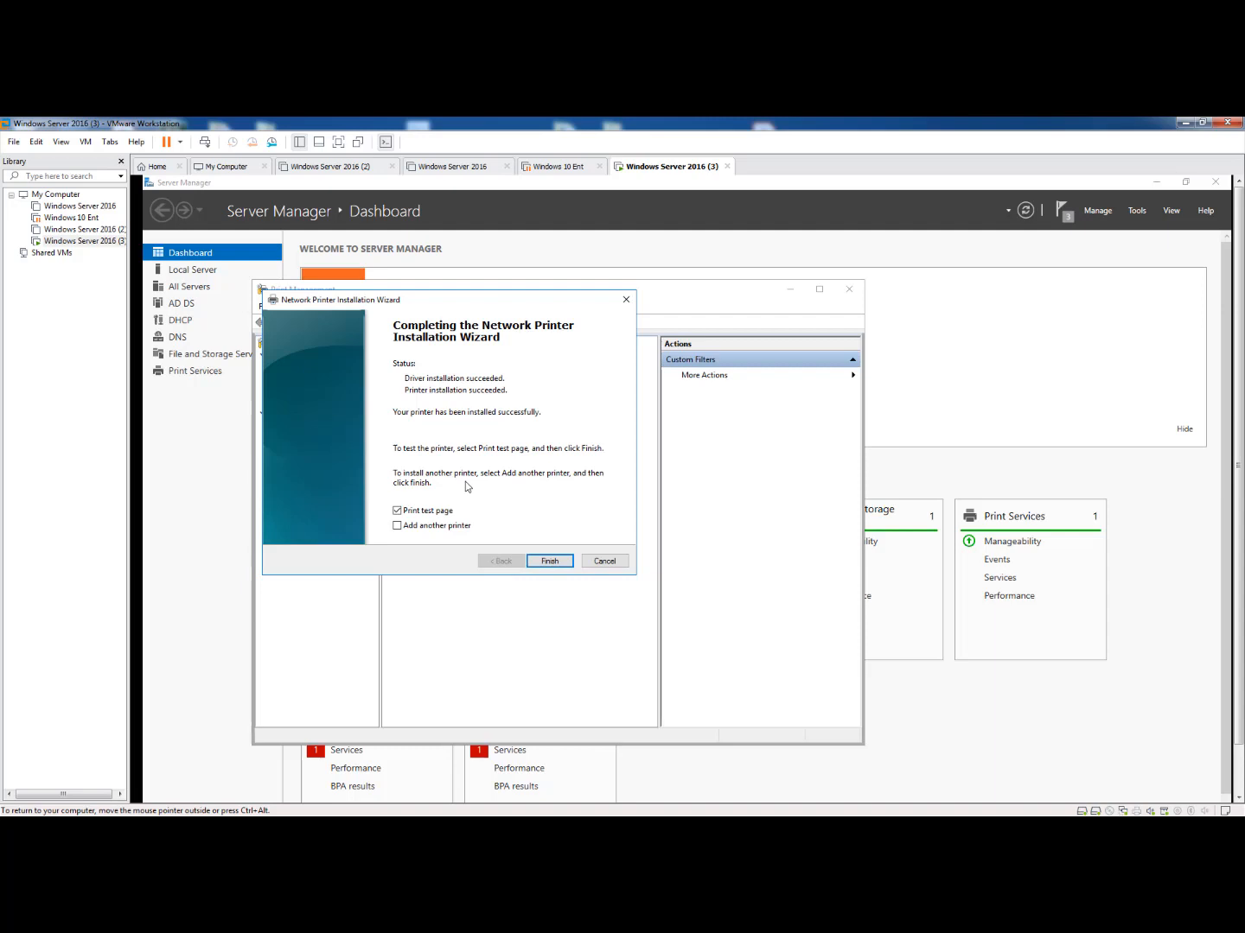
{"action": "mouse_move", "coordinate": [557, 476]}
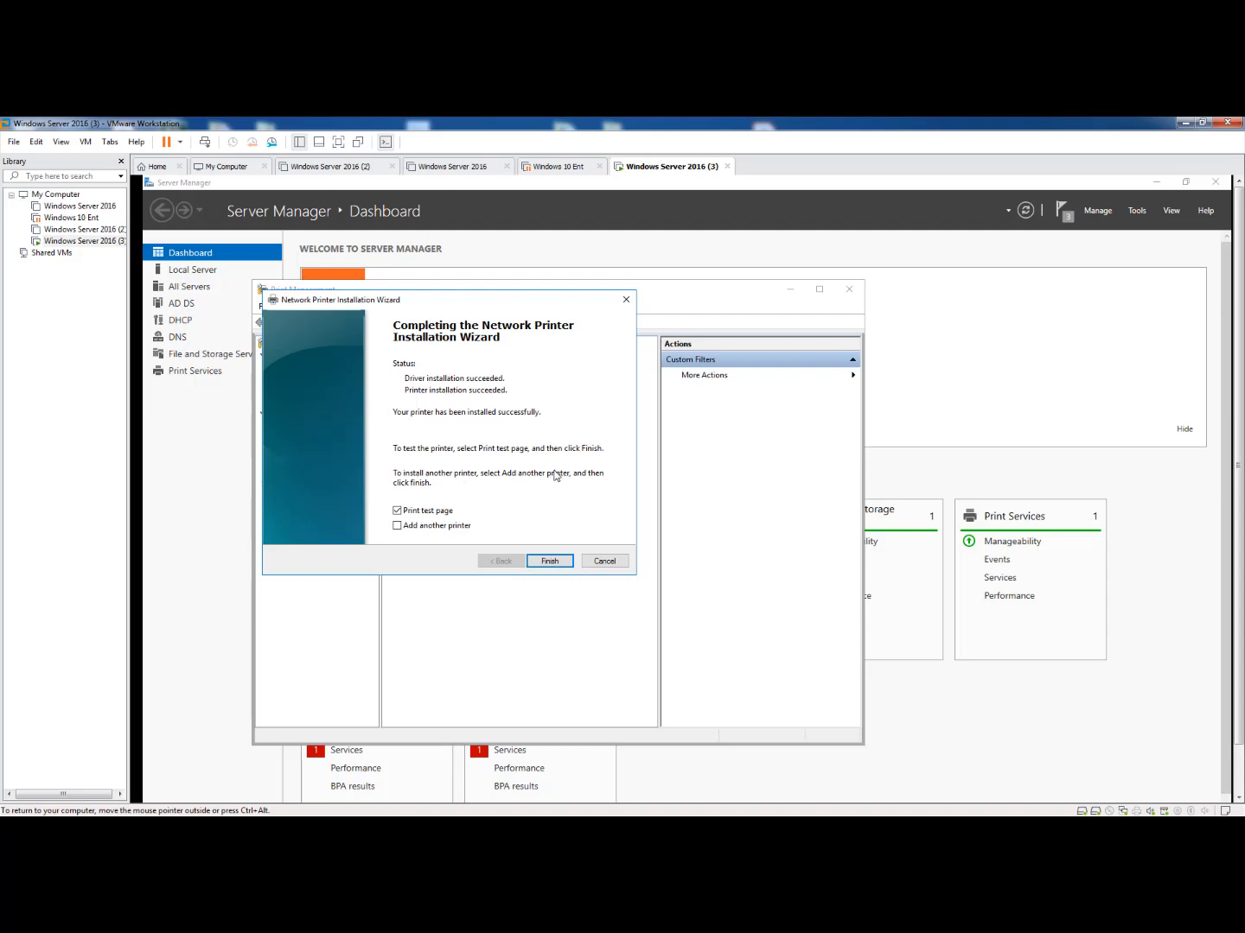
{"action": "left_click", "coordinate": [550, 560]}
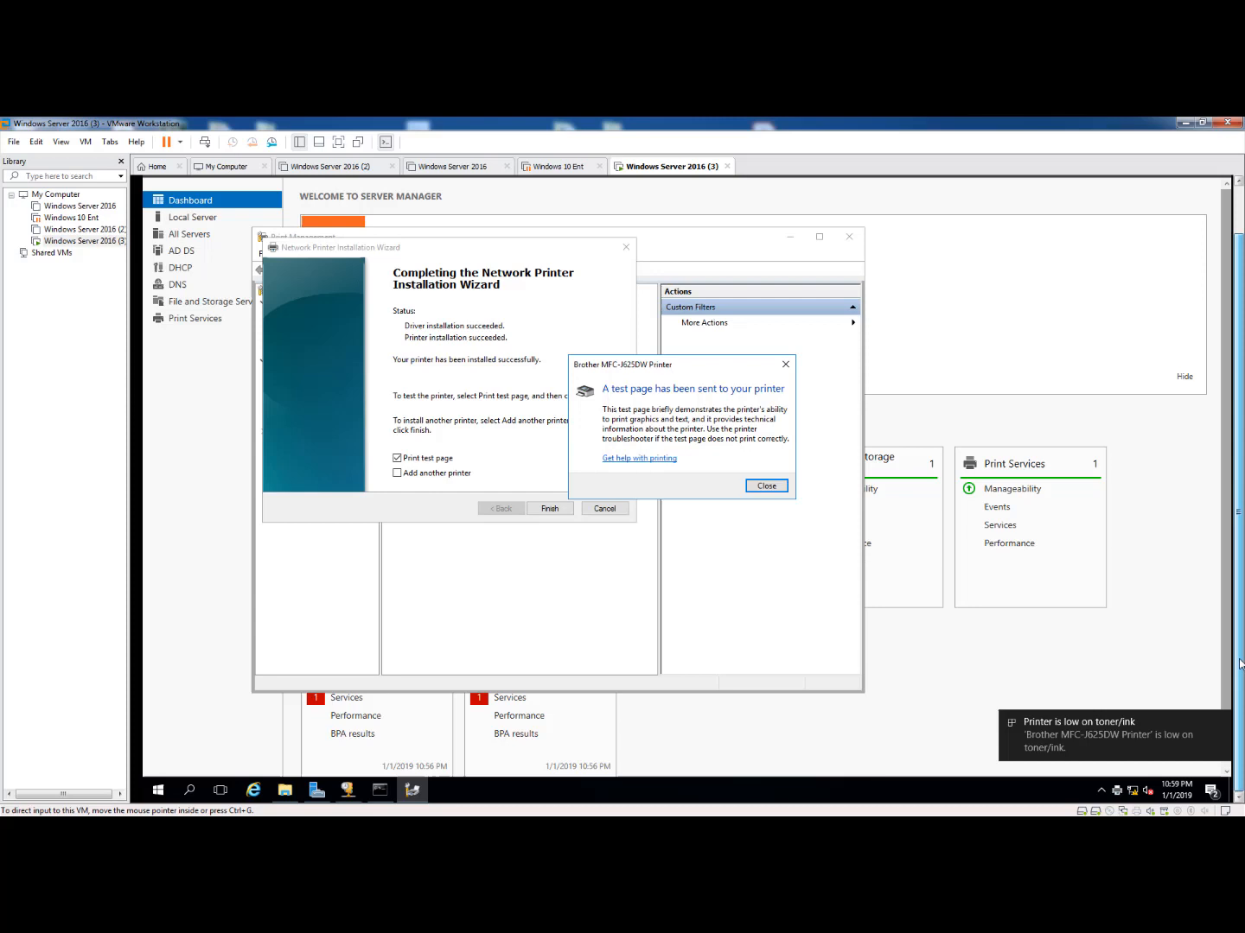
{"action": "mouse_move", "coordinate": [1162, 743]}
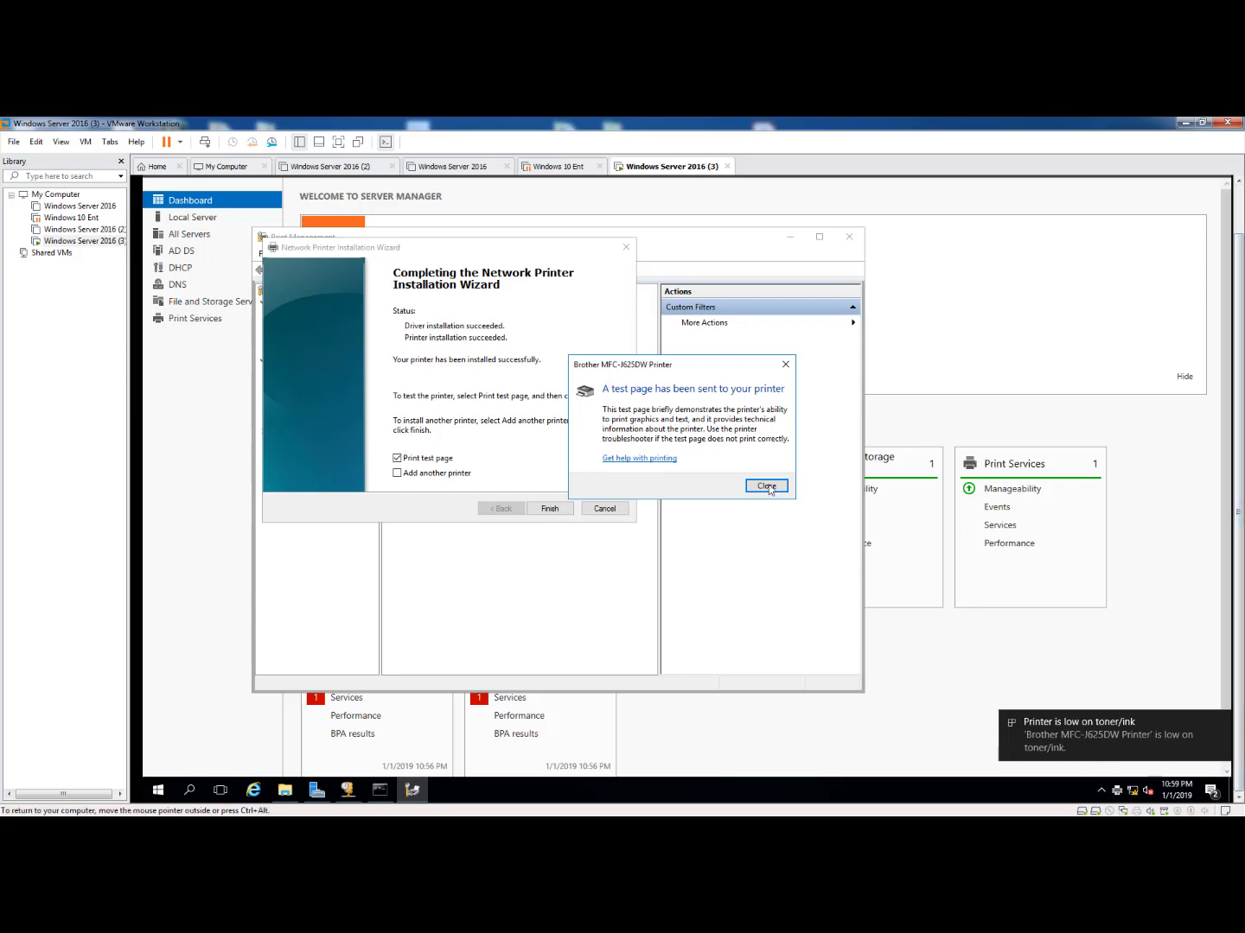
{"action": "left_click", "coordinate": [766, 484]}
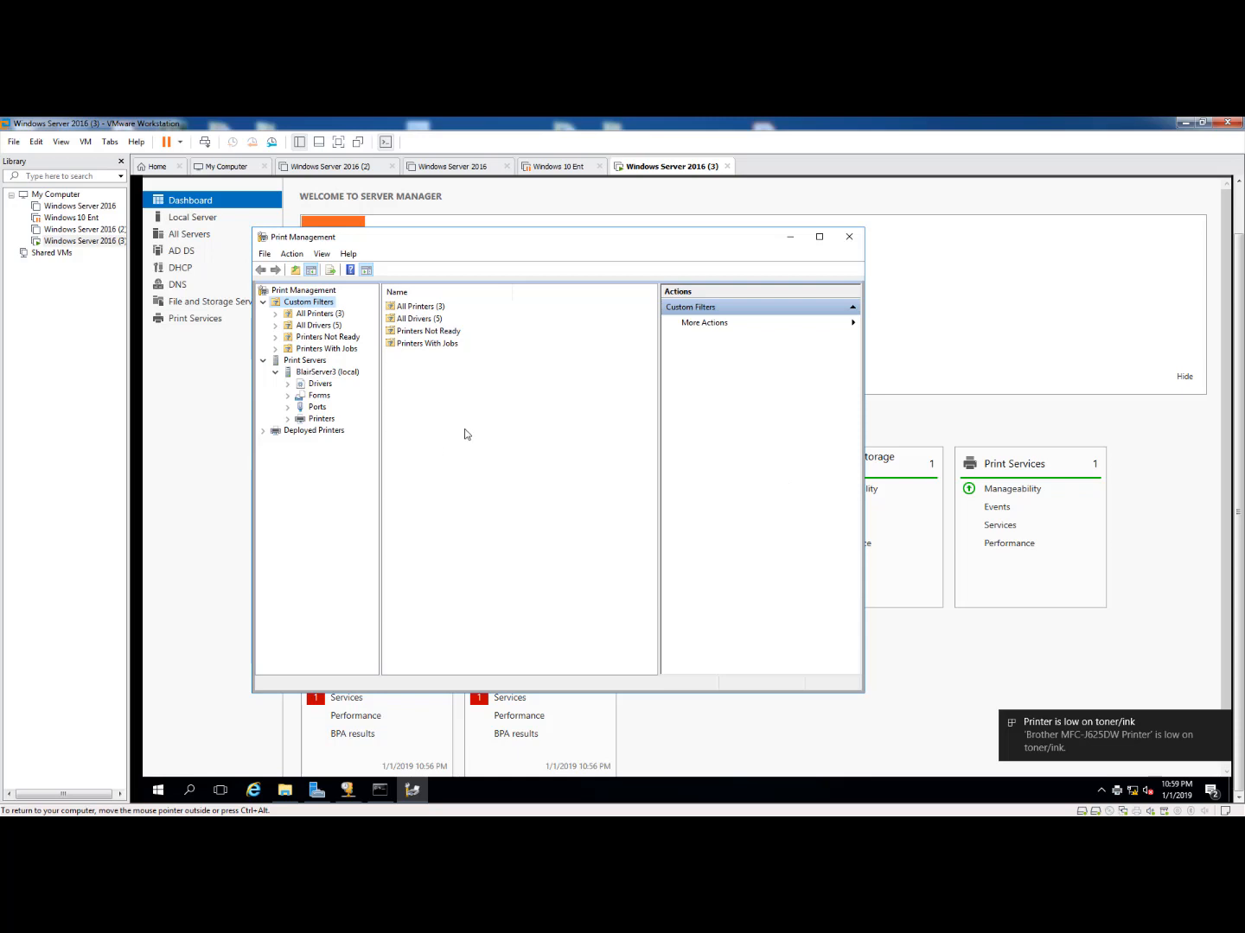
{"action": "mouse_move", "coordinate": [287, 429]}
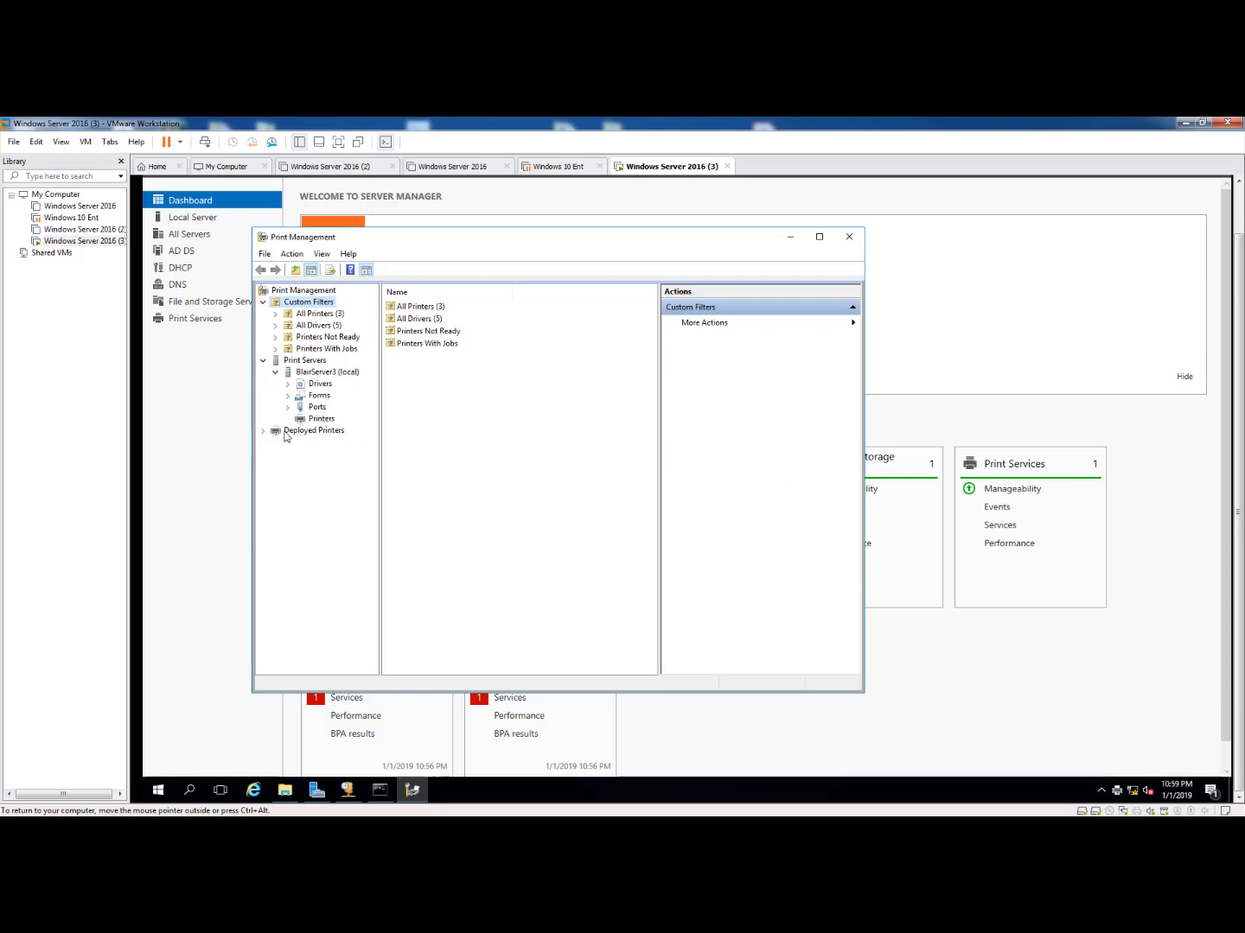
{"action": "mouse_move", "coordinate": [312, 436]}
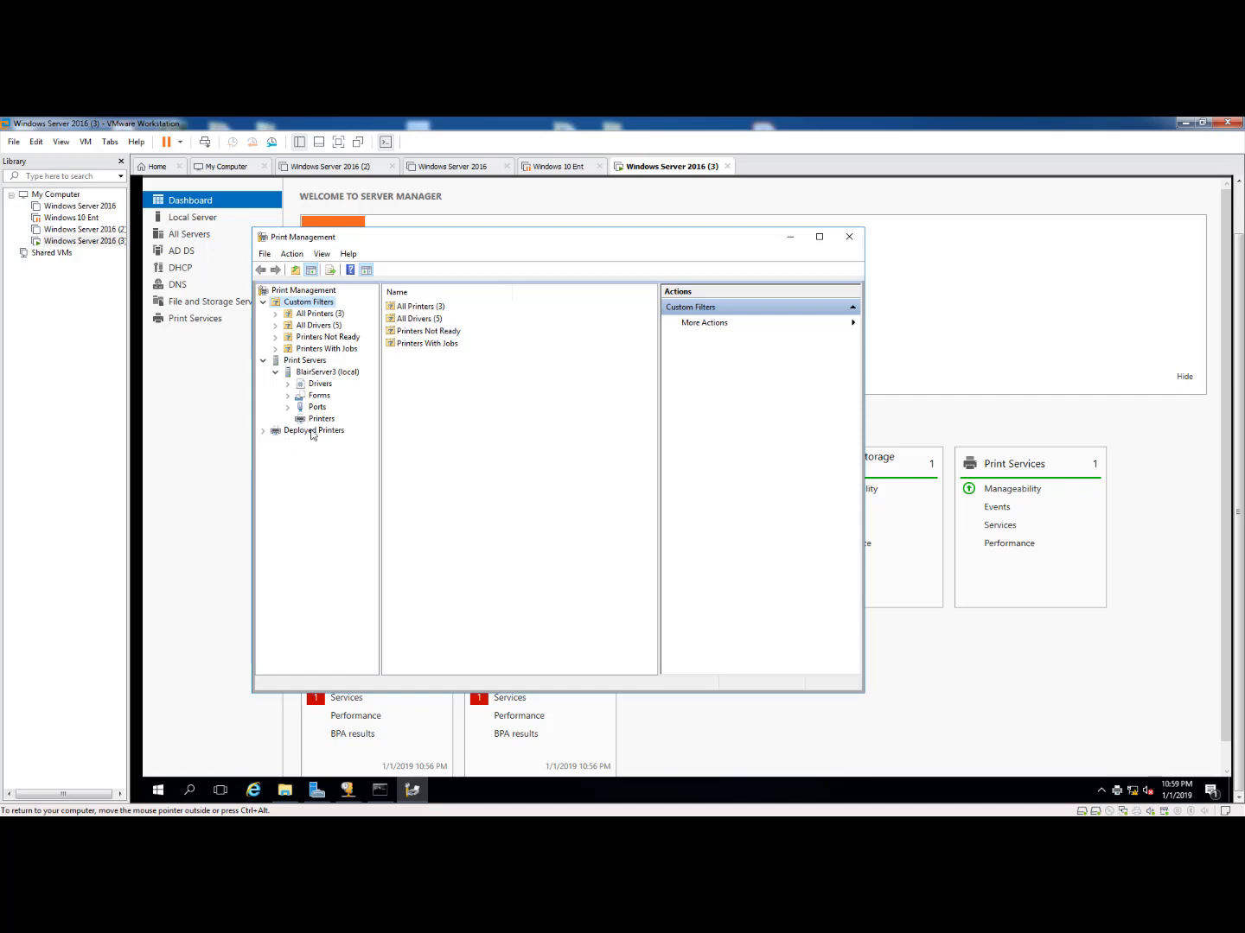
{"action": "mouse_move", "coordinate": [323, 436]}
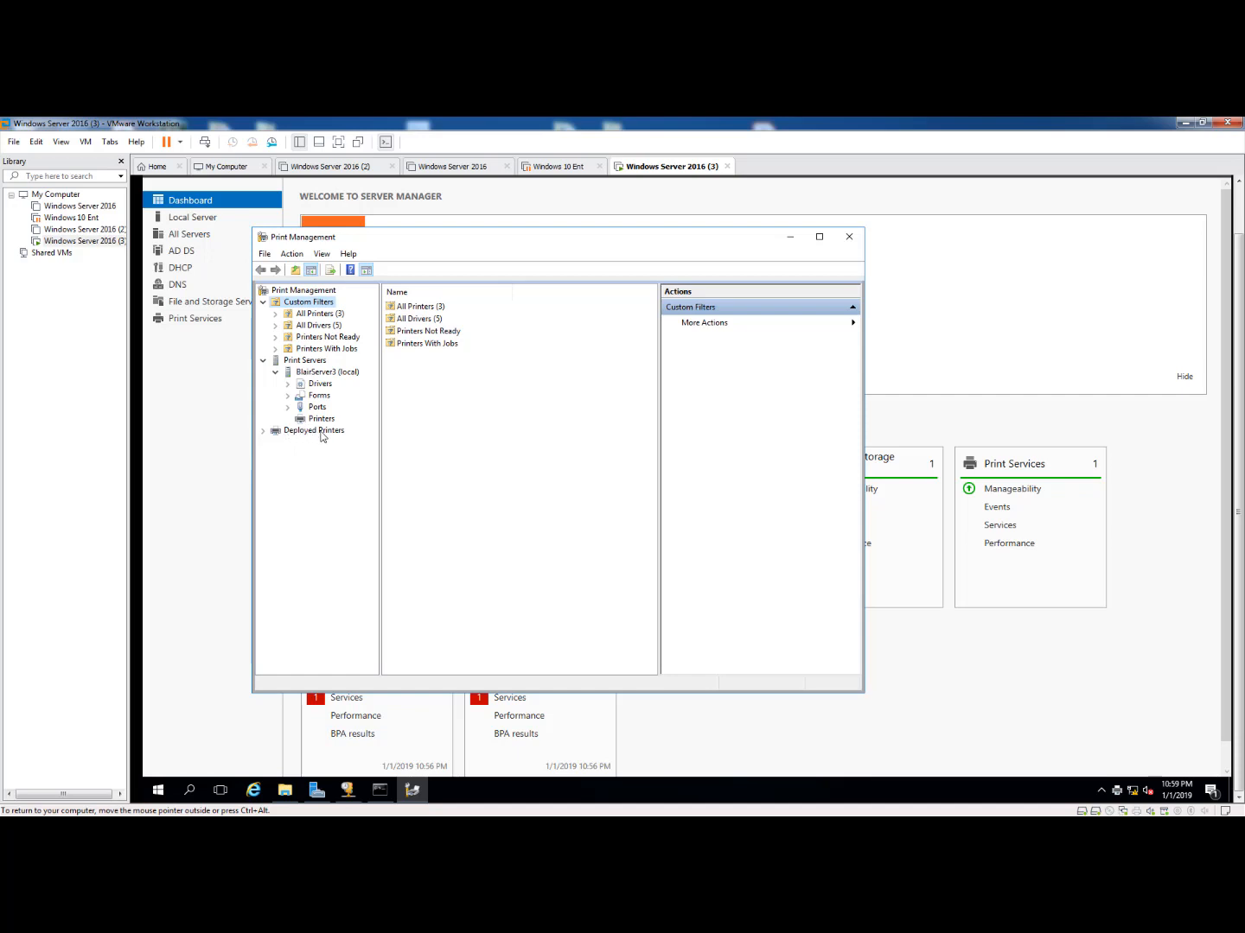
{"action": "mouse_move", "coordinate": [464, 373]}
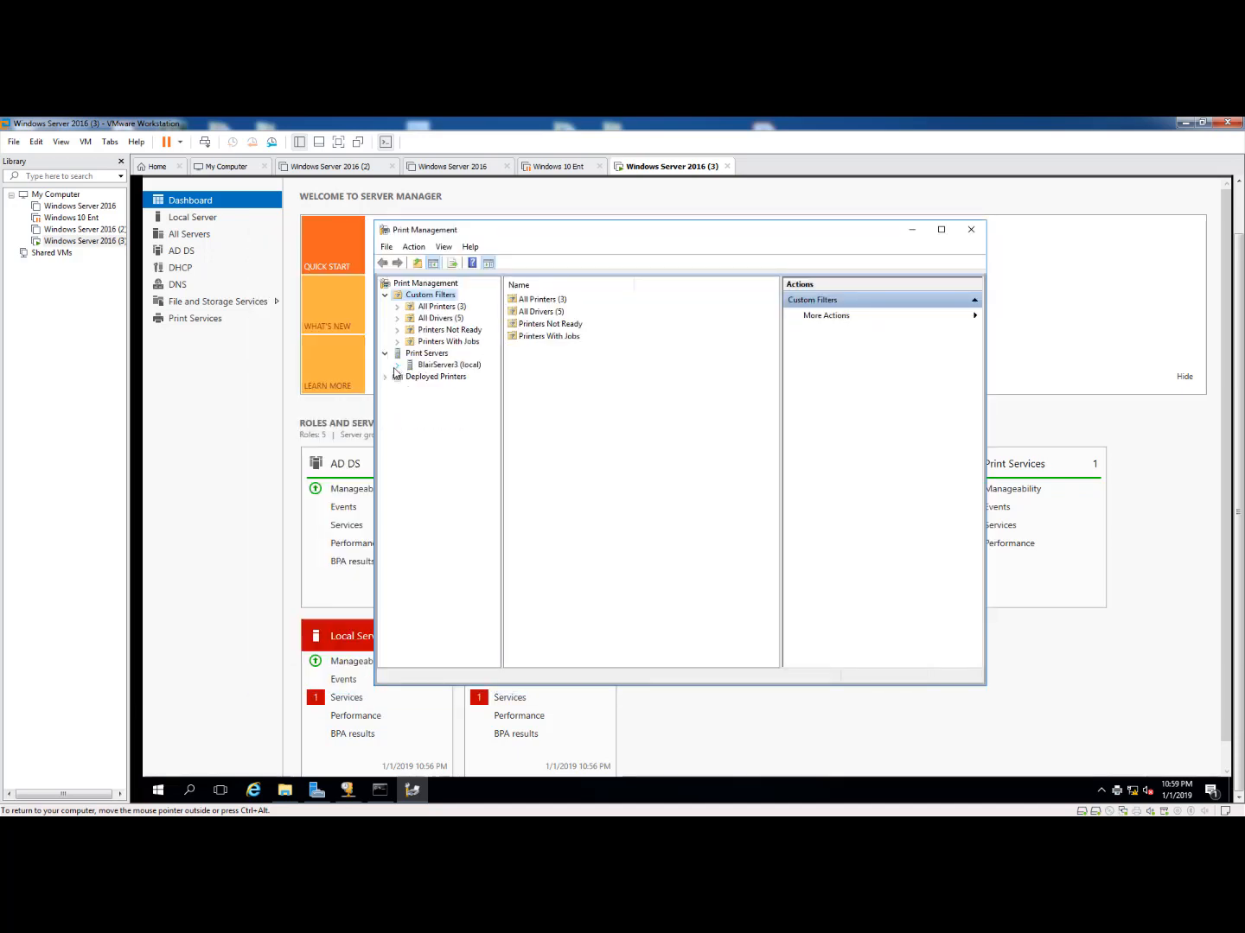
- Expand the local print server and show its Printers node listing the Brother MFC-J625DW
{"action": "left_click", "coordinate": [386, 353]}
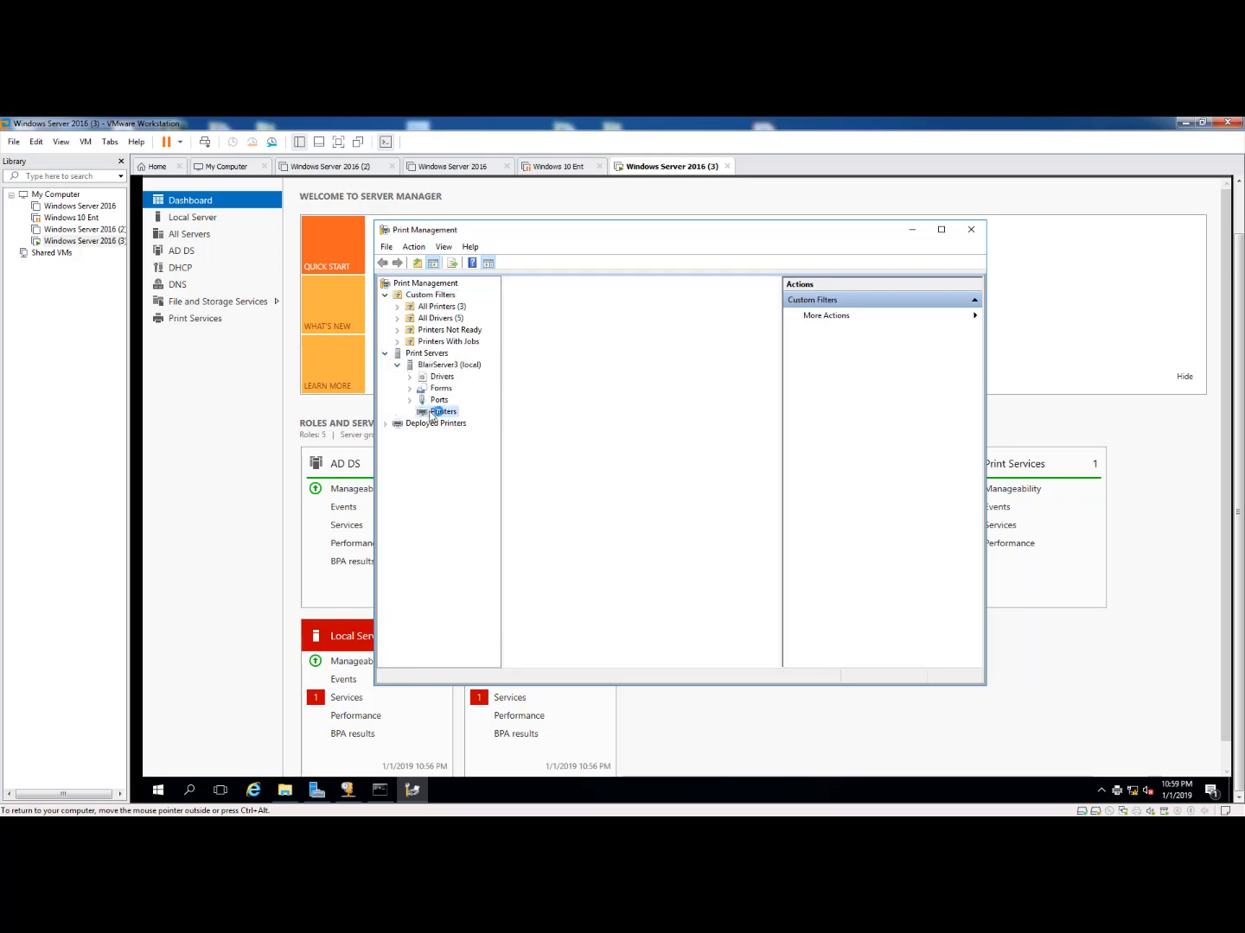
{"action": "left_click", "coordinate": [442, 412]}
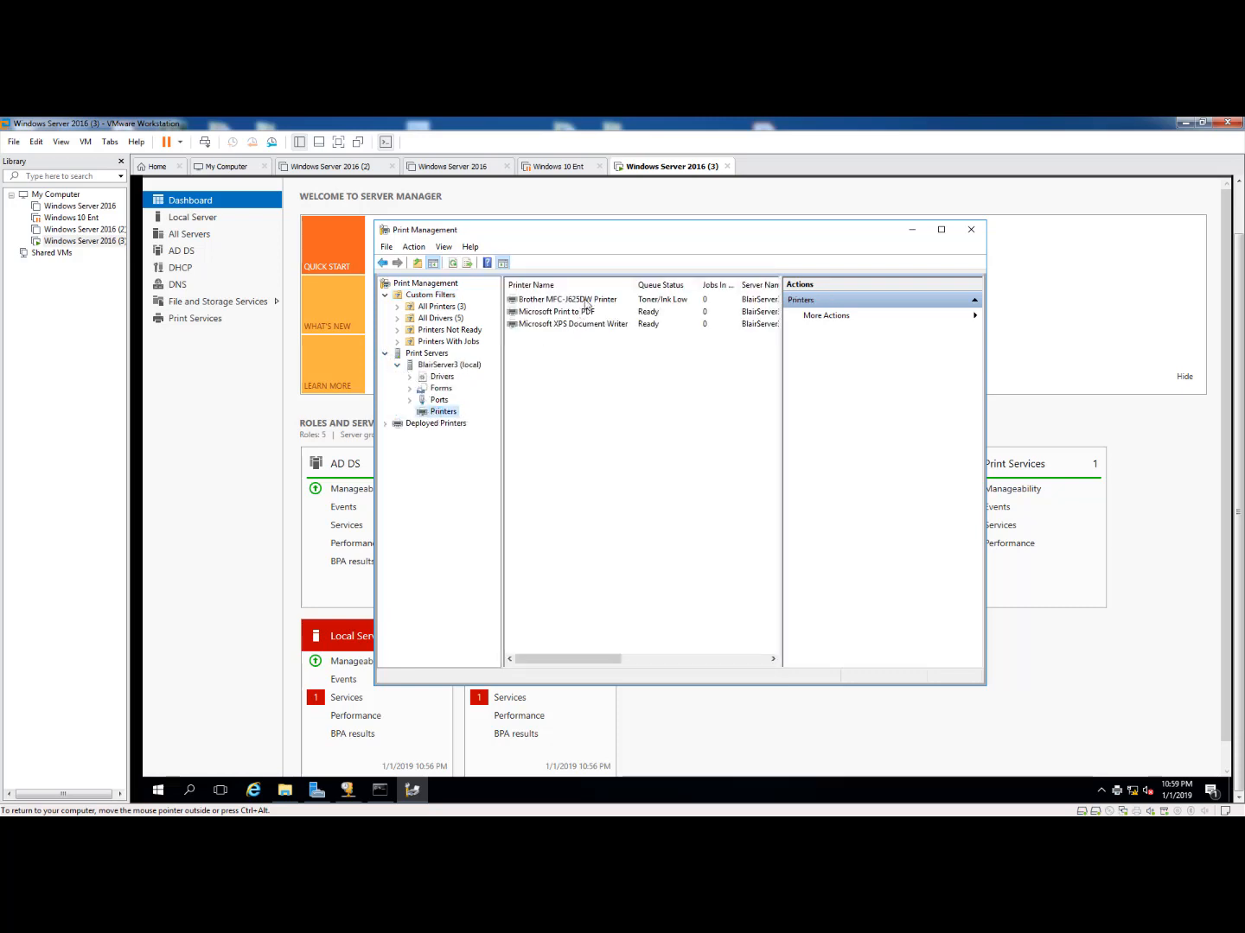
- Select the Brother MFC-J625DW Printer and bring up its Properties from the context menu
{"action": "left_click", "coordinate": [567, 299]}
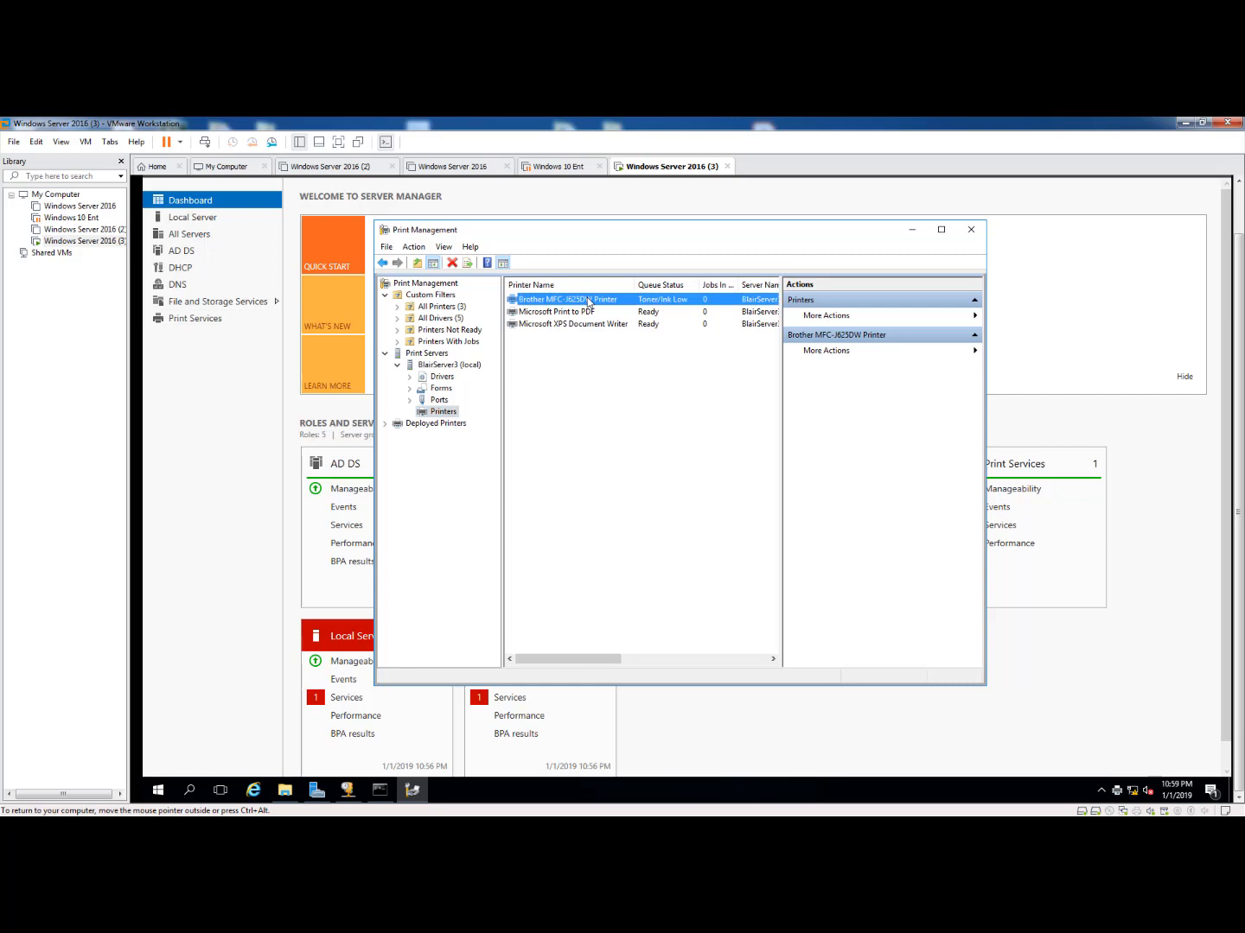
{"action": "right_click", "coordinate": [567, 299]}
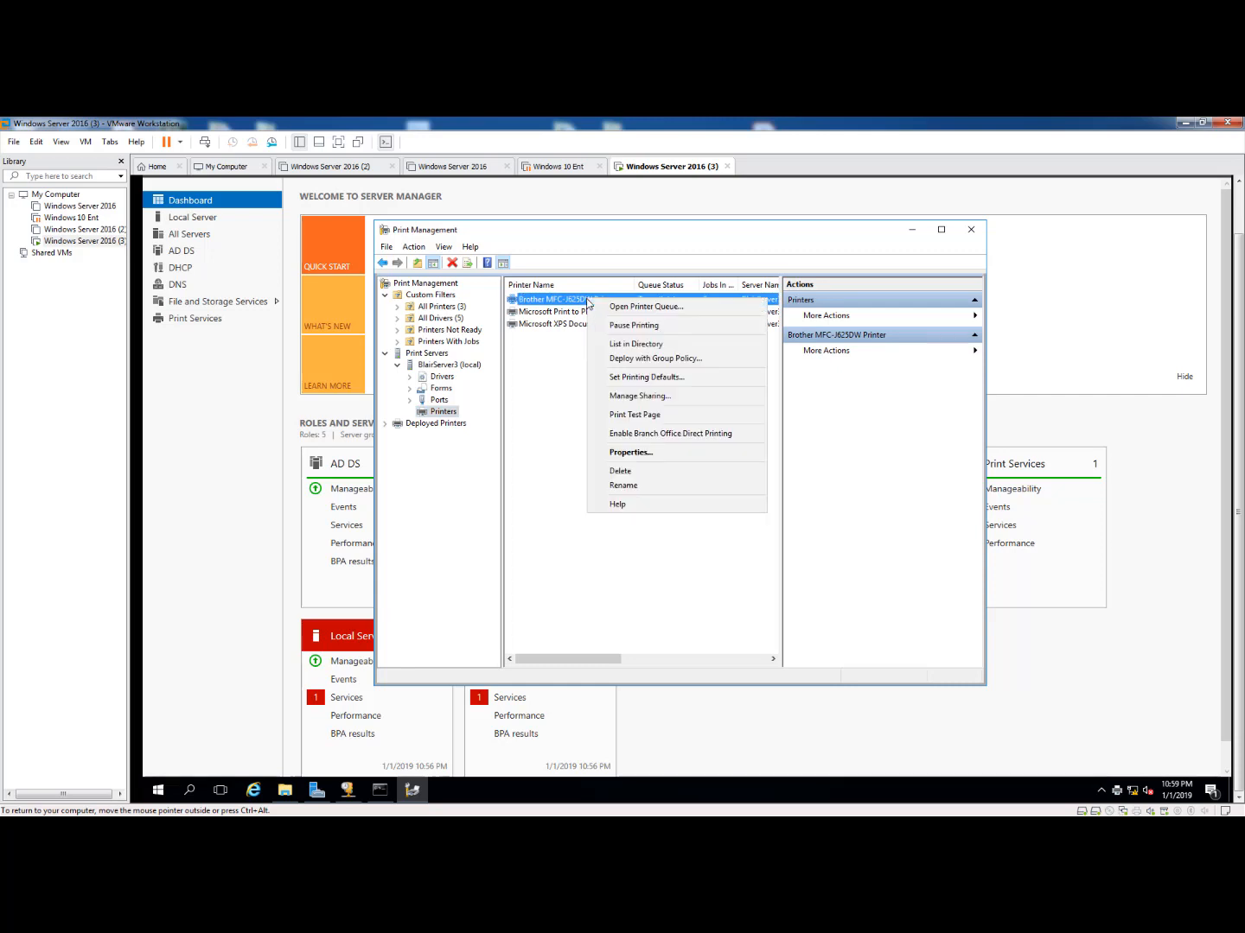
{"action": "left_click", "coordinate": [631, 453]}
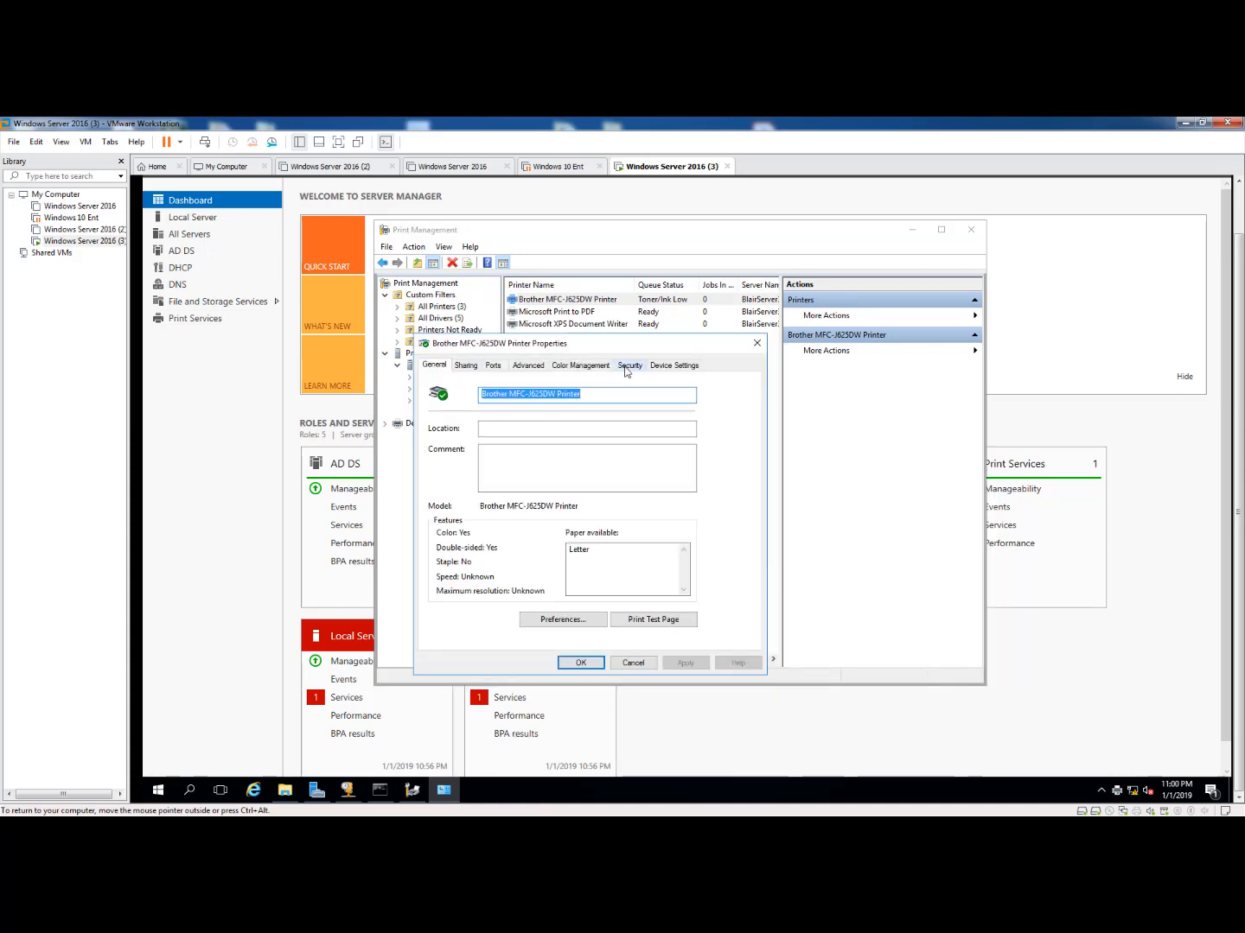
- Review the Security permissions showing Everyone allowed to print, then close with OK
{"action": "left_click", "coordinate": [629, 364]}
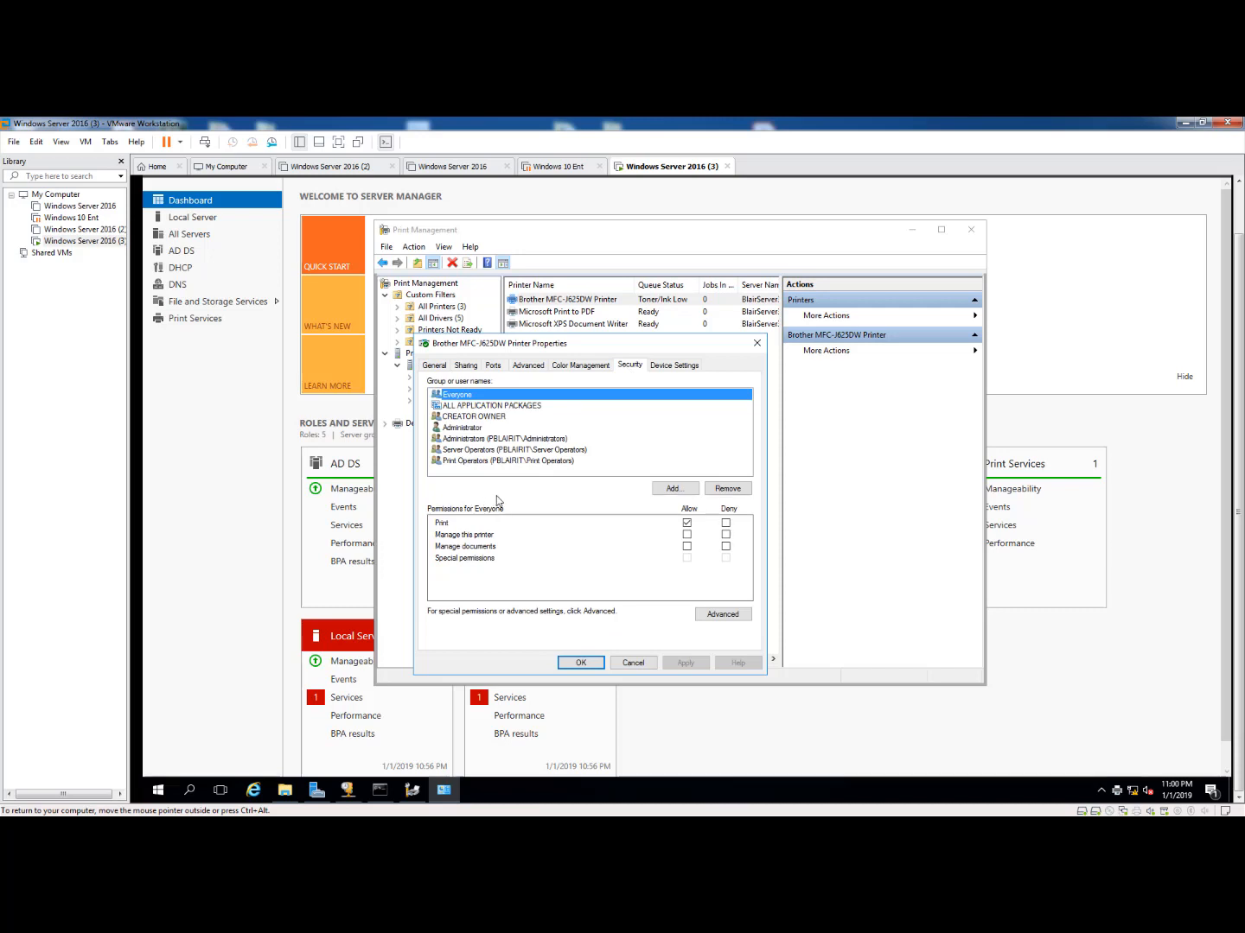
{"action": "mouse_move", "coordinate": [515, 498]}
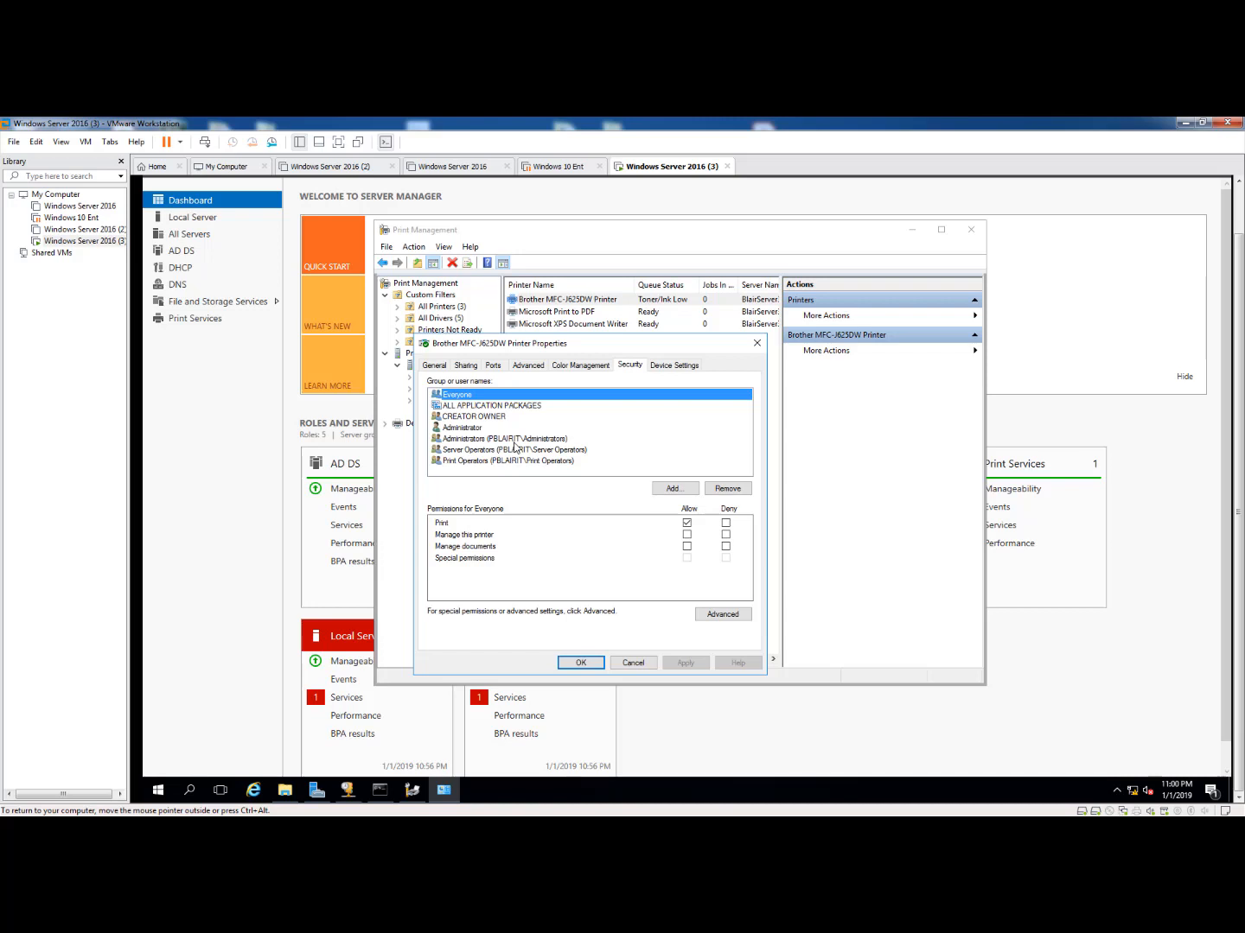
{"action": "mouse_move", "coordinate": [473, 522]}
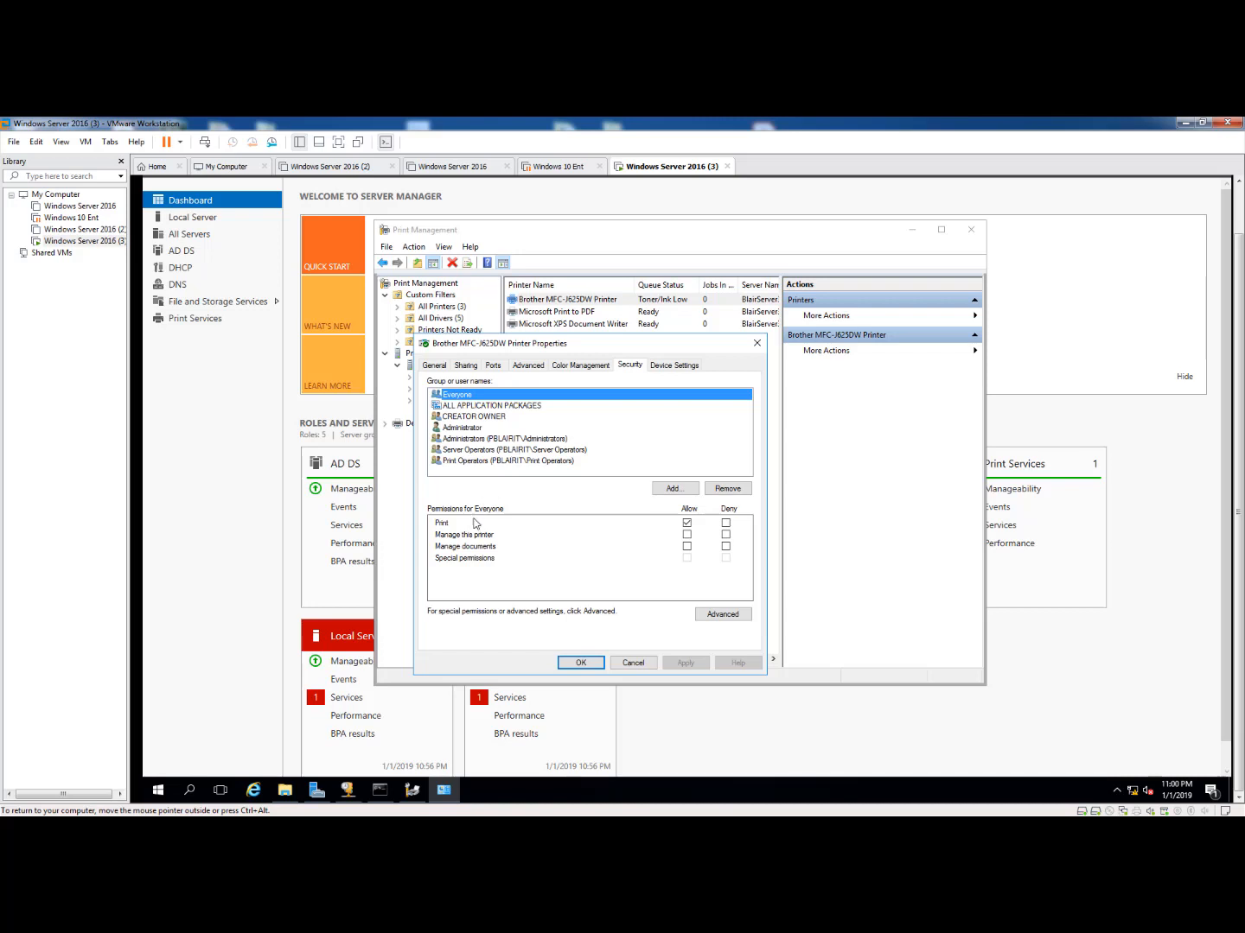
{"action": "left_click", "coordinate": [581, 662]}
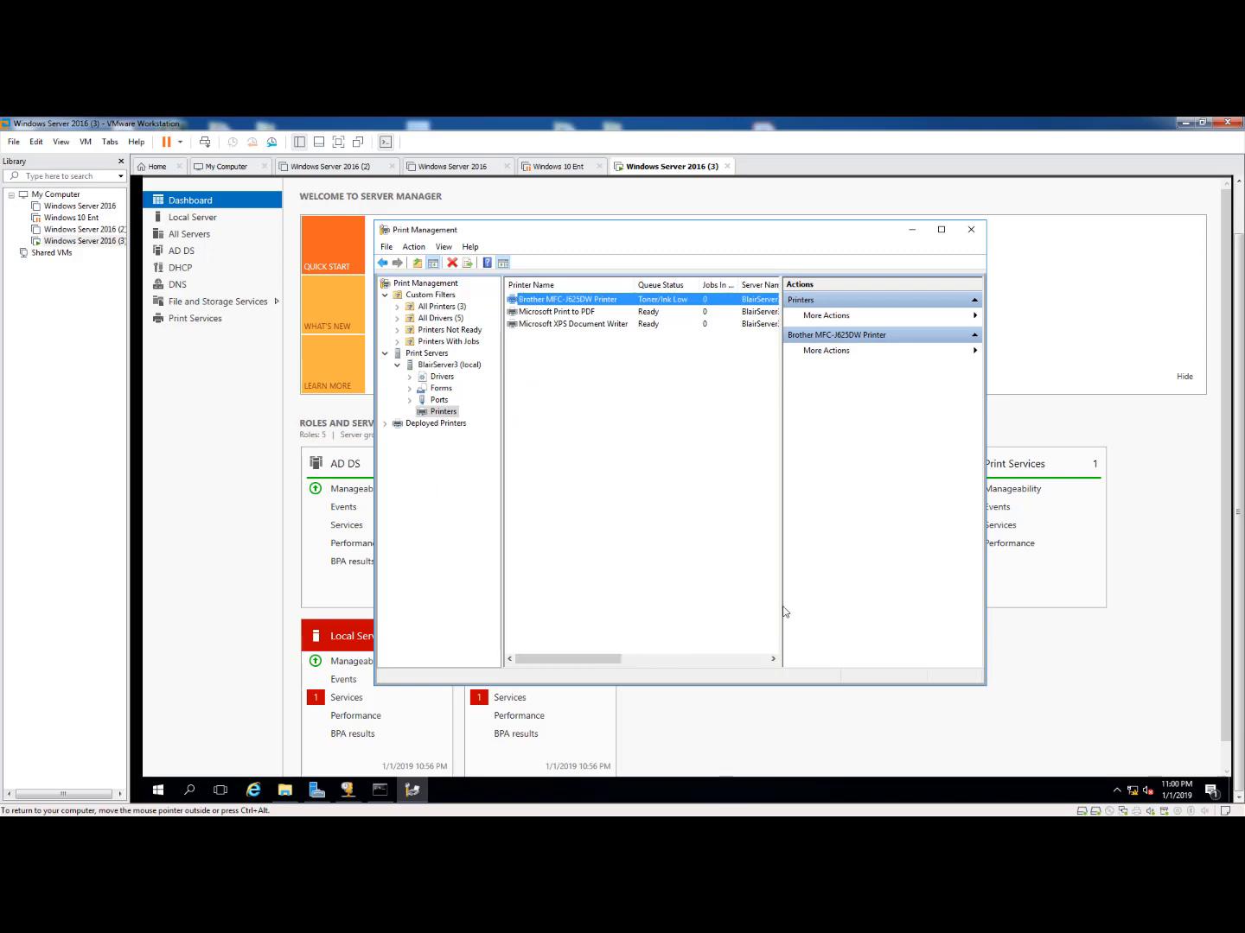
{"action": "mouse_move", "coordinate": [755, 517]}
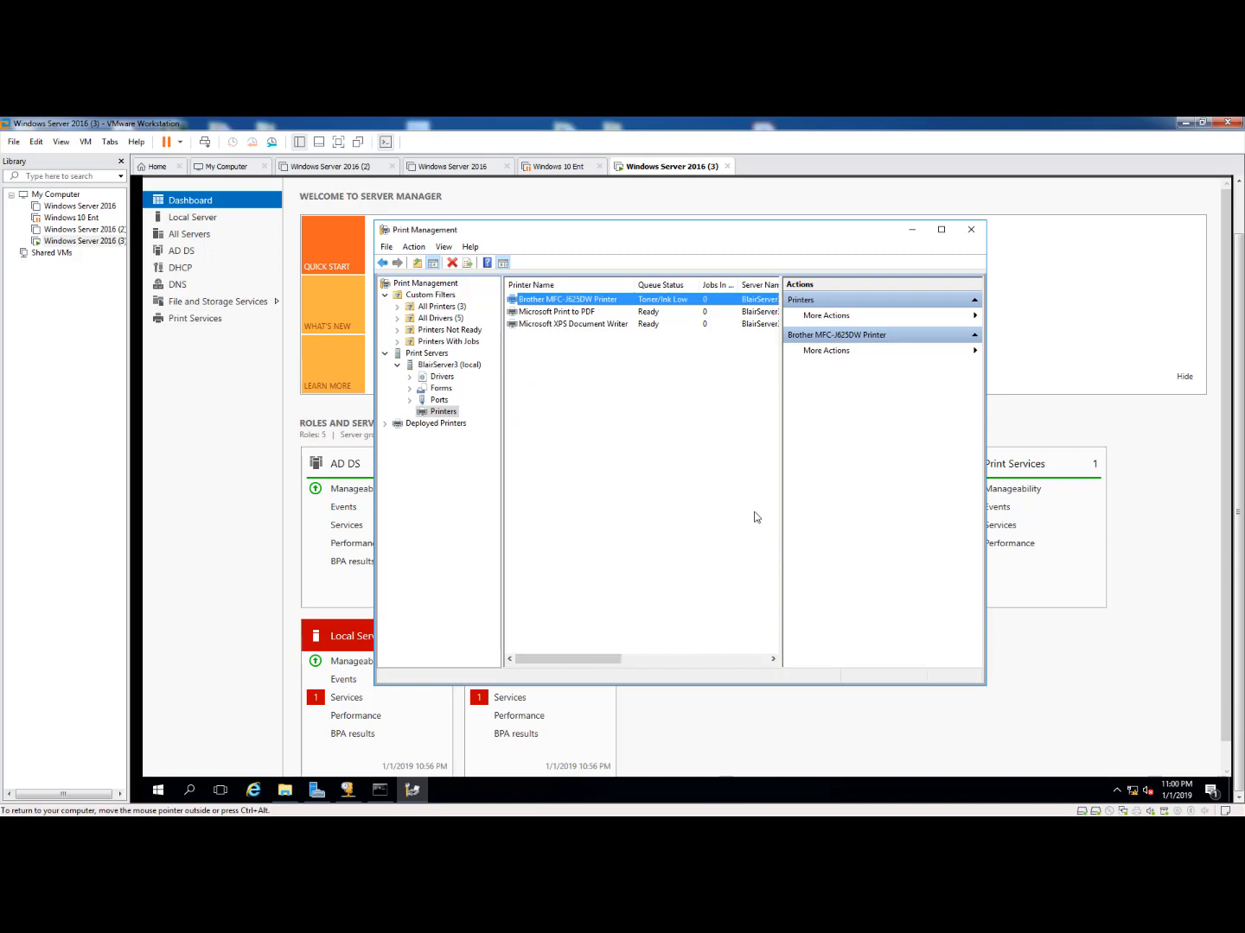